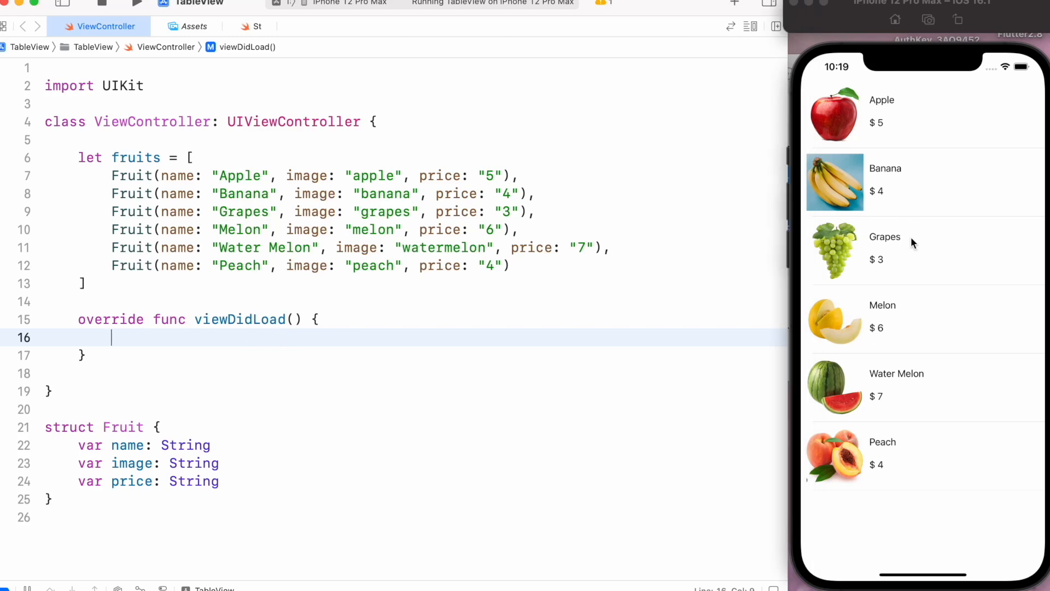
Declare a tableView property as UITableView() after the fruits array.
scroll(down, 3)
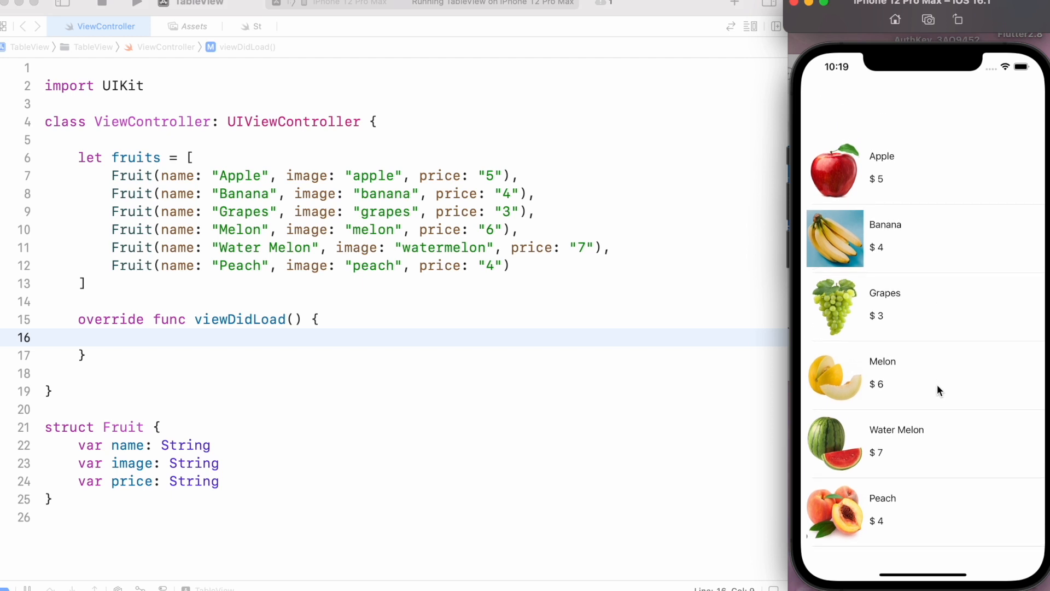
scroll(down, 3)
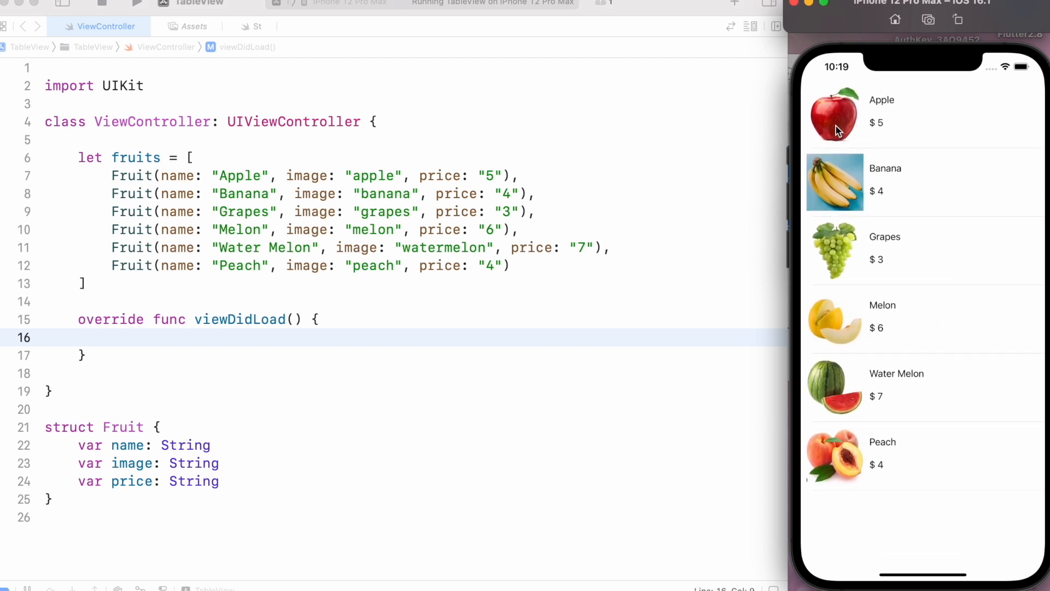
mouse_move(923, 352)
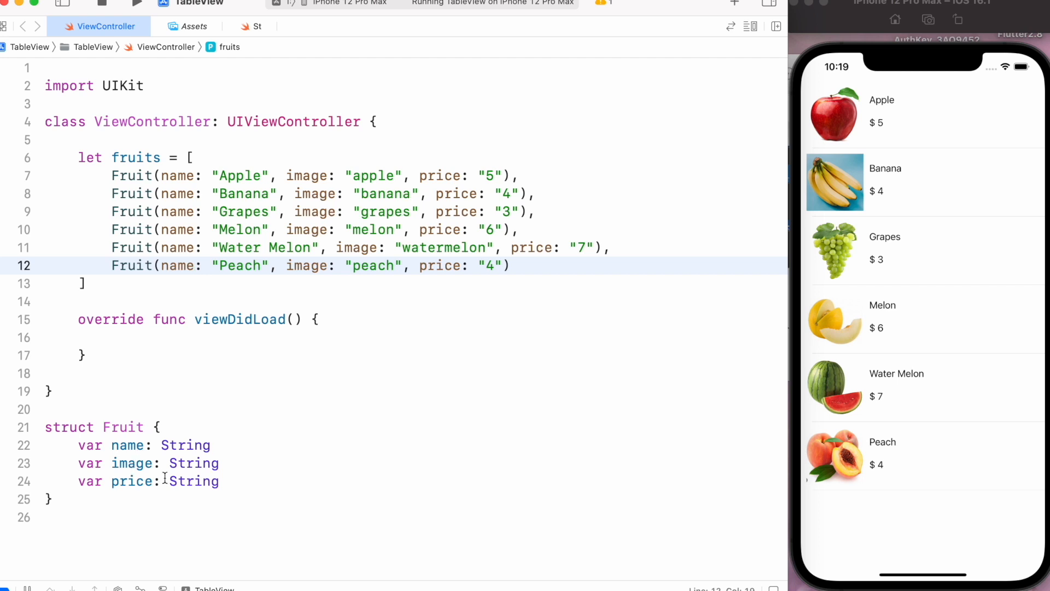
click(84, 355)
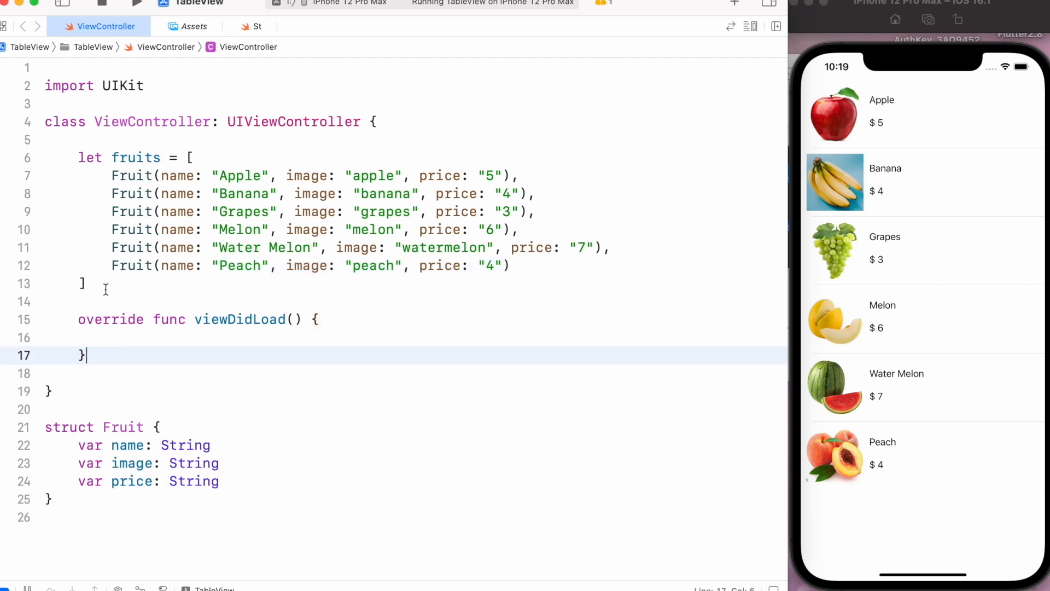
key(Return)
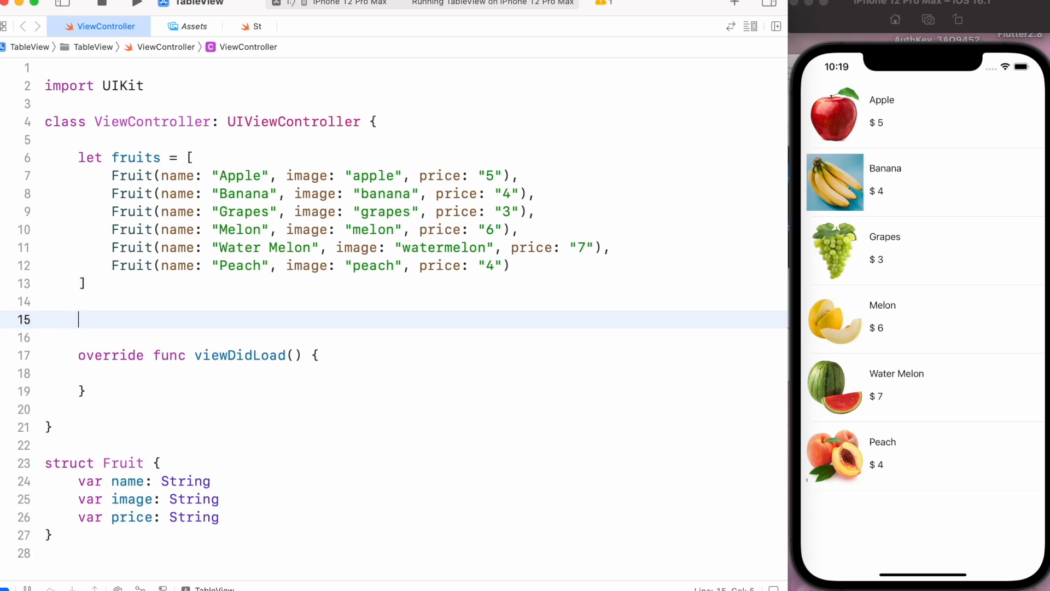
text(let ta)
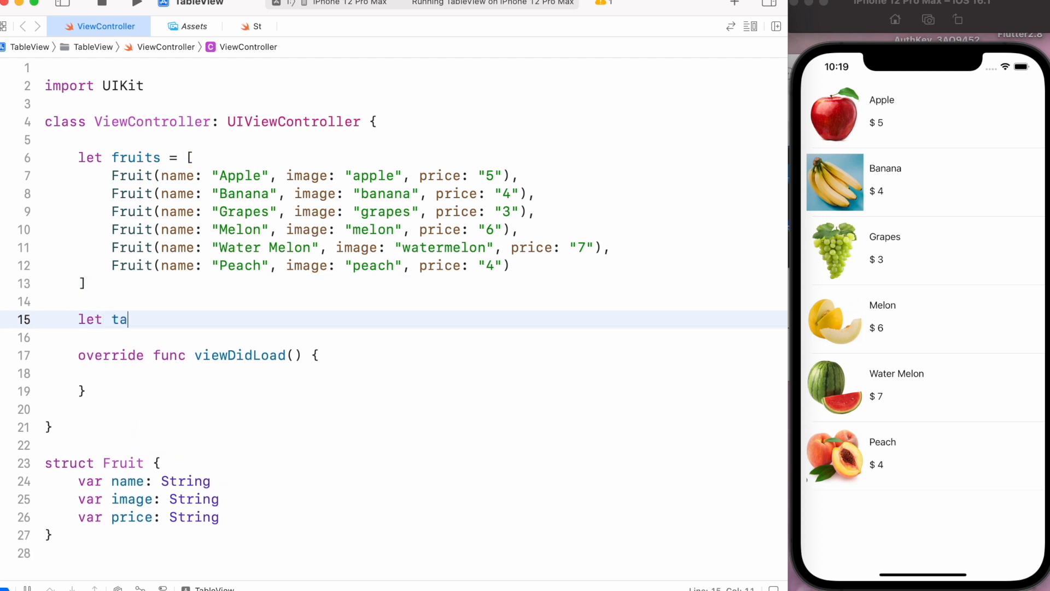
text(bleView =)
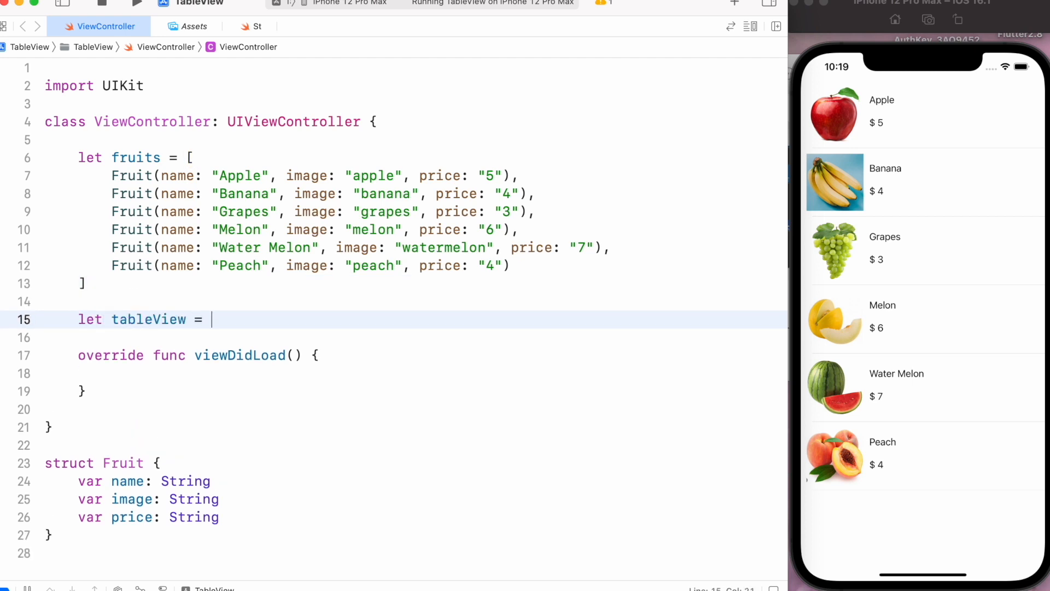
text(Uitab)
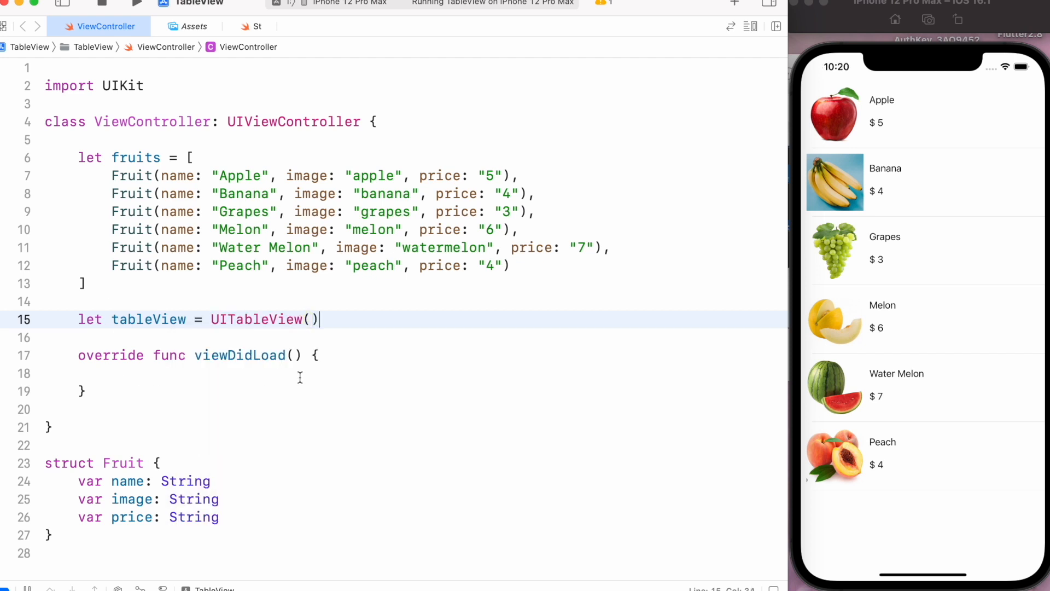
In viewDidLoad, add tableView as a subview and set its frame to view.bounds.
text(view.)
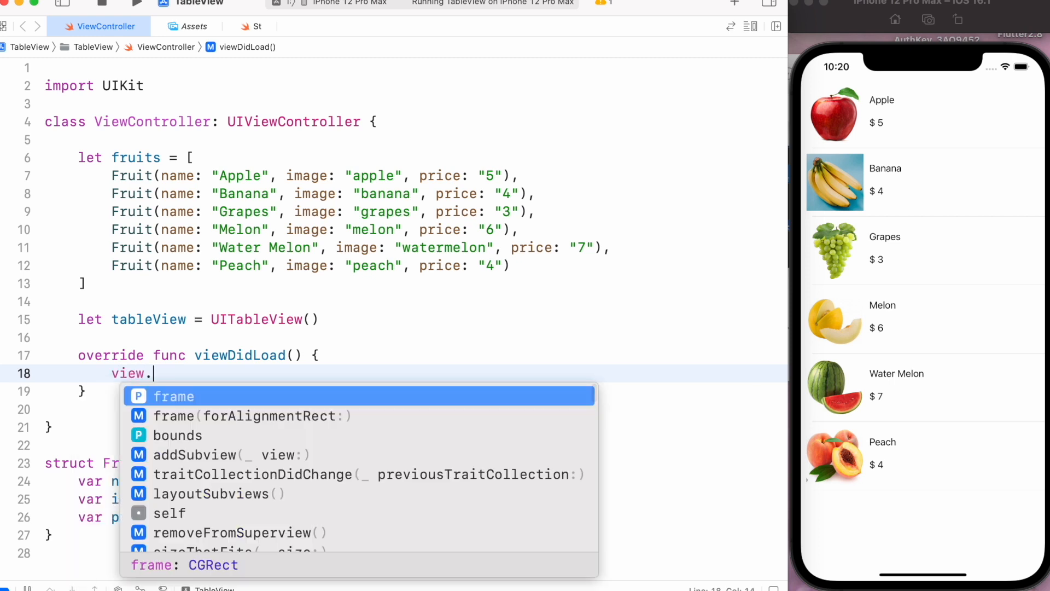
text(addSubview(ta)
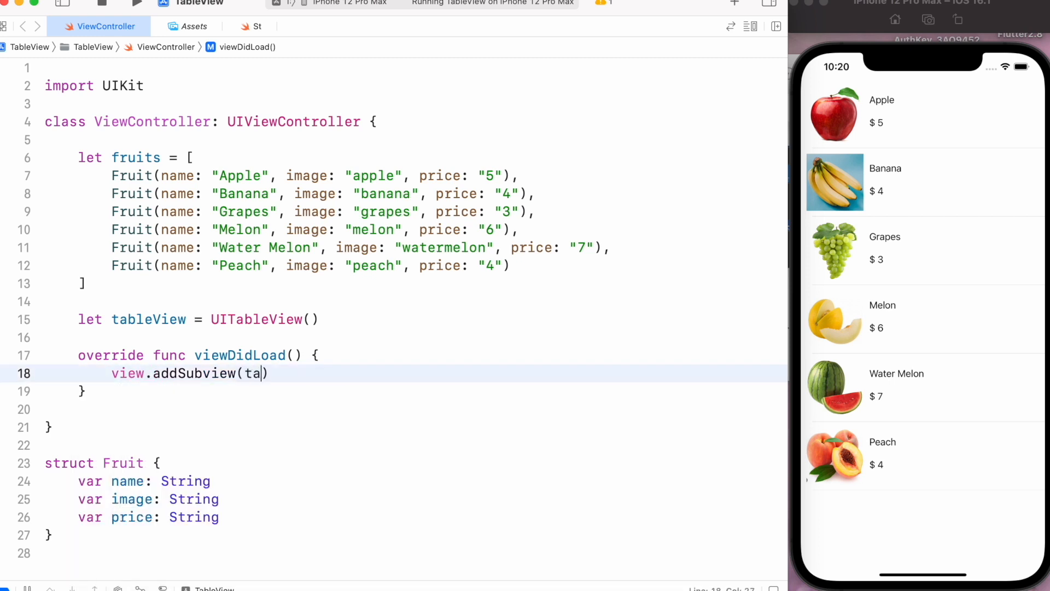
text(bleView)
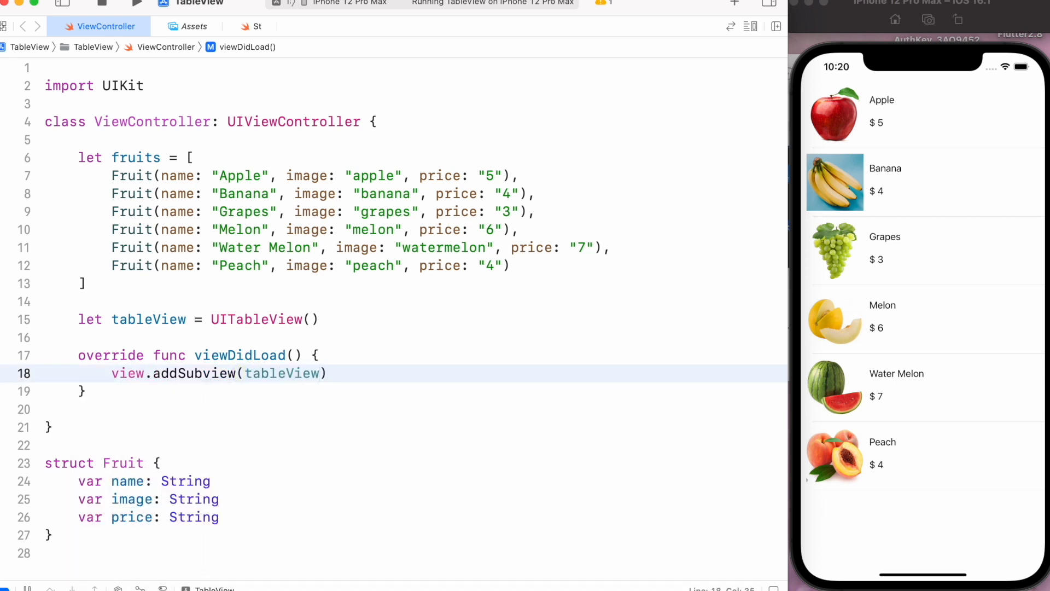
text(tb)
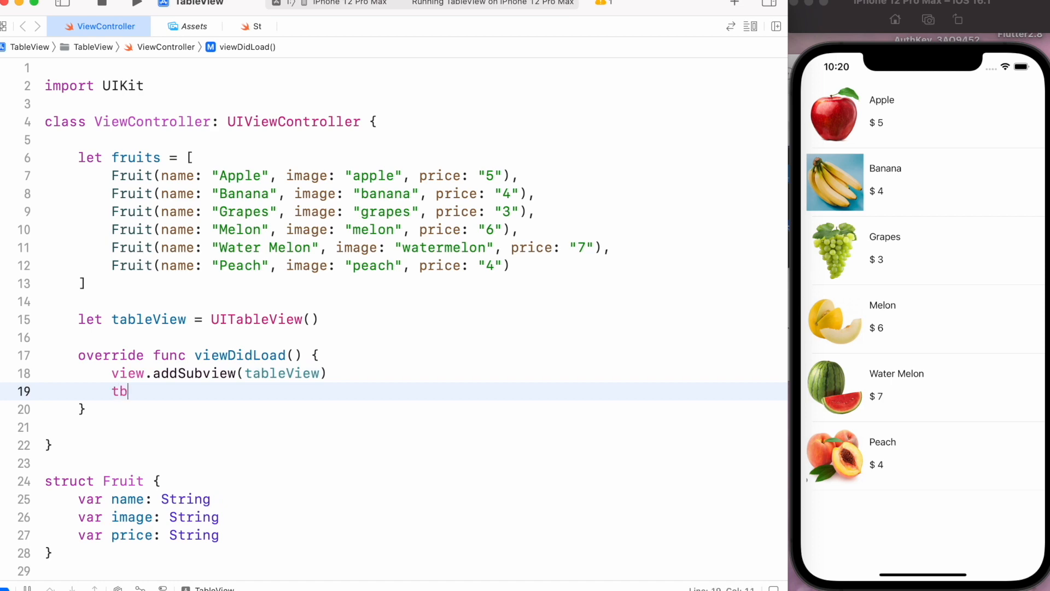
text(ableView)
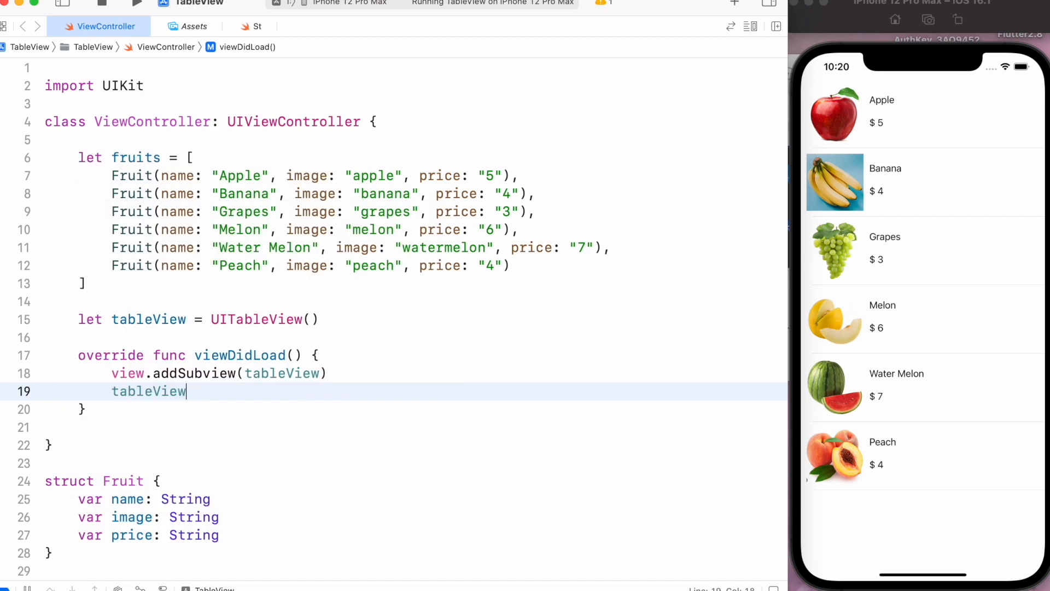
text(.fra)
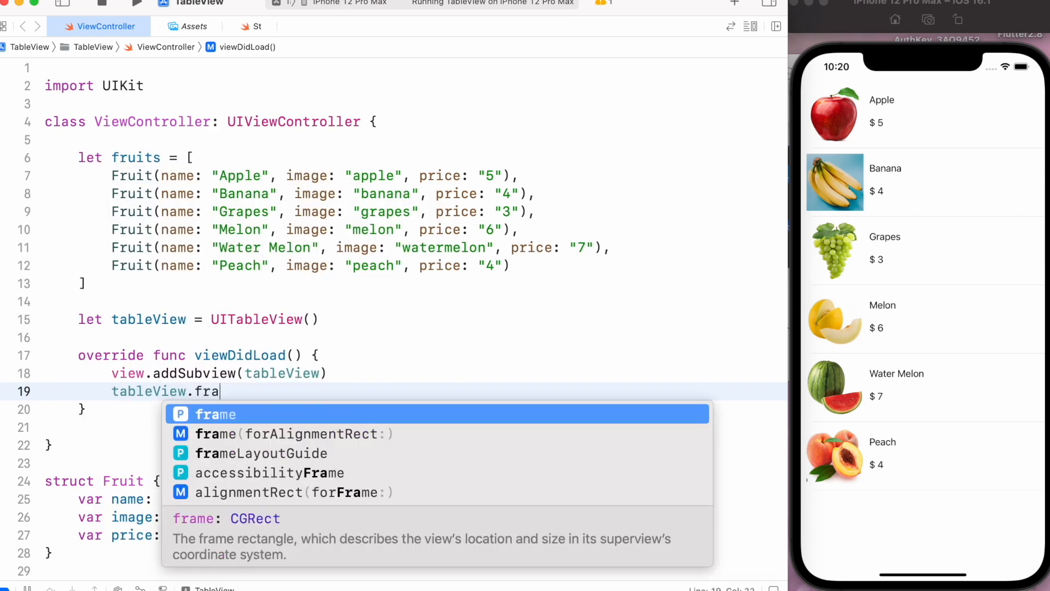
text(= view)
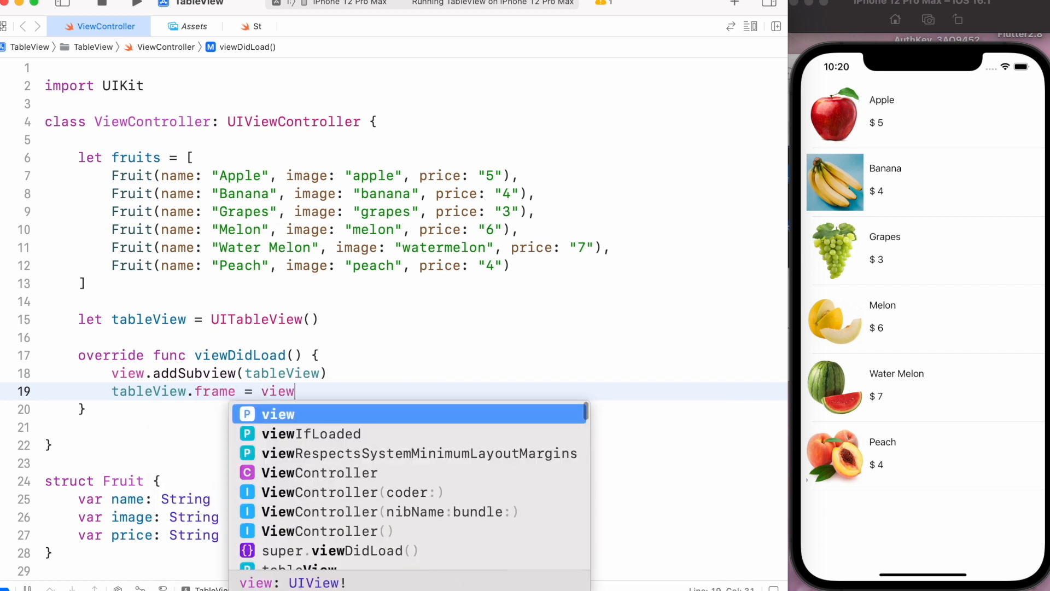
text(.bounds)
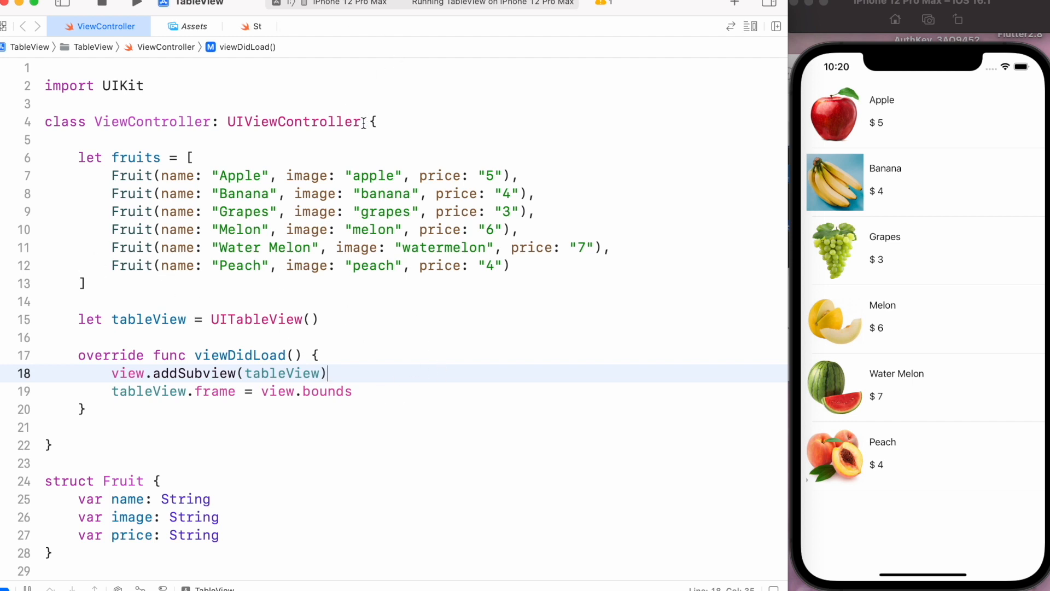
Add UITableViewDataSource to ViewController's class declaration.
text(,)
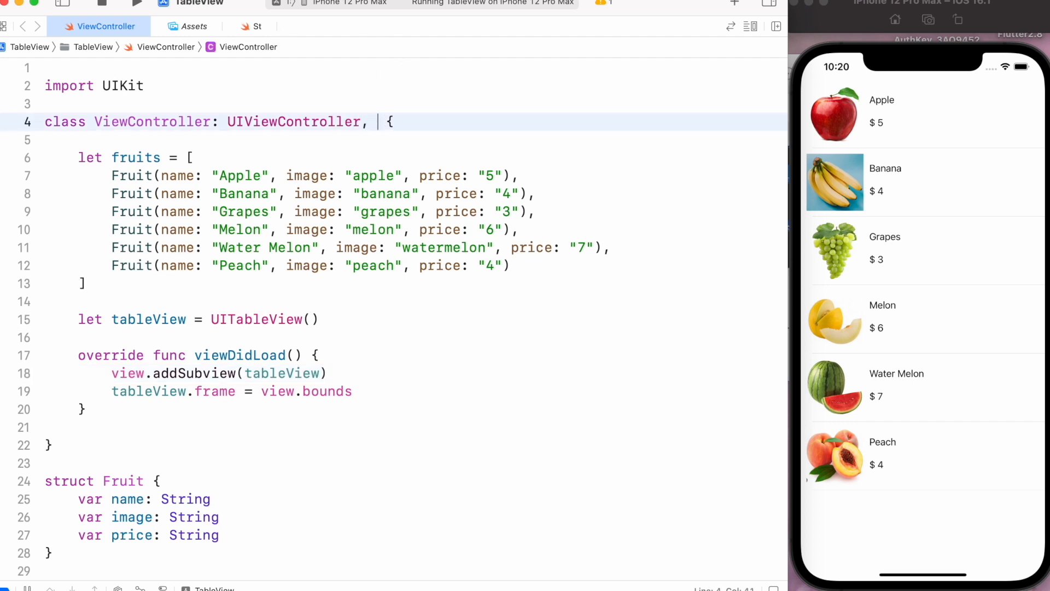
text(Uital)
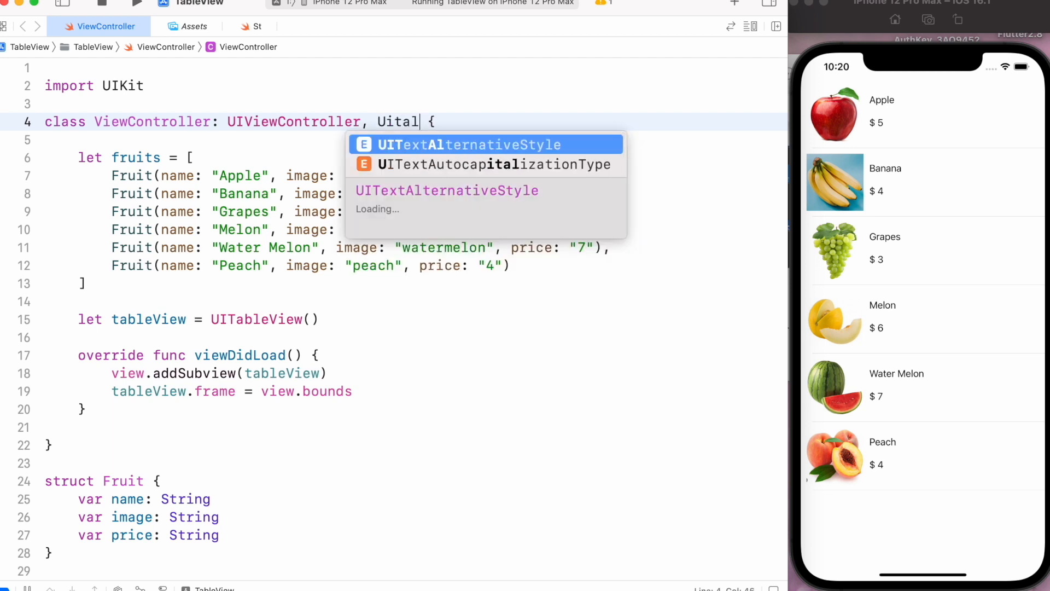
text(bleViewDataSource)
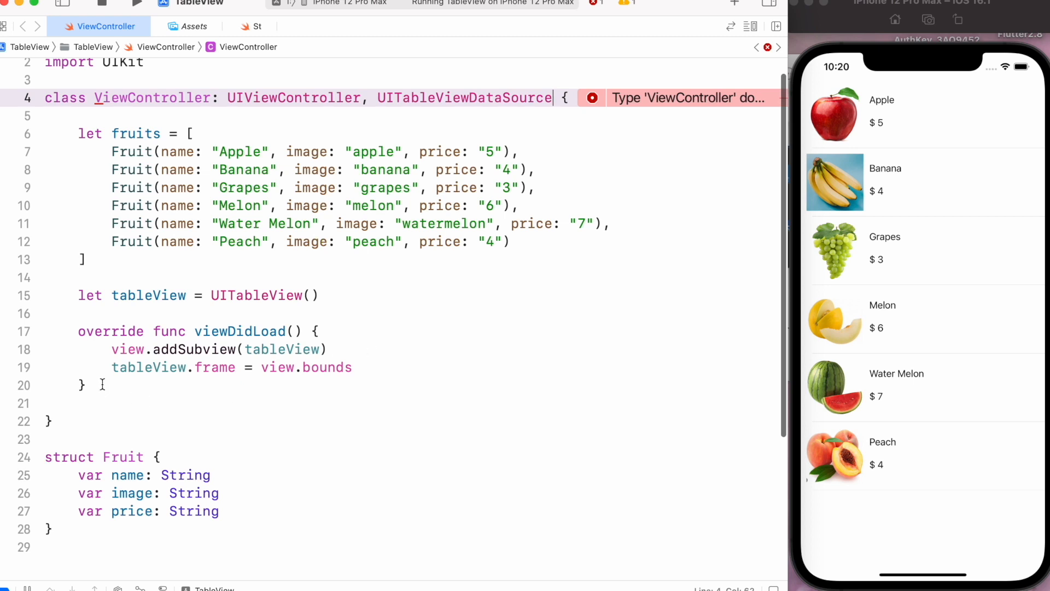
Return fruits.count from numberOfRowsInSection and add the cellForRowAt stub.
text(nu)
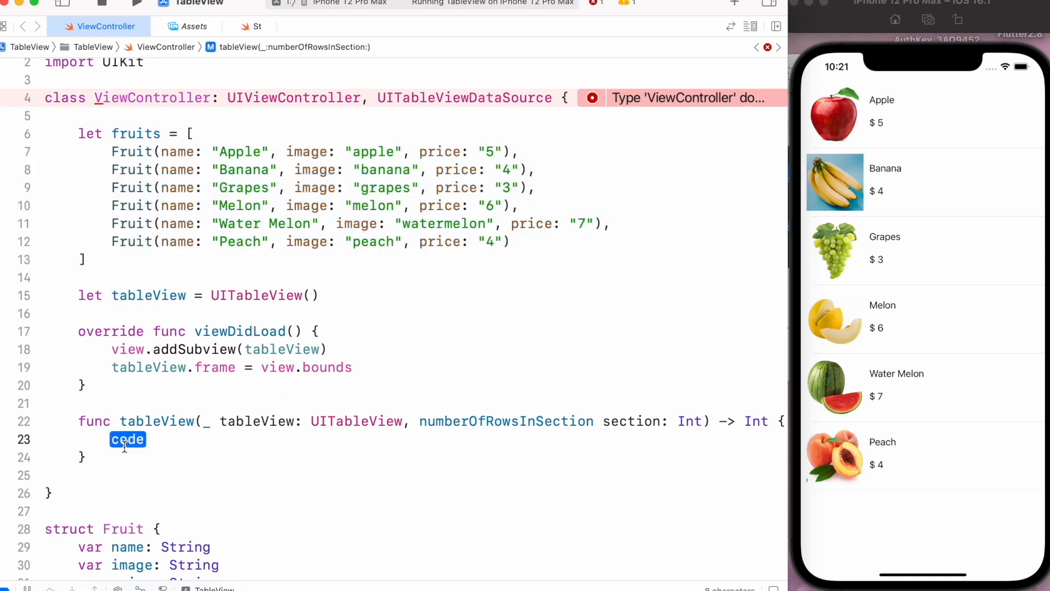
text(return frui)
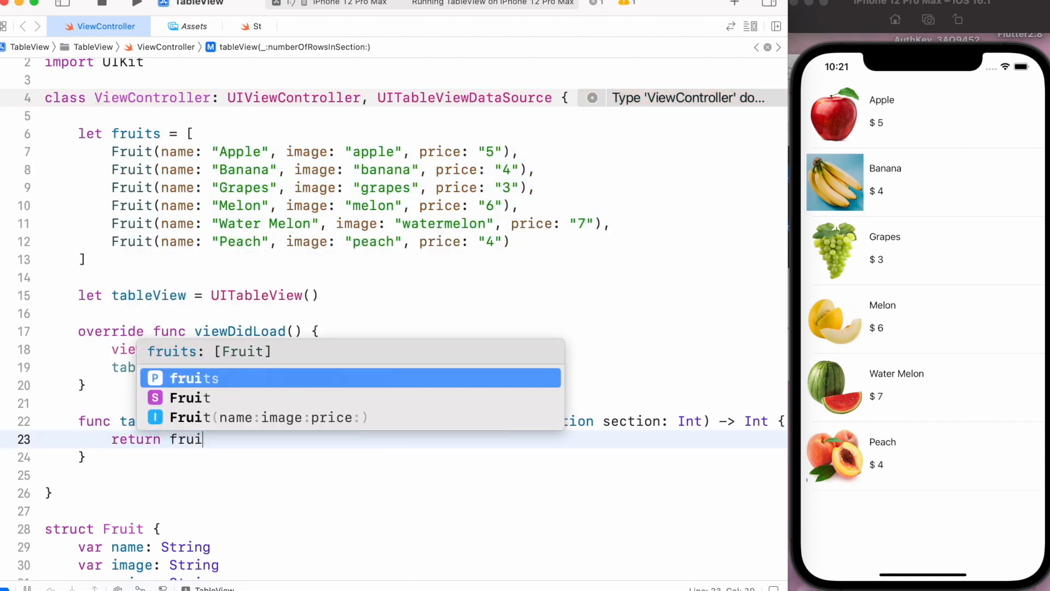
text(fruits.count)
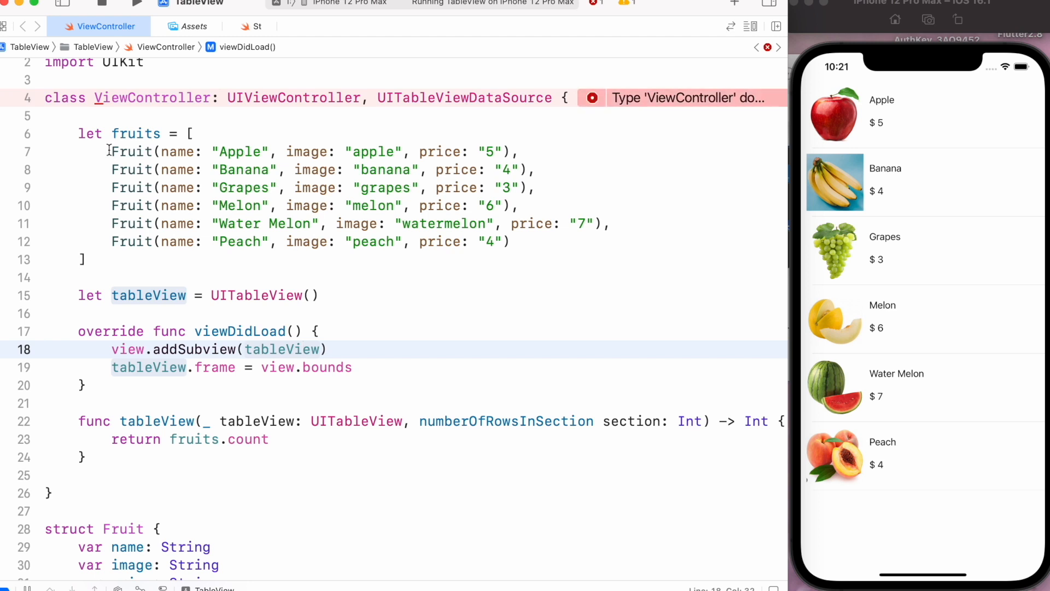
drag(112, 151, 509, 241)
text(func tableView(_ tableView: UITableView, cellForRowAt indexPath: IndexPath) -> UITableViewCell {)
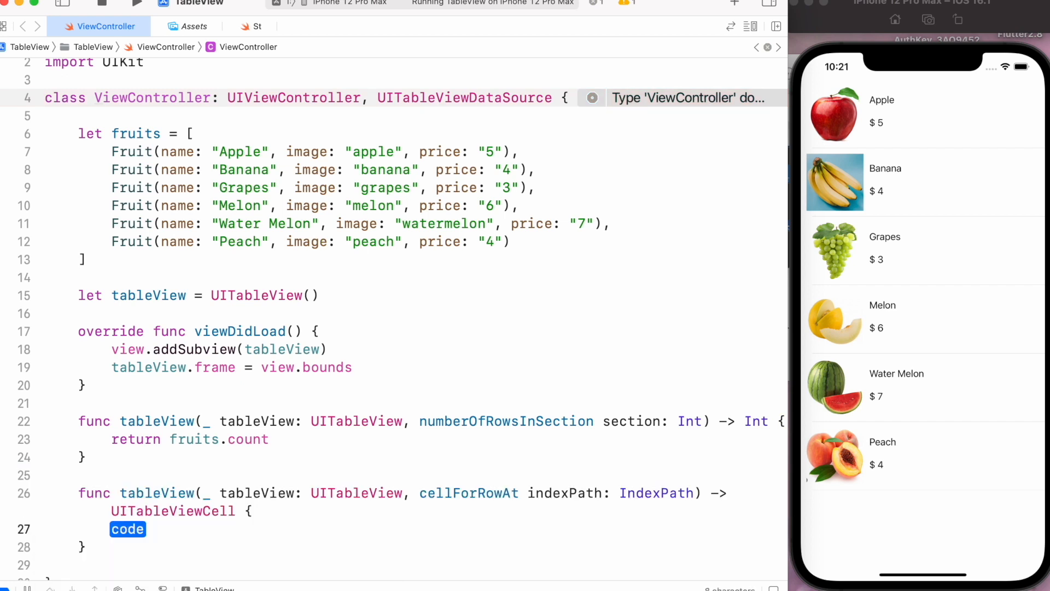
scroll(down, 3)
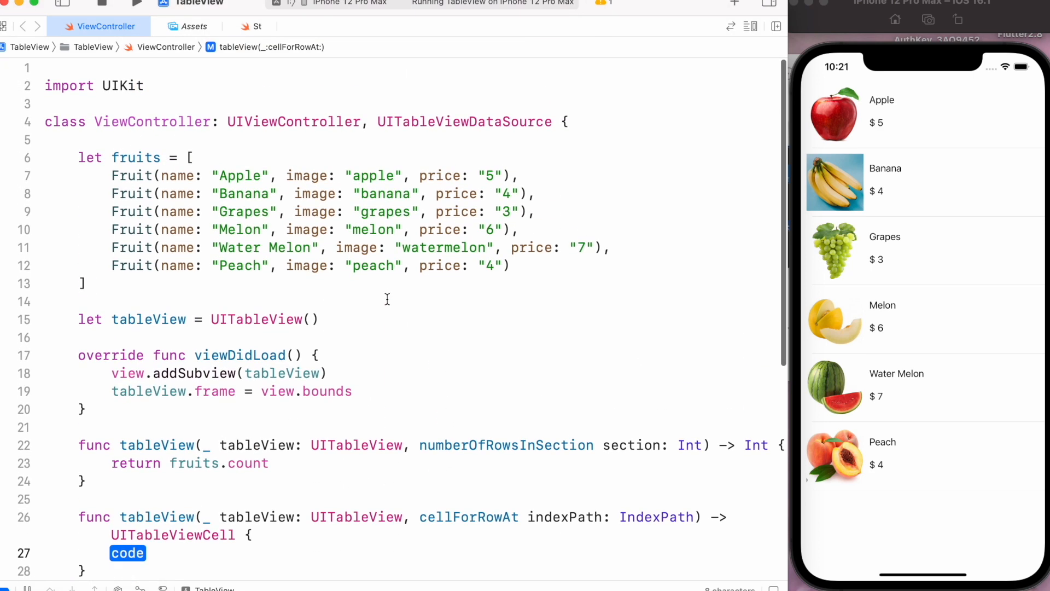
scroll(down, 3)
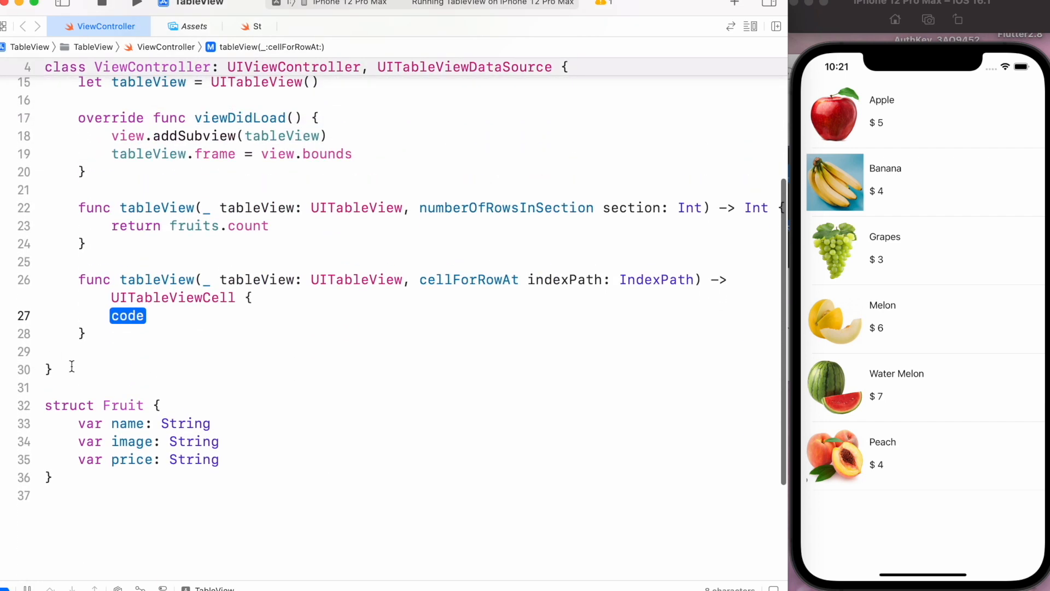
Declare a CustomCell class subclassing UITableViewCell.
text(cl)
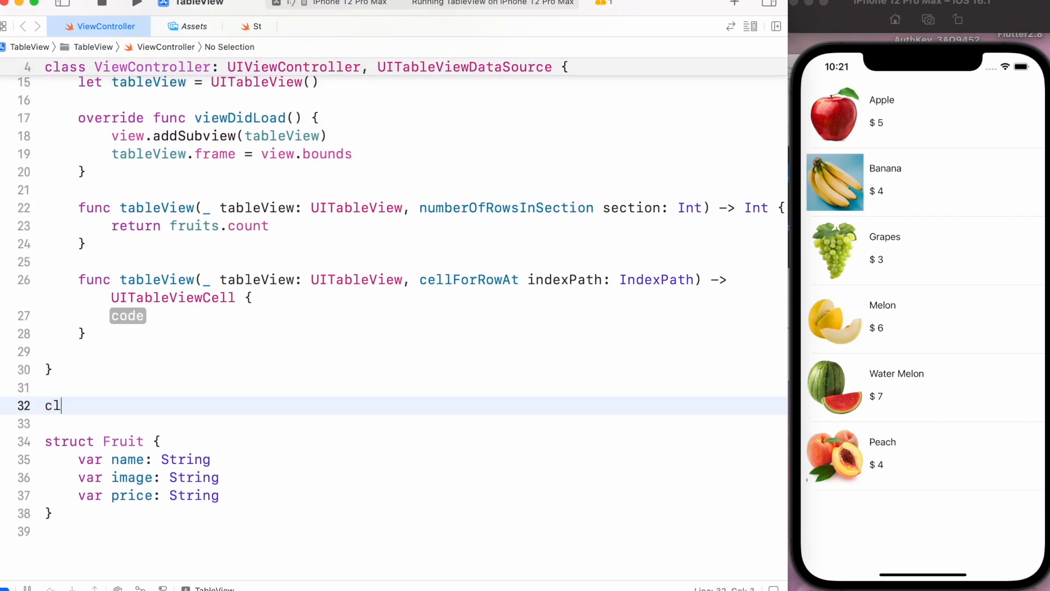
text(ass)
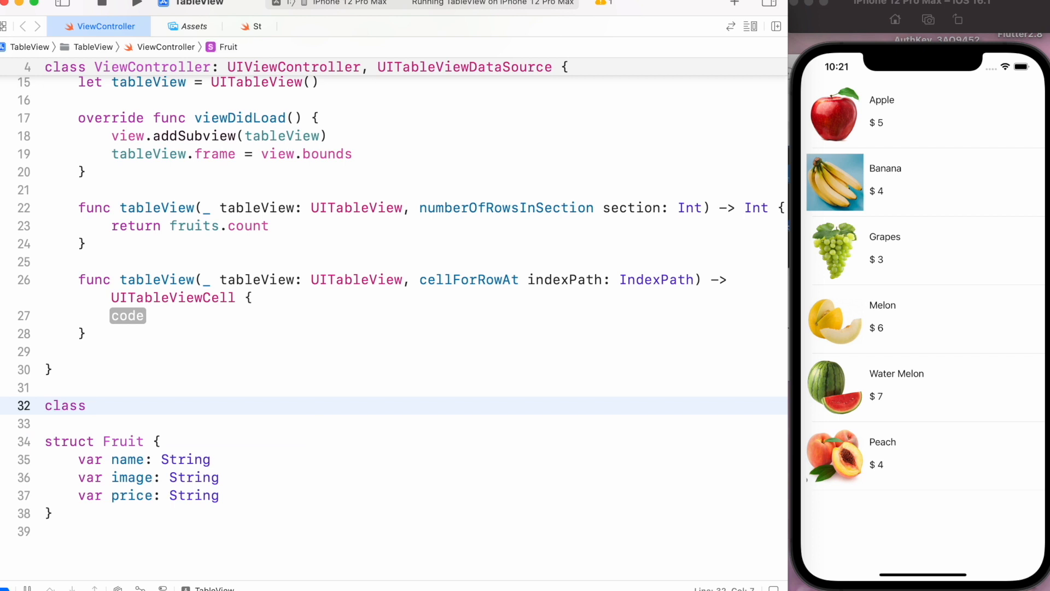
text(Customce)
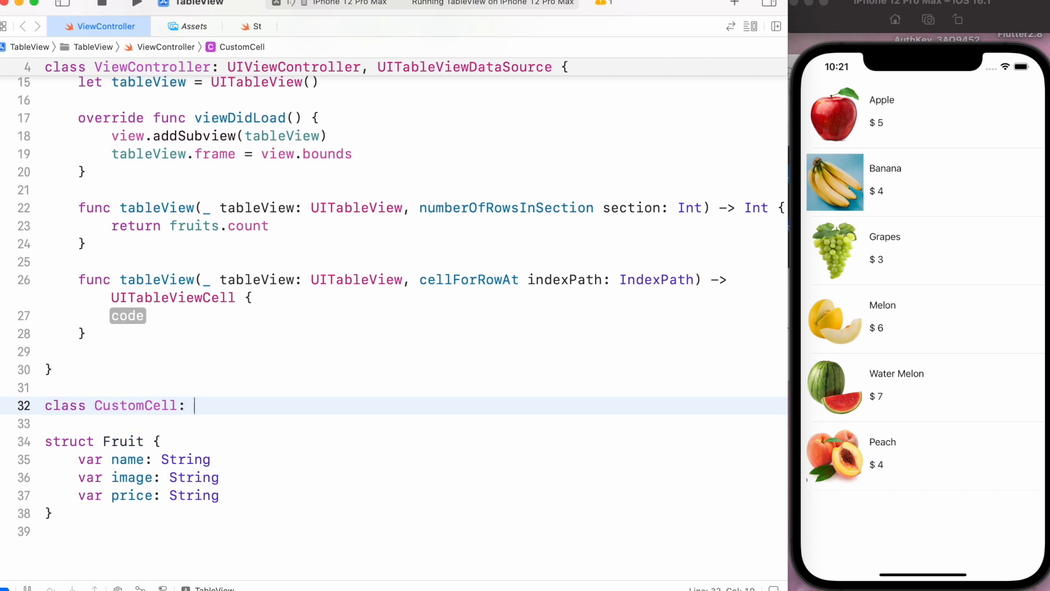
text(UItableViewCell {)
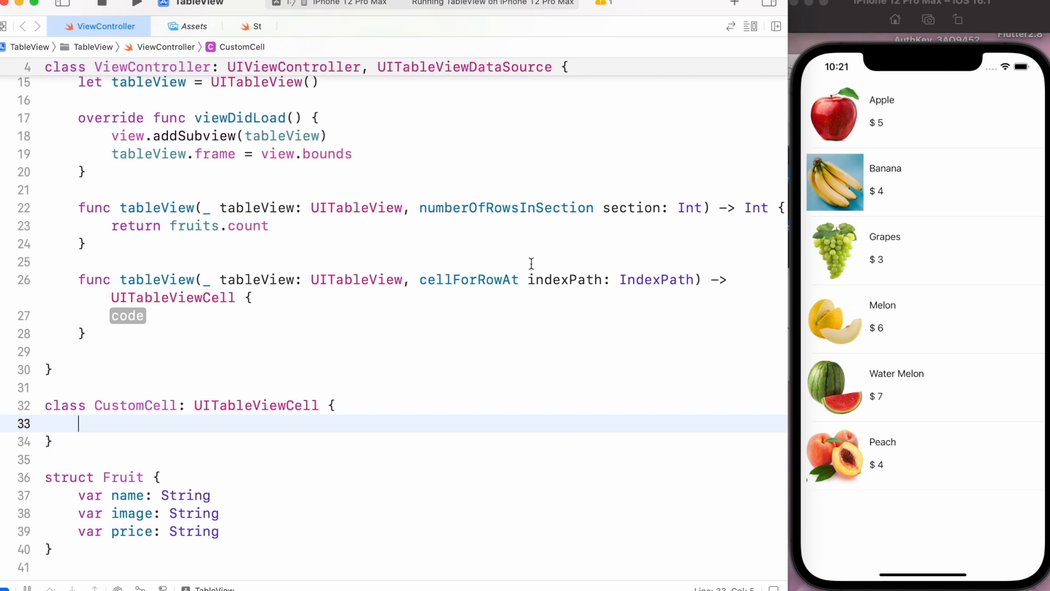
mouse_move(543, 310)
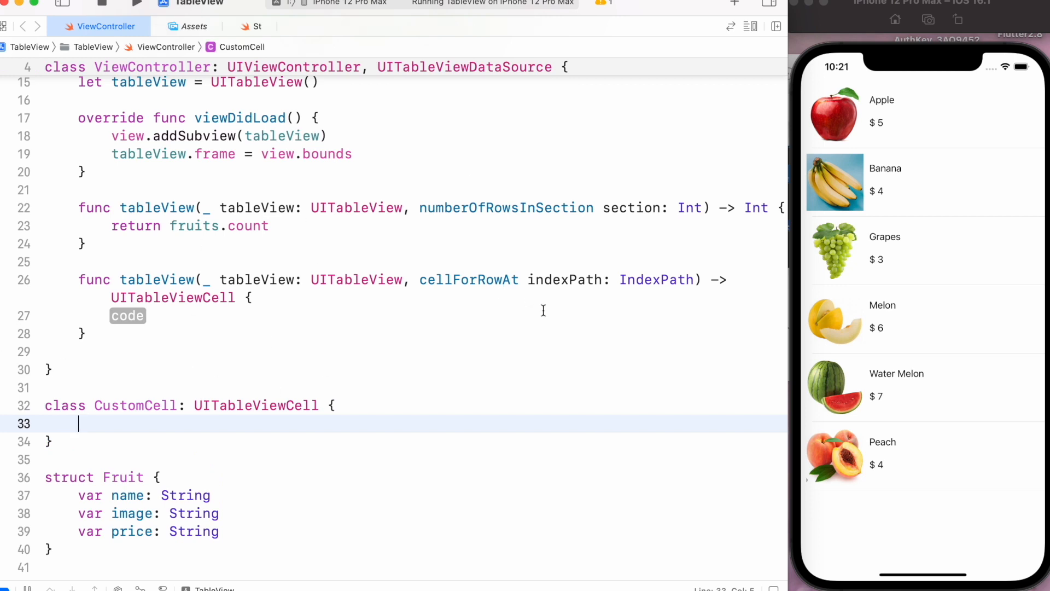
Add init(style:reuseIdentifier:) calling super.init, plus the required init?(coder:) via Fix.
text(ini)
text(s)
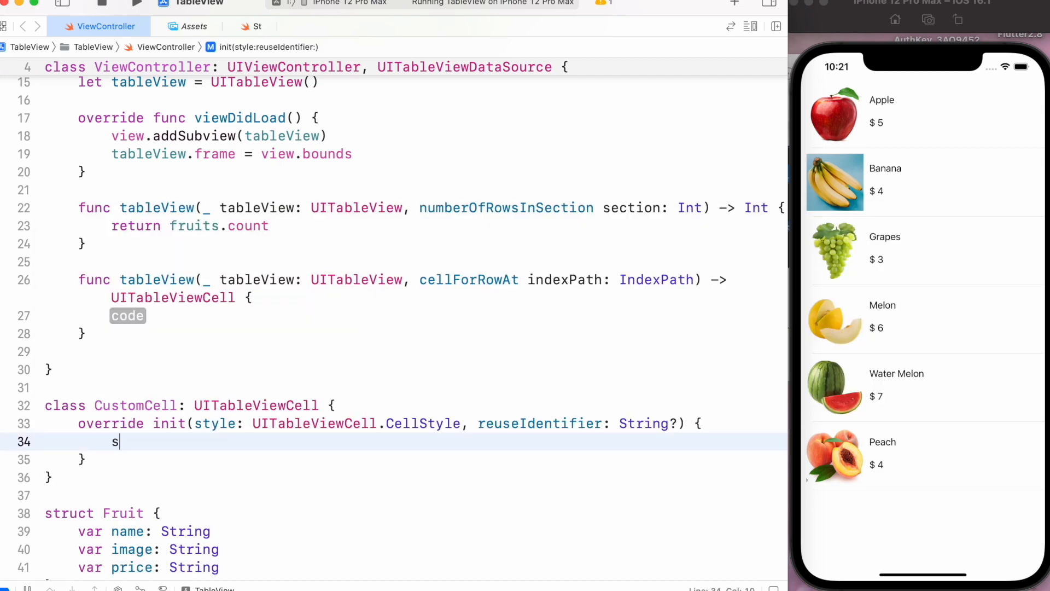
text(uper.init()
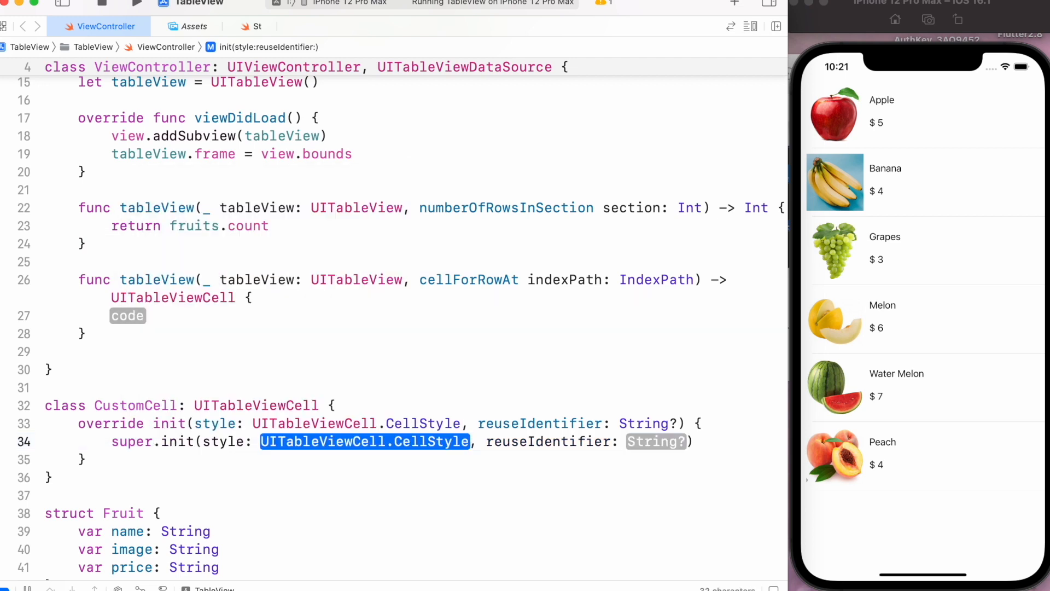
text(style)
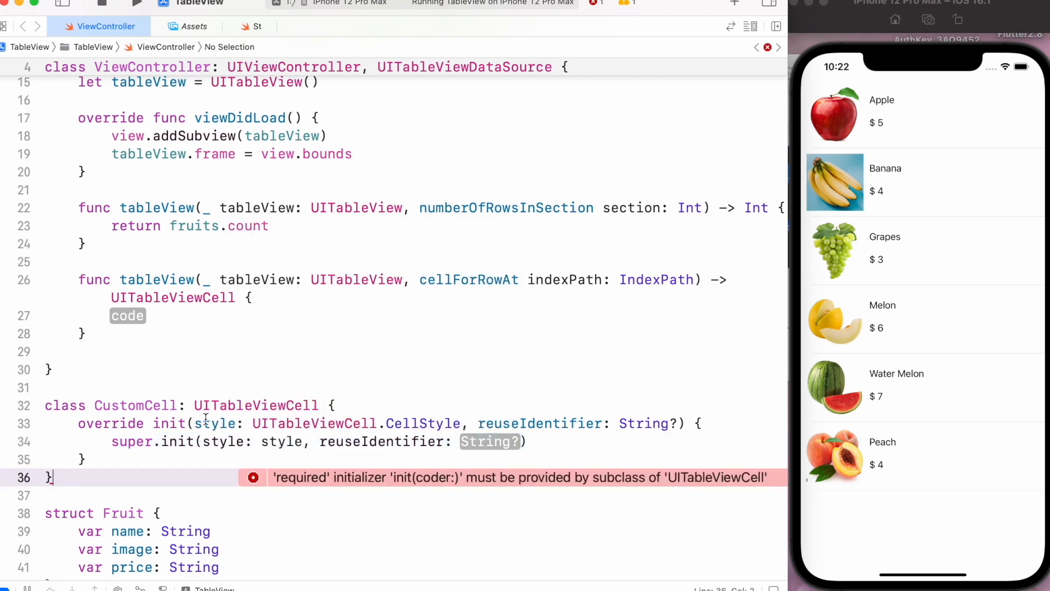
double_click(489, 441)
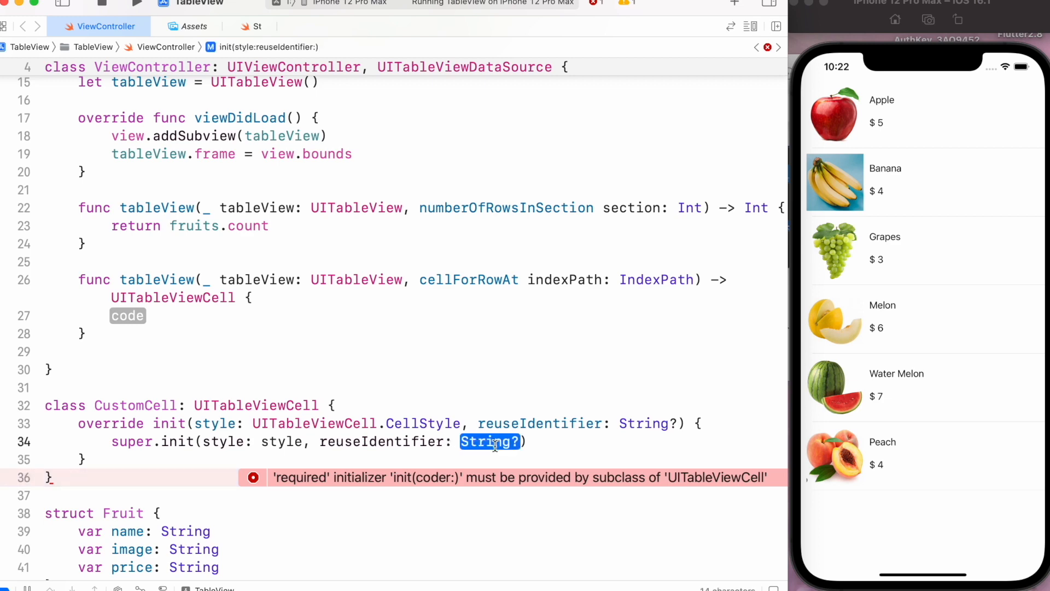
text(reuseIdentifier)
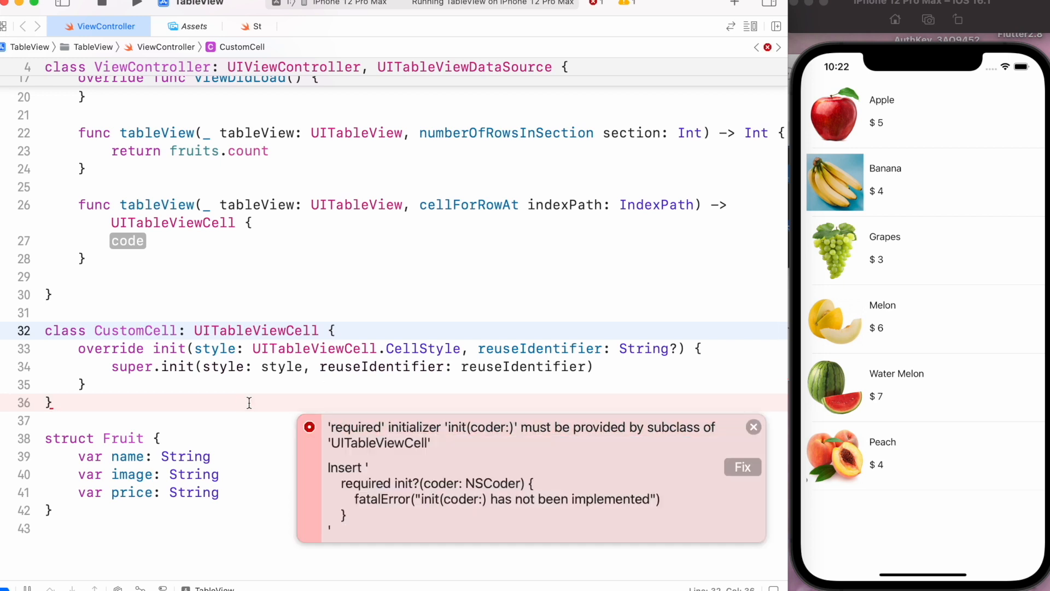
click(742, 467)
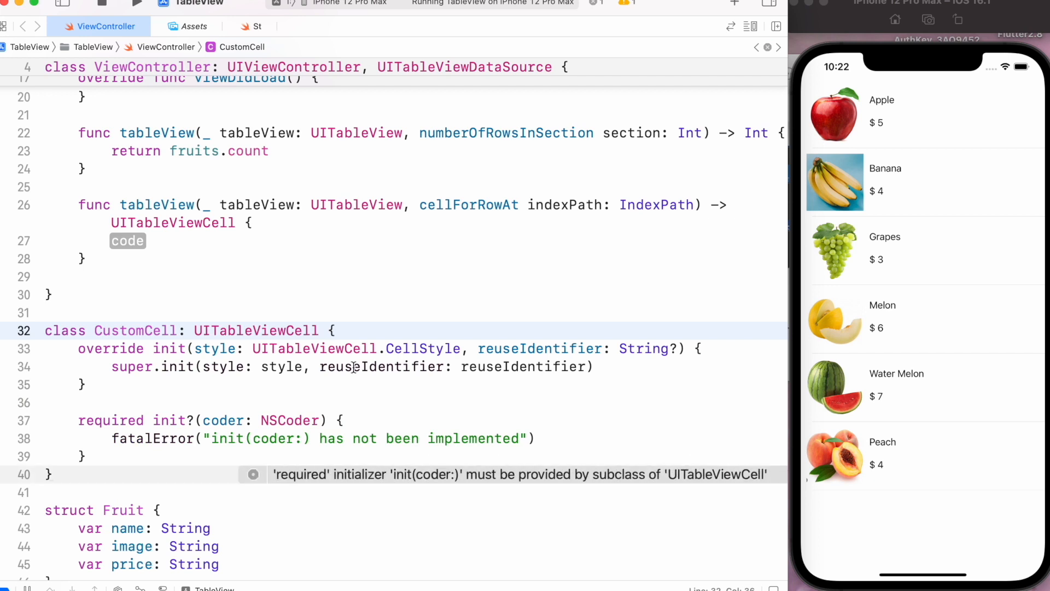
click(187, 367)
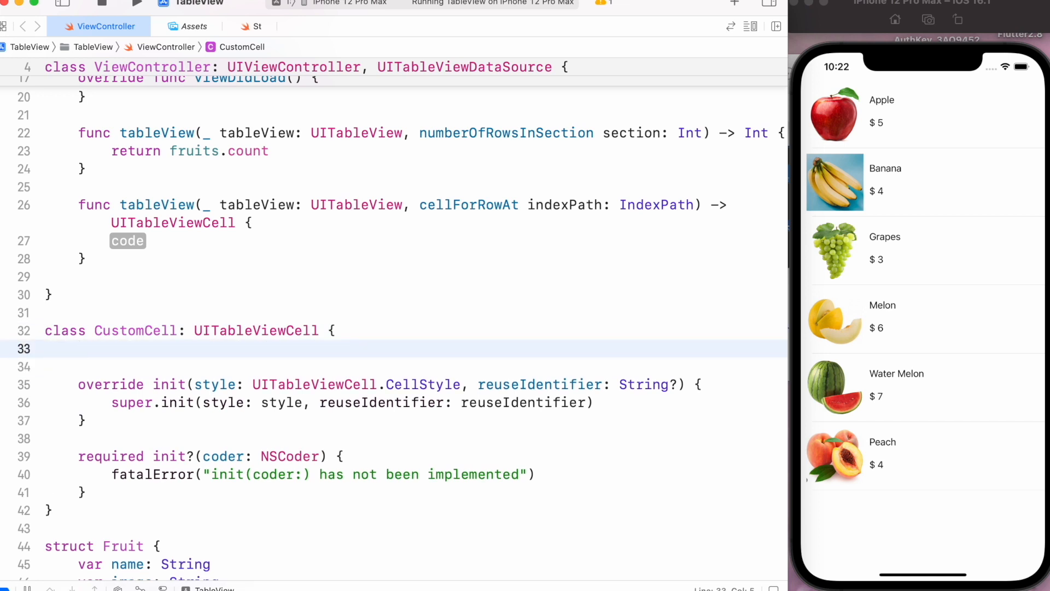
Declare fruitImage as UIImageView(), and fruitName and fruitPrice as UILabel().
text(let fruite)
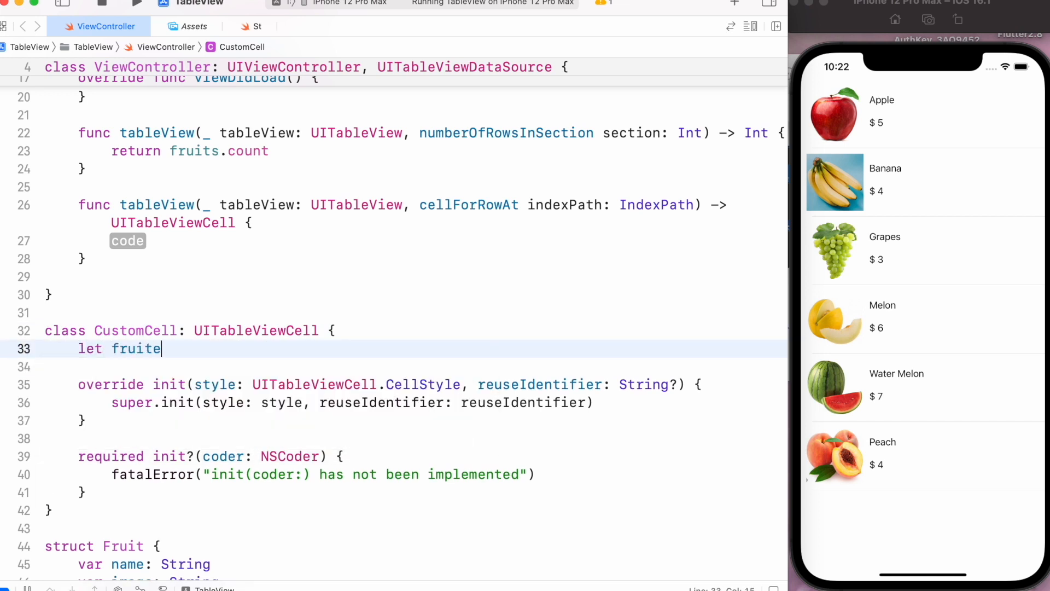
text(Image)
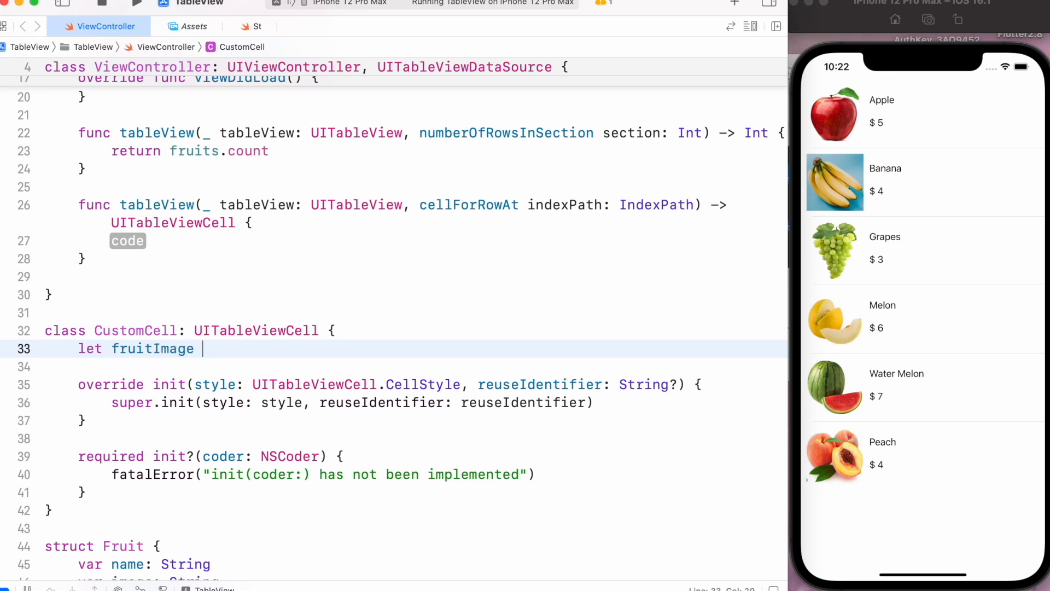
text(= UIImageView()
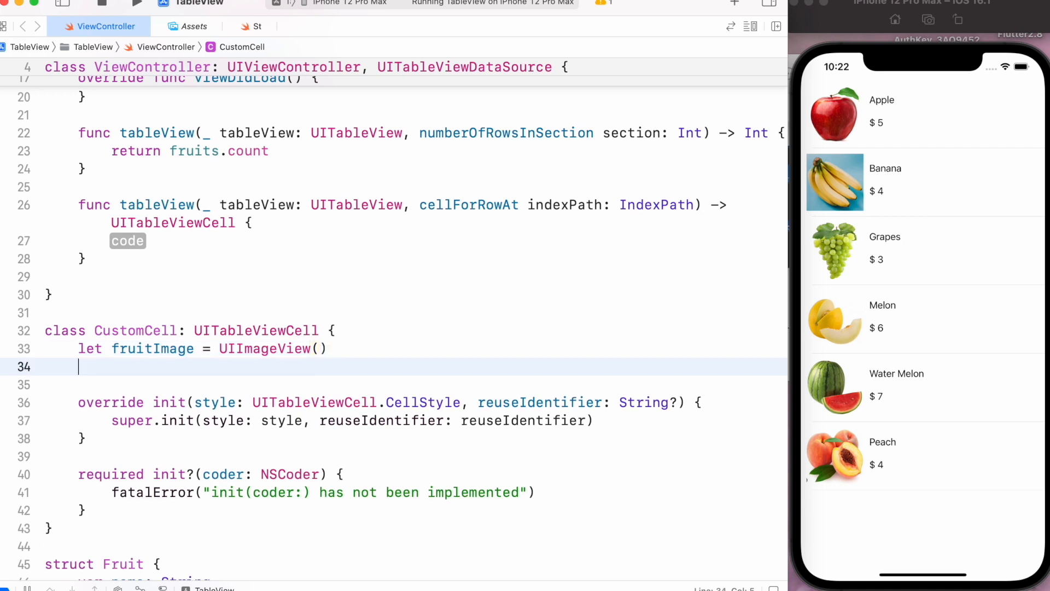
text(let)
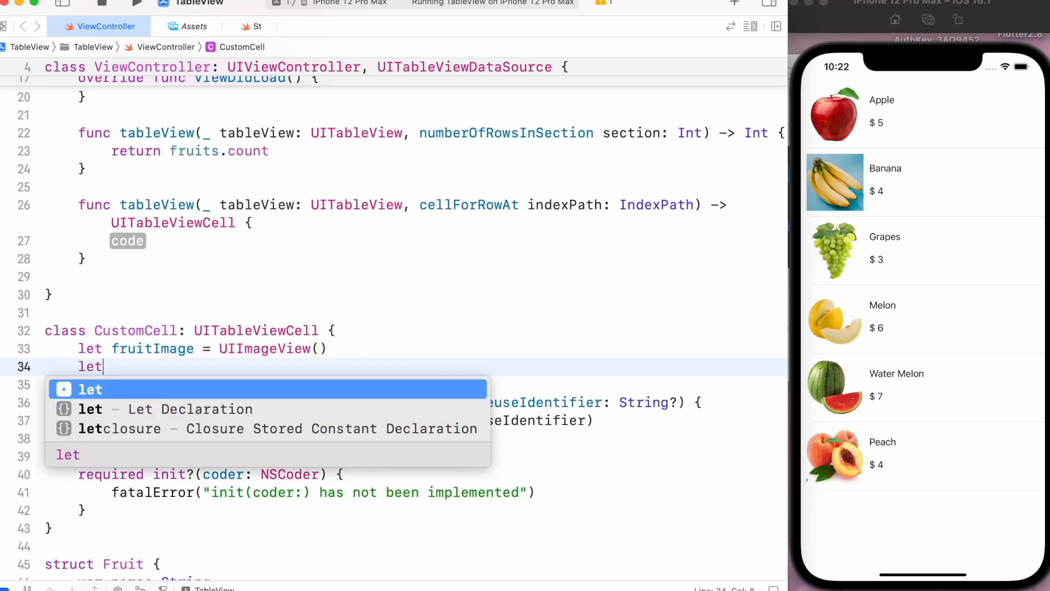
text(frut)
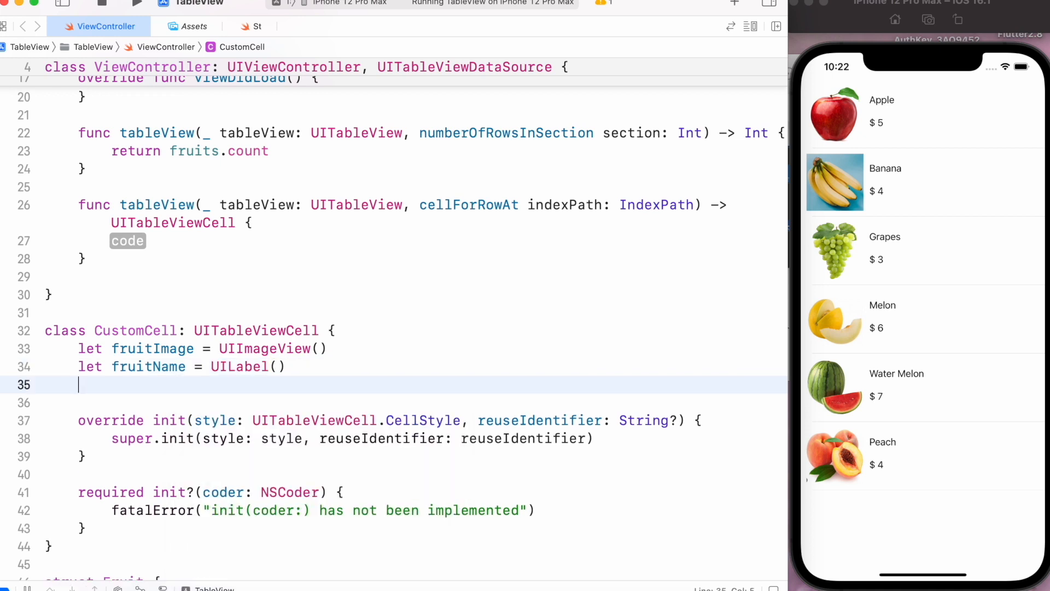
text(let fru)
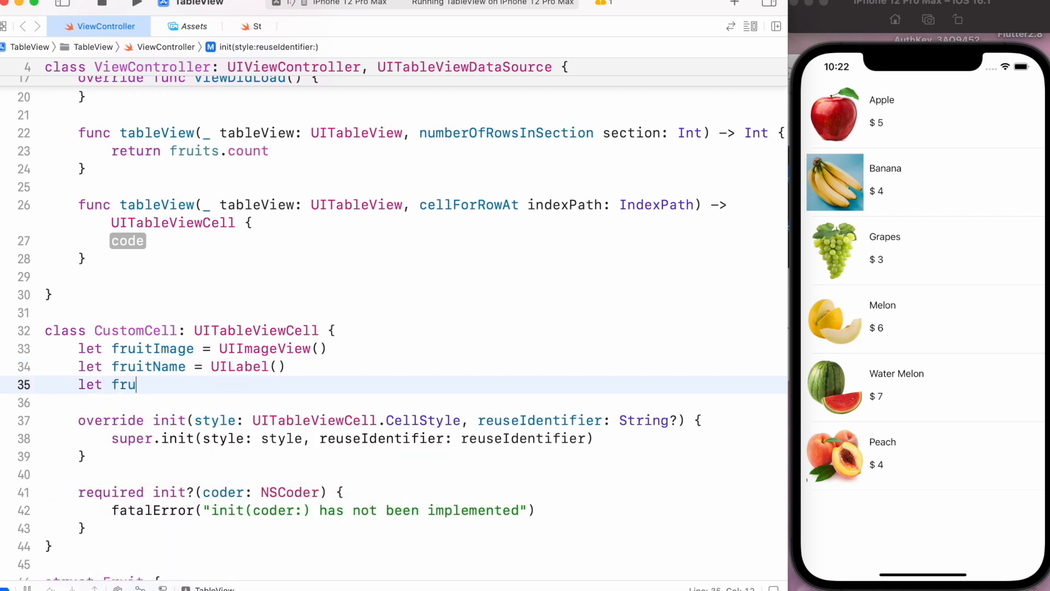
text(it)
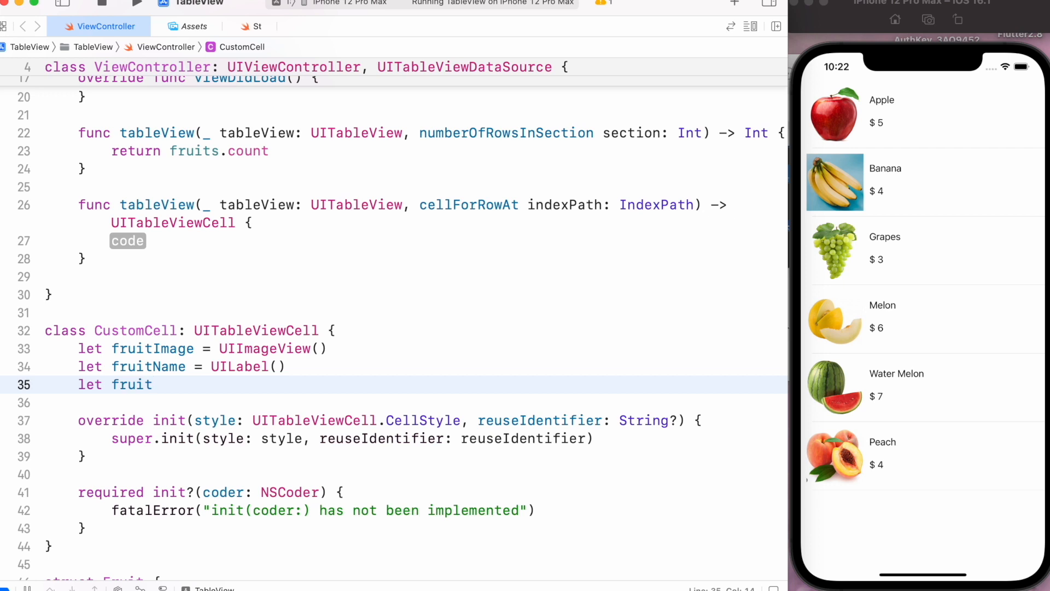
text(Price = UI)
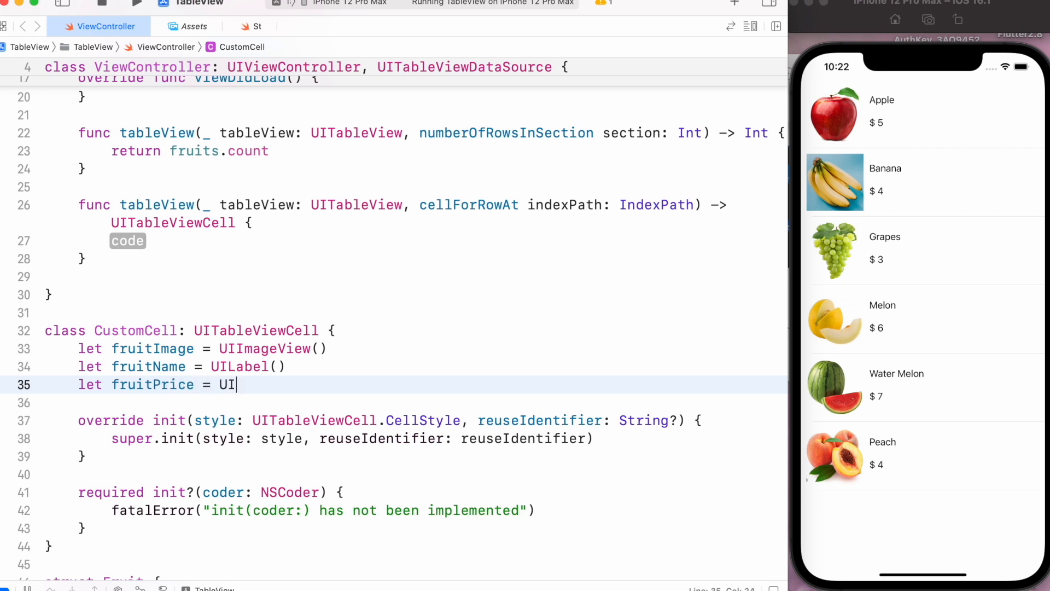
text(Label())
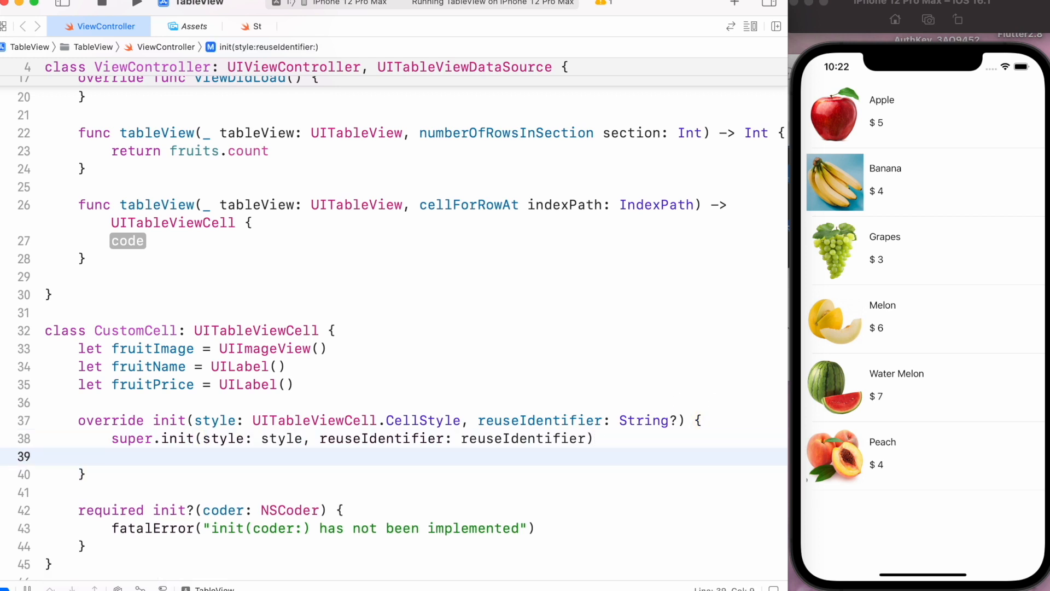
After super.init, call addSubview for fruitImage, fruitName and fruitPrice.
text(addSubview(view: UIView)
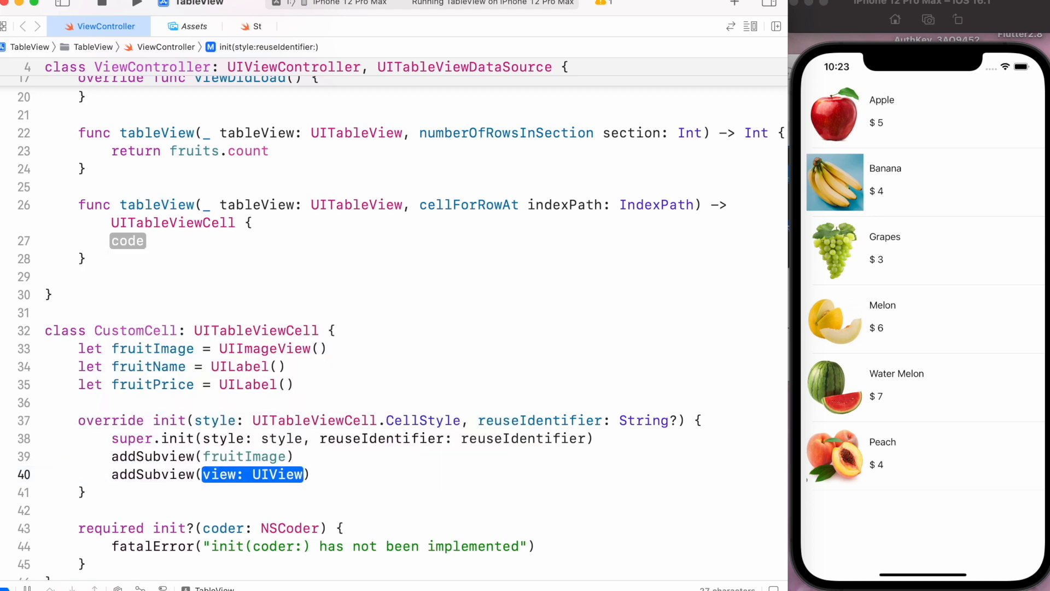
text(fruitName)
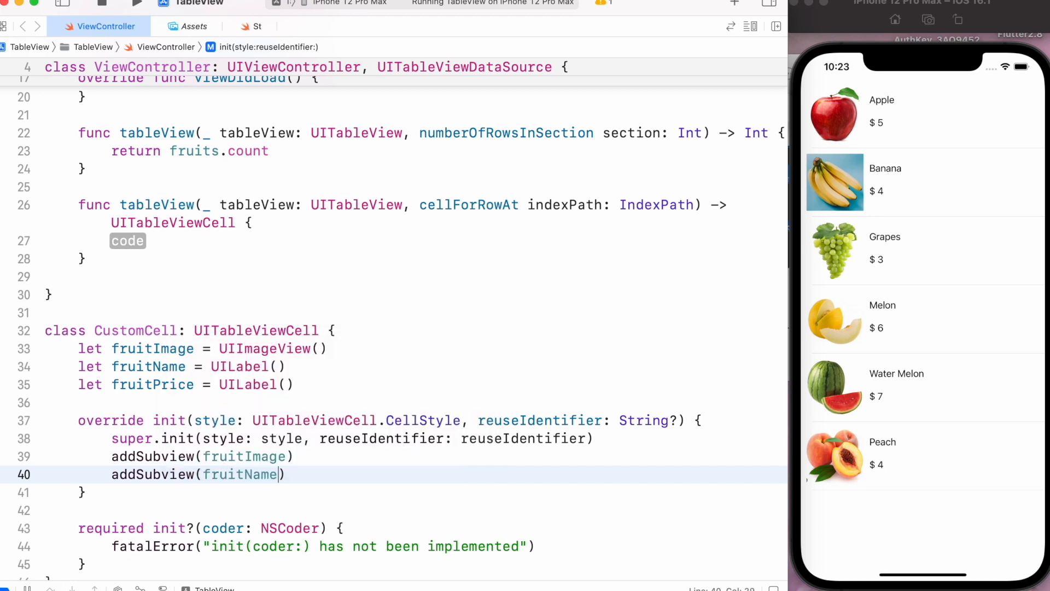
text(addSubview()
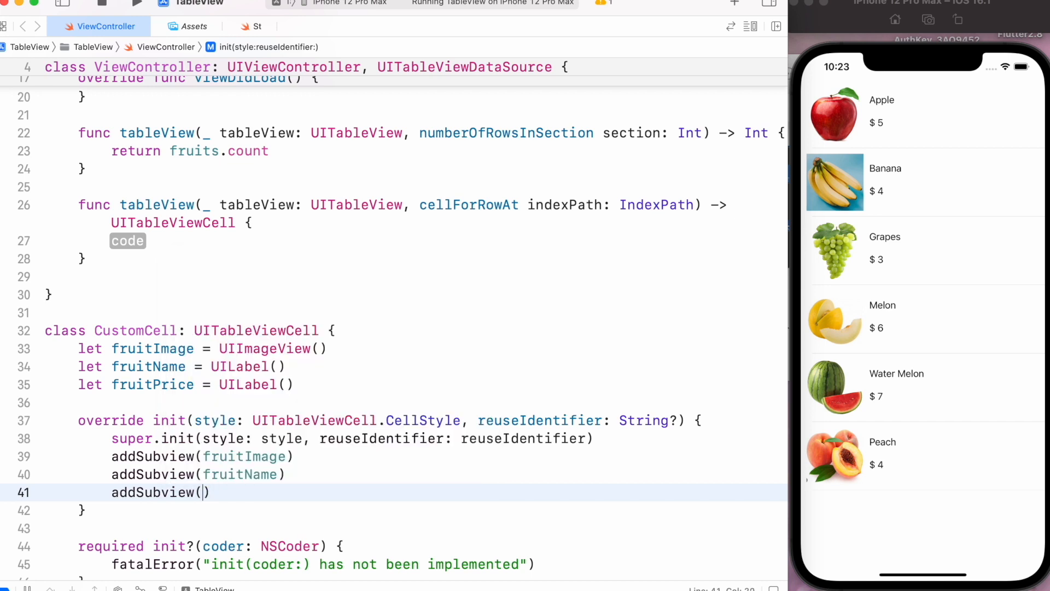
text(fruitPrice)
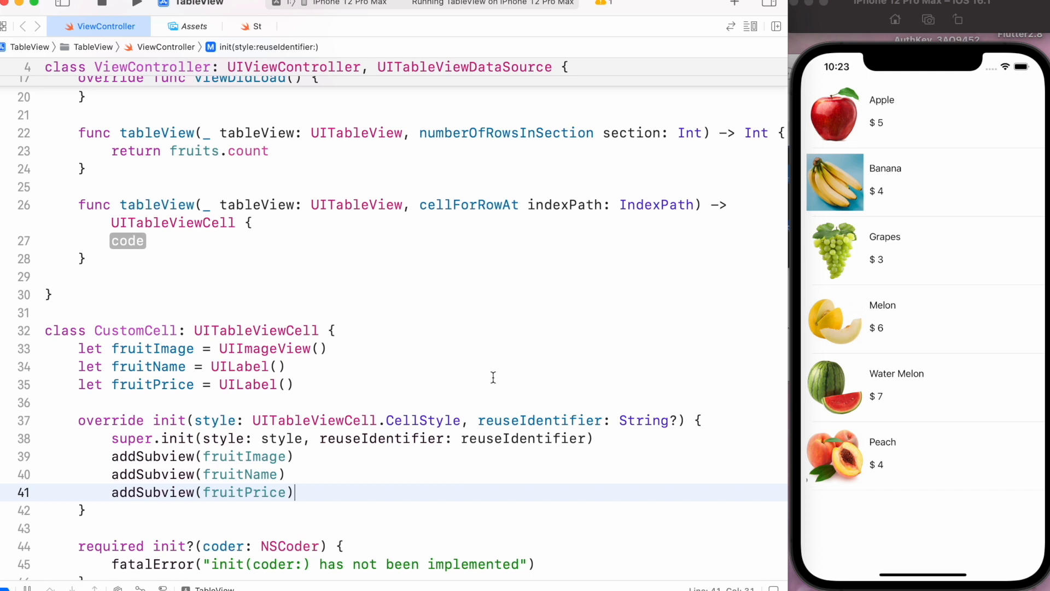
scroll(down, 3)
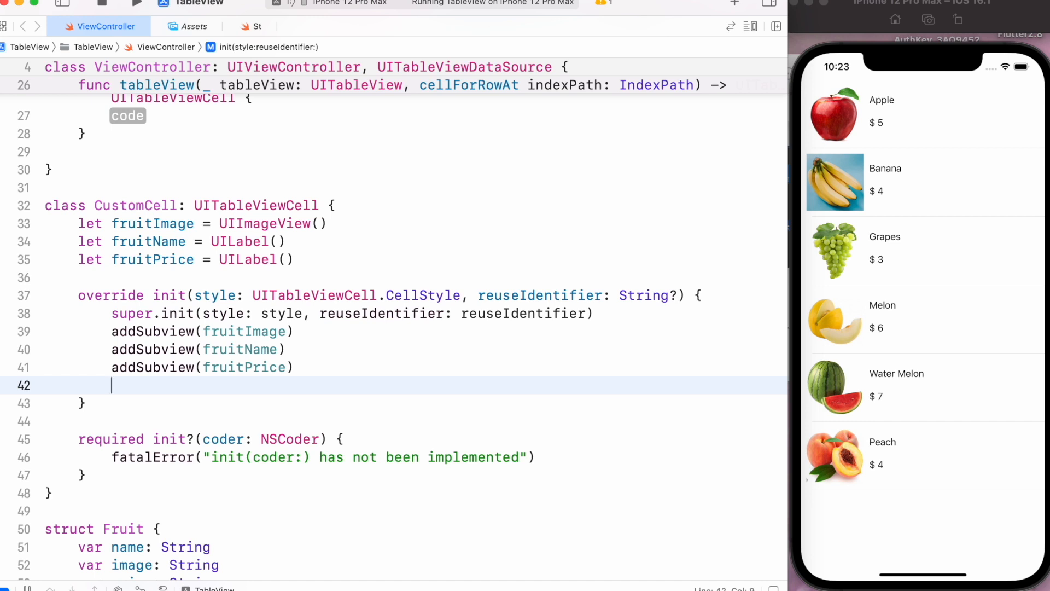
Frame the fruit image at x 10, y 10, sized 100×100.
text(fruitName)
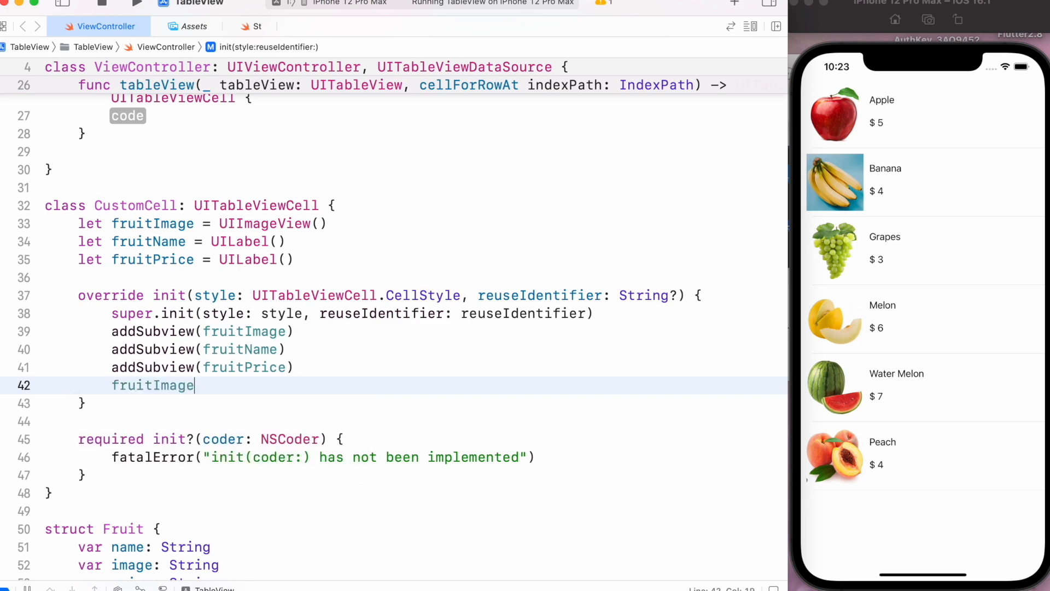
text(.frame =)
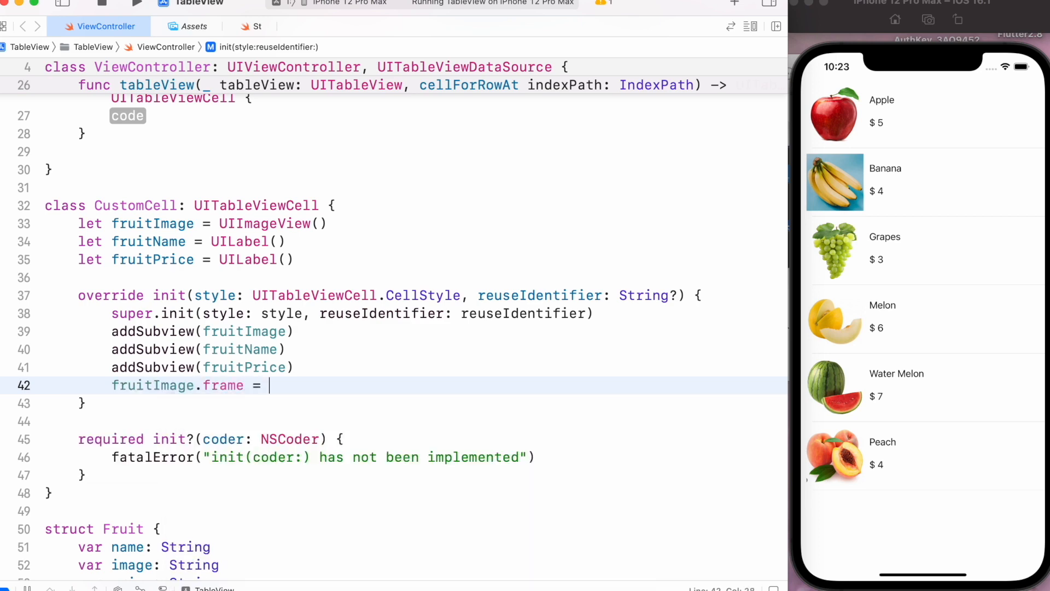
text(CGRect(x: CGFloat, y: CGFloat, width: CGFloat, height: CGFloat)
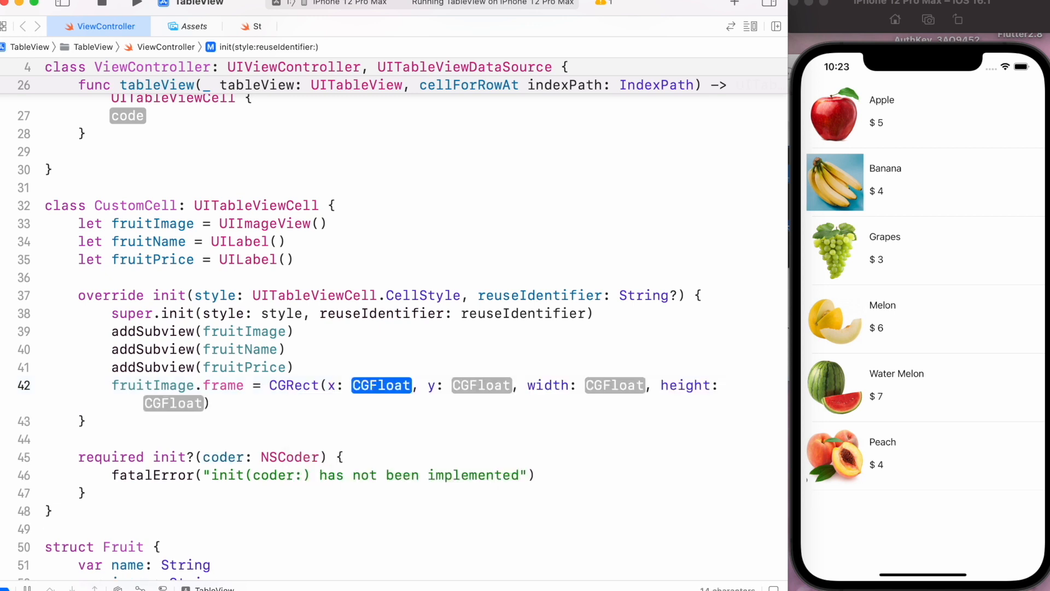
text(10)
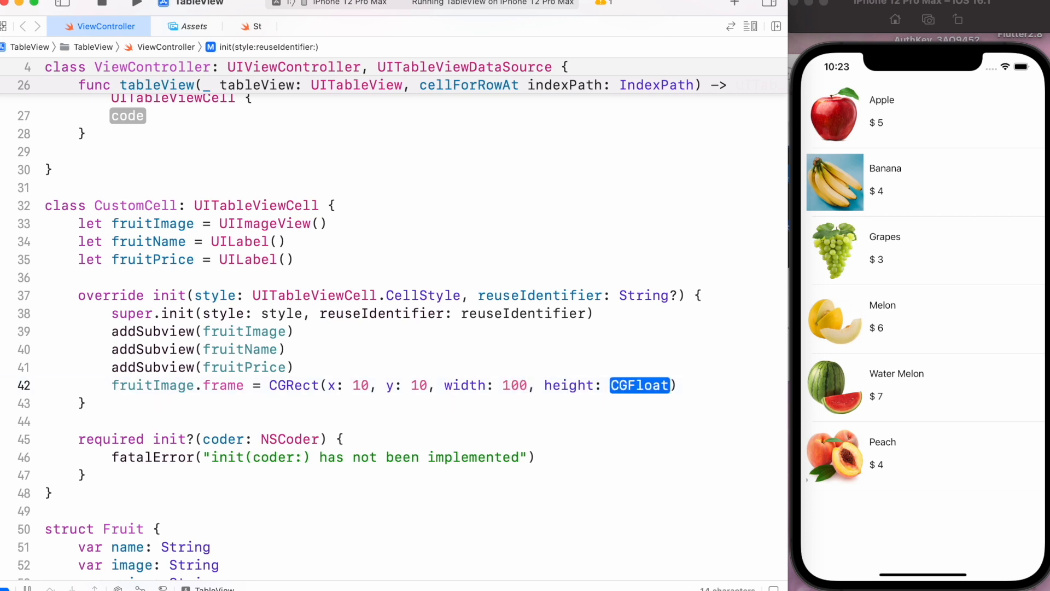
text(100)
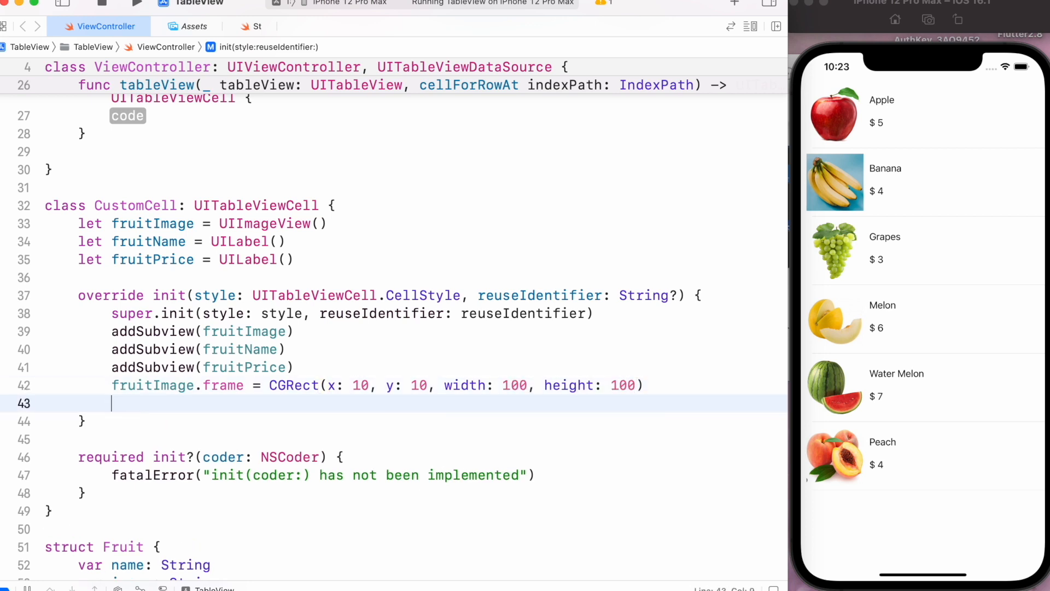
Frame fruitName at x 120, y 20, sized 120×30.
text(fruitName.frame = CGRect(x: CGFloat, y: CGFloat, width: CGFloat, height: CGFloat)
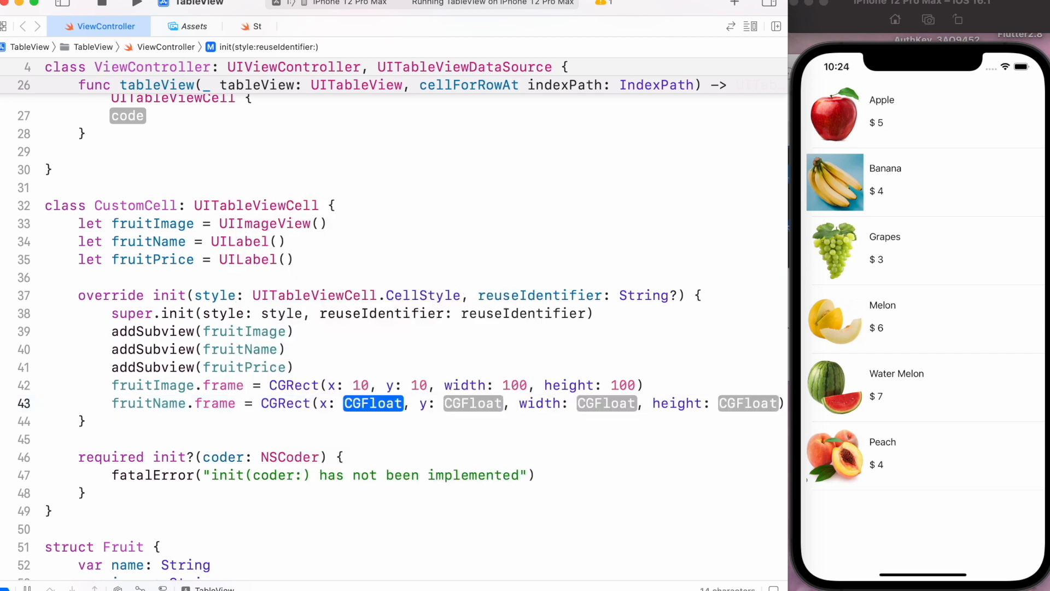
mouse_move(391, 413)
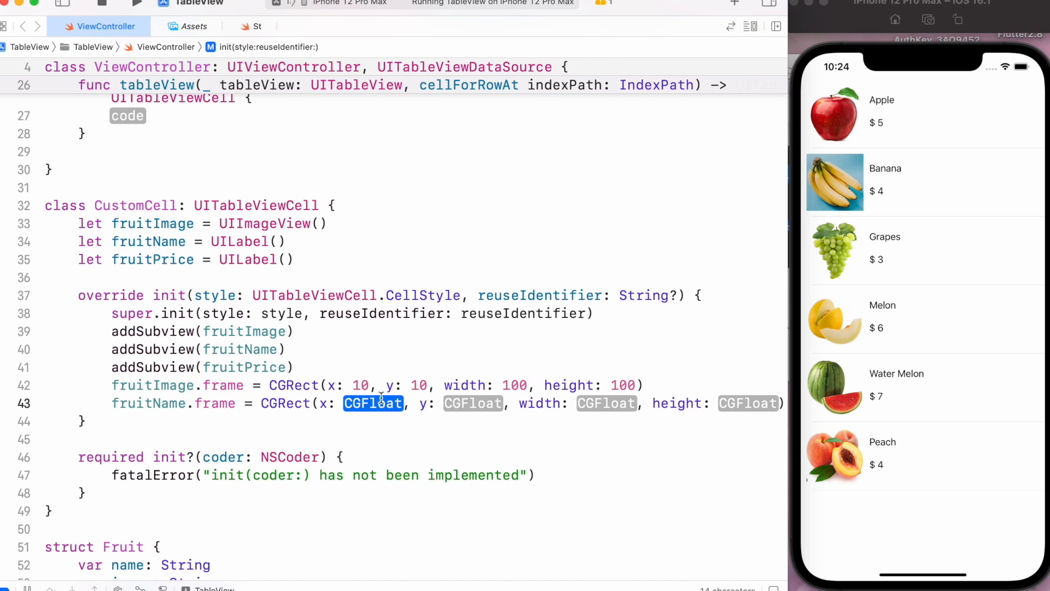
text(1)
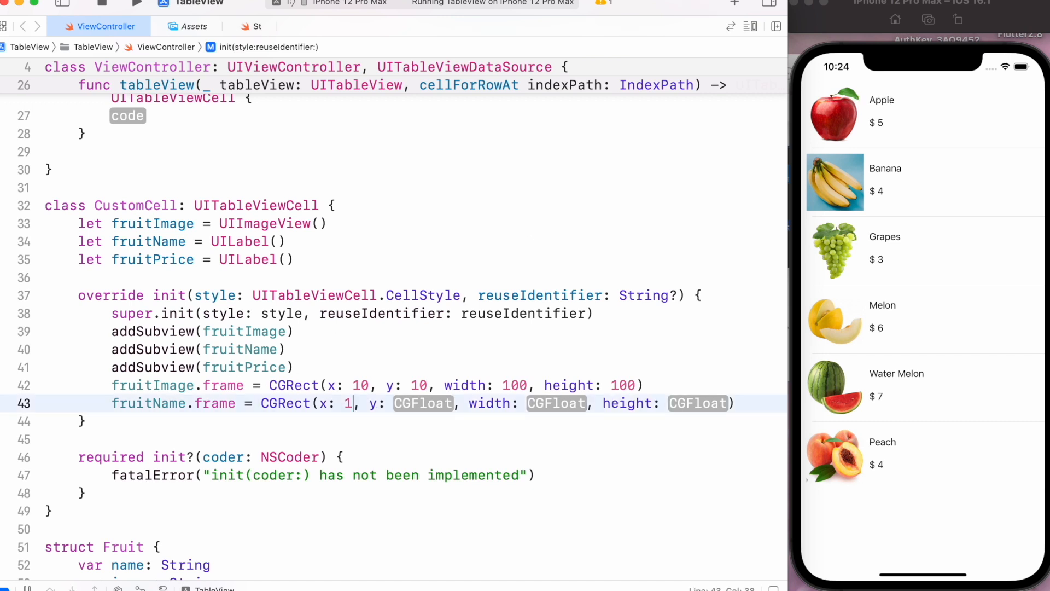
text(20)
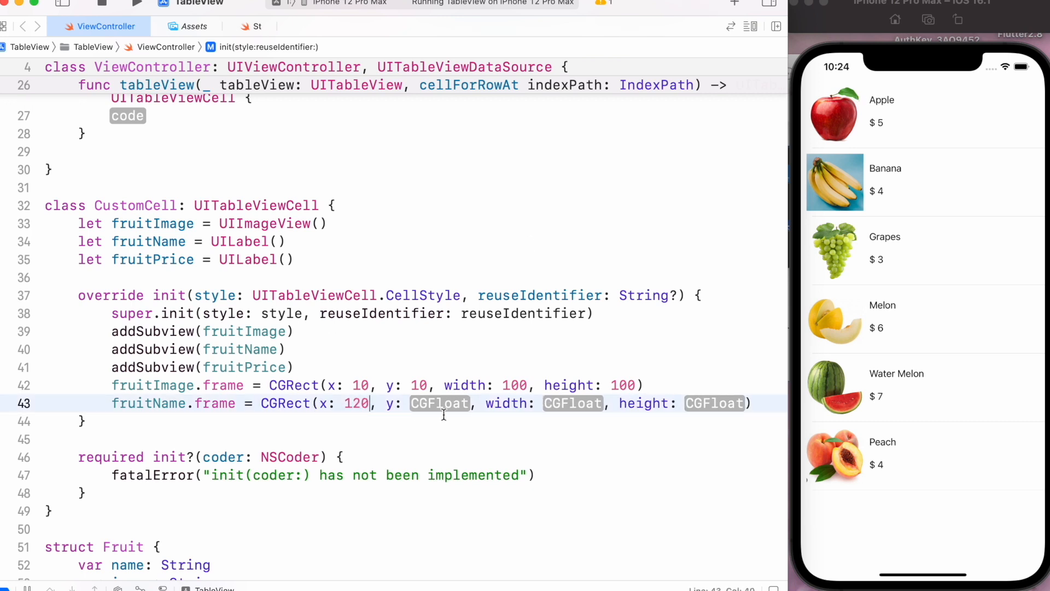
double_click(439, 402)
text(20)
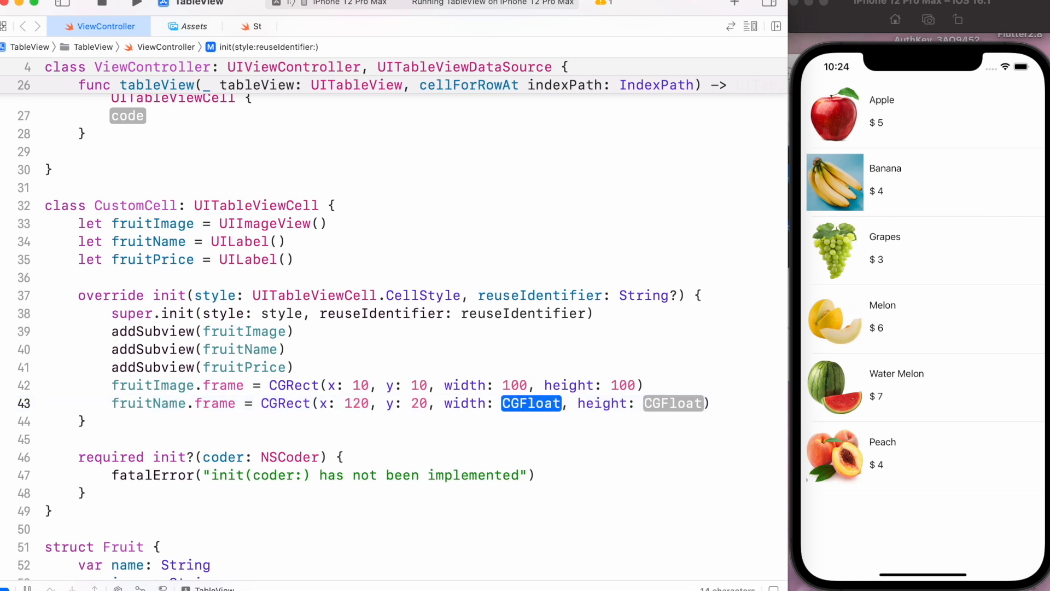
text(120)
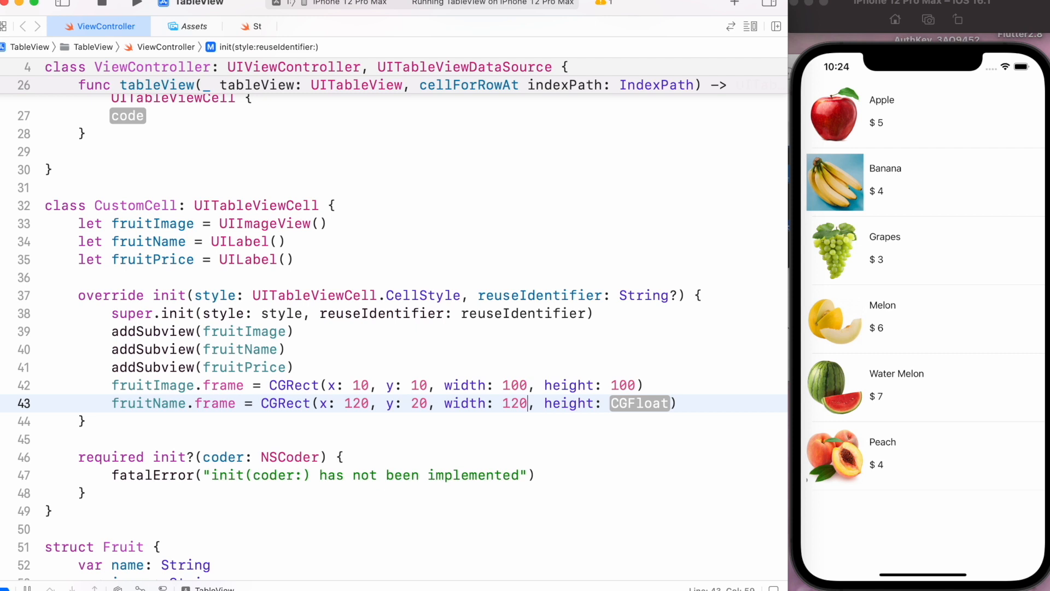
text(30)
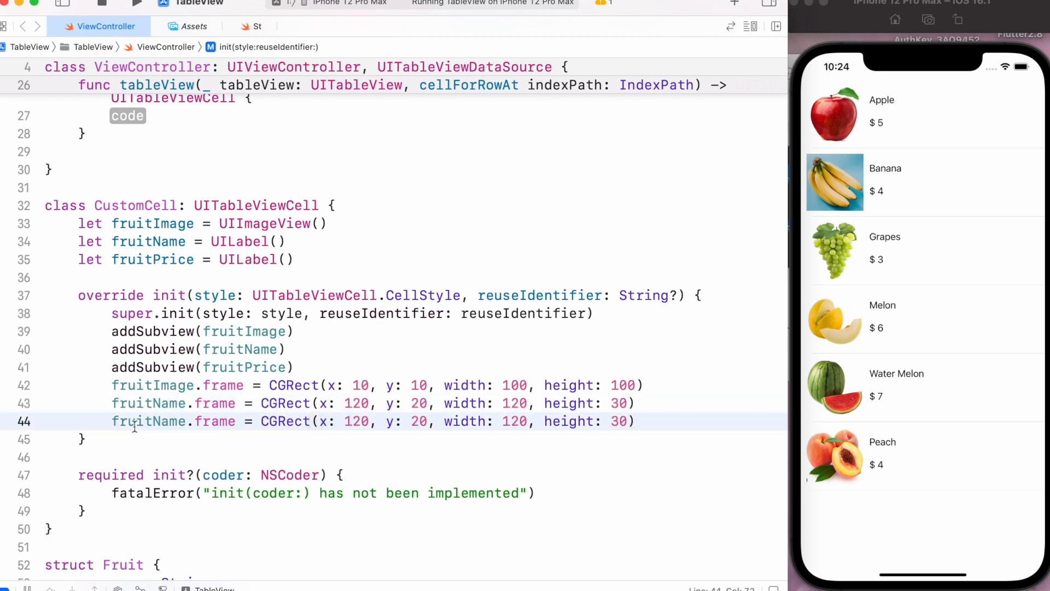
Change the copied line to frame fruitPrice at x 120, y 60, sized 120×30.
double_click(172, 421)
text(Pric)
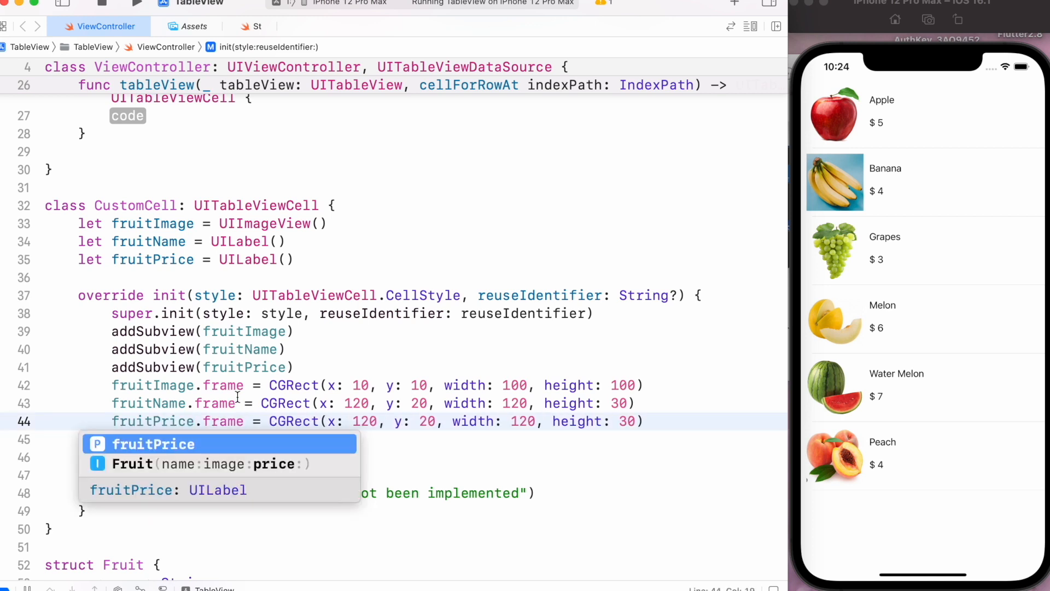
key(Escape)
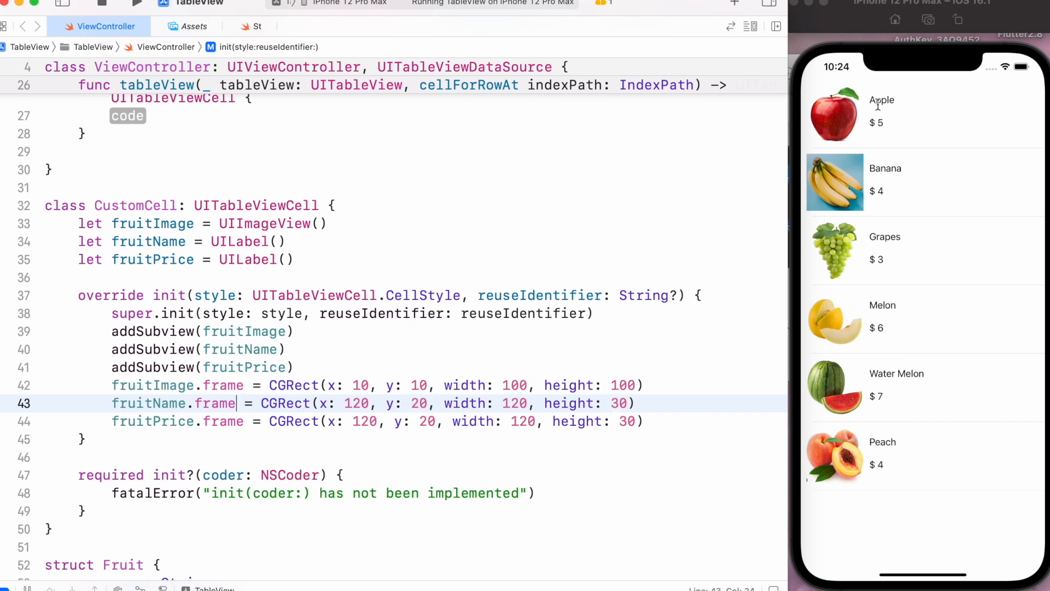
mouse_move(442, 435)
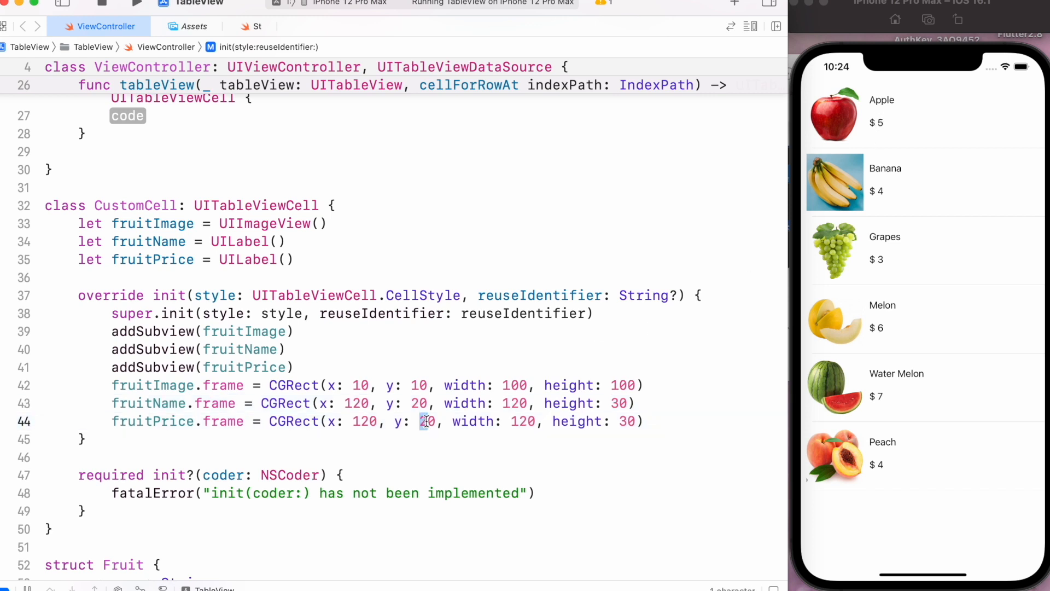
text(60)
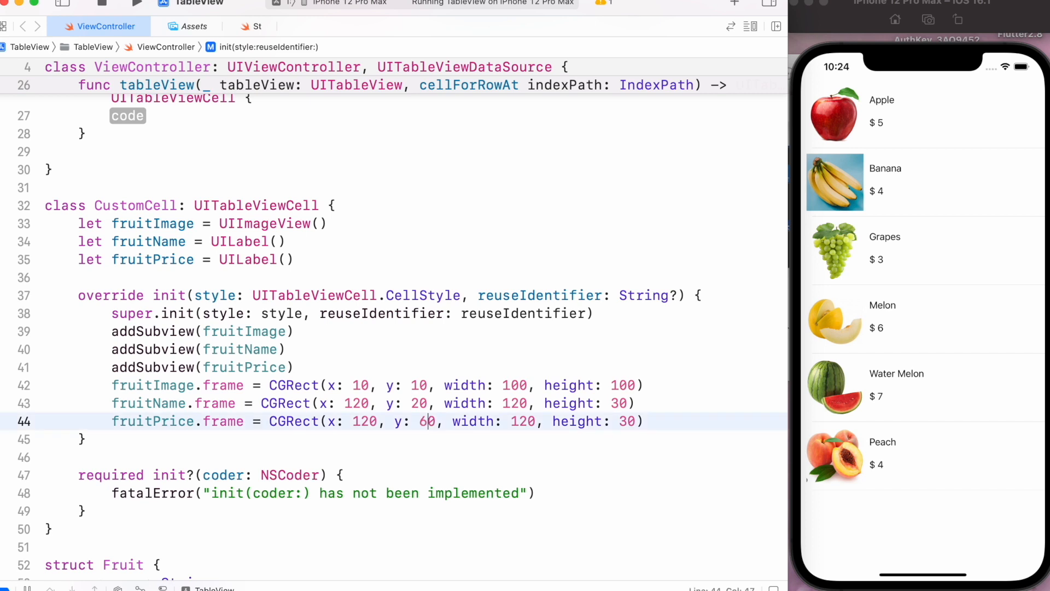
mouse_move(569, 433)
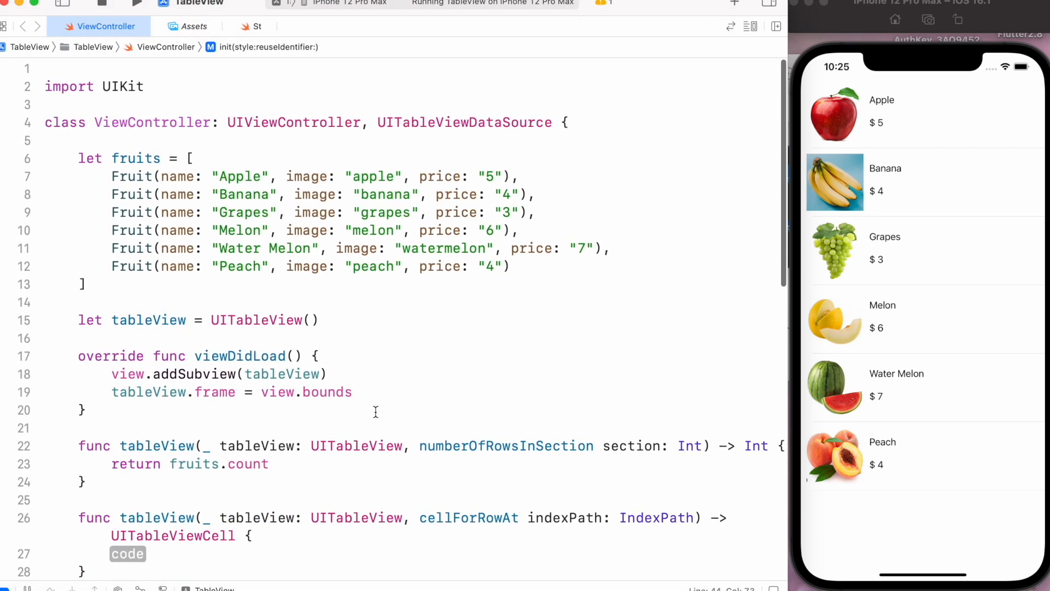
In viewDidLoad, register CustomCell.self with tableView for reuse identifier "cell".
scroll(down, 3)
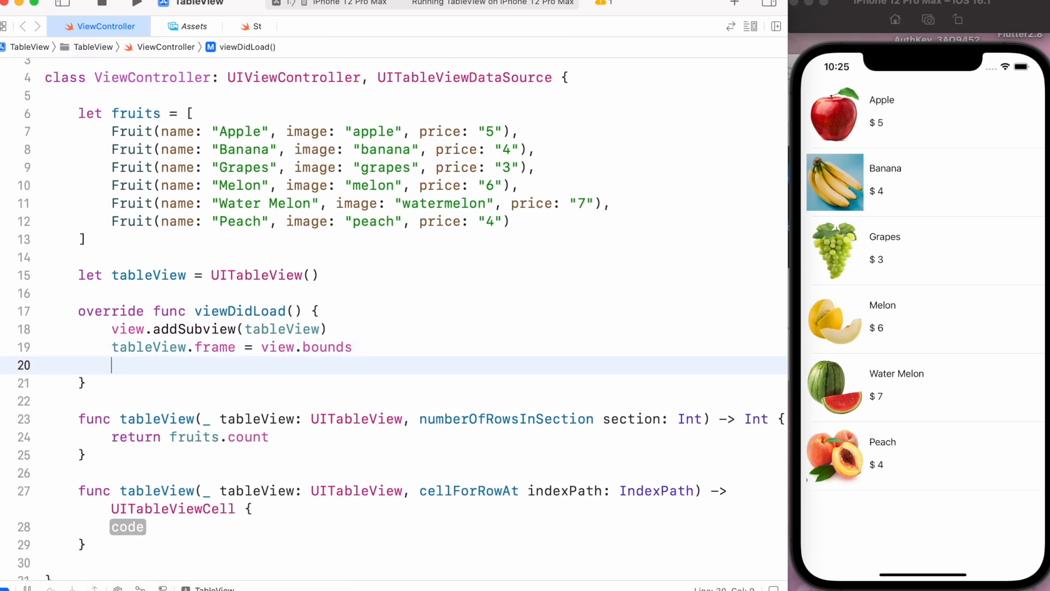
text(tableView.register(nib: UINib?, forCellReuseIdentifier: String)
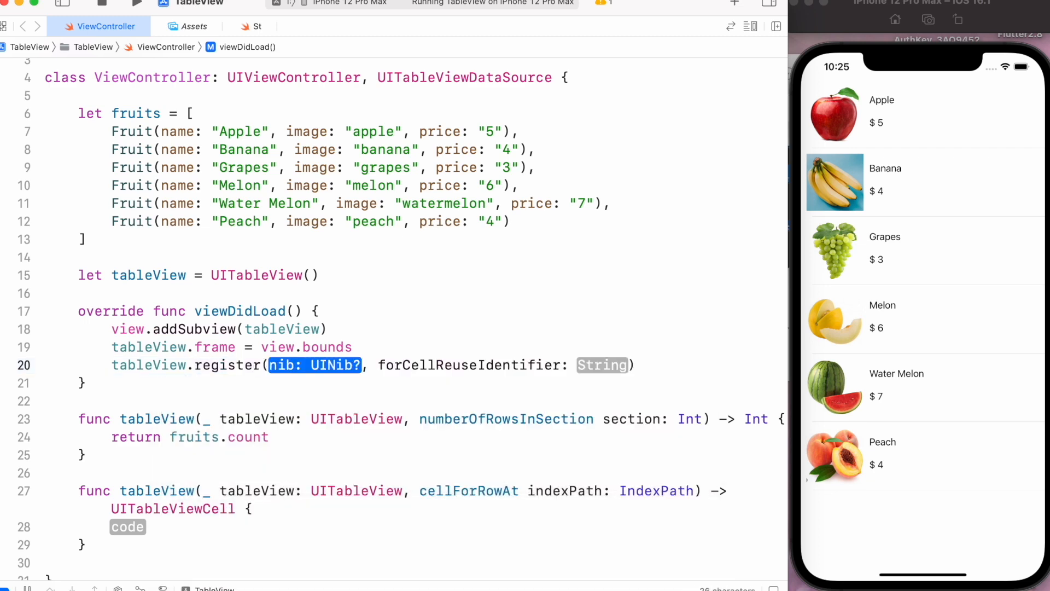
text(CustomCell.self)
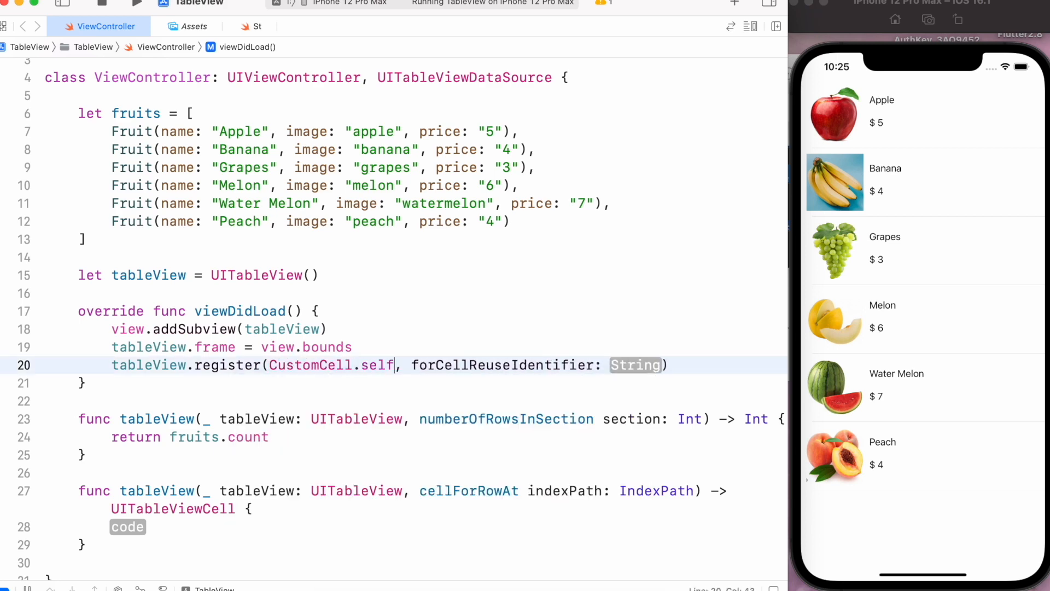
scroll(down, 3)
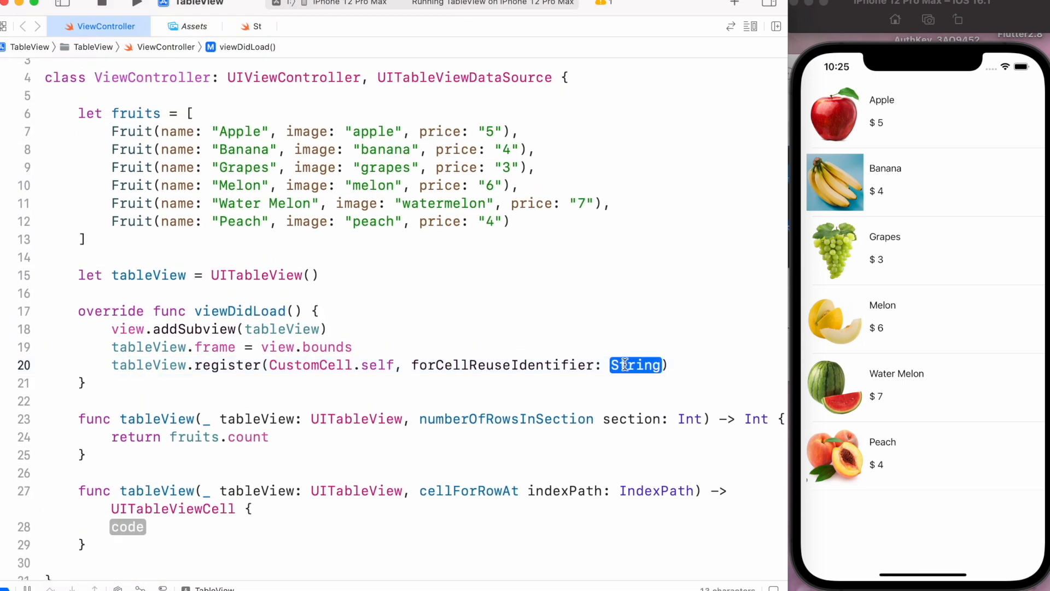
text(')
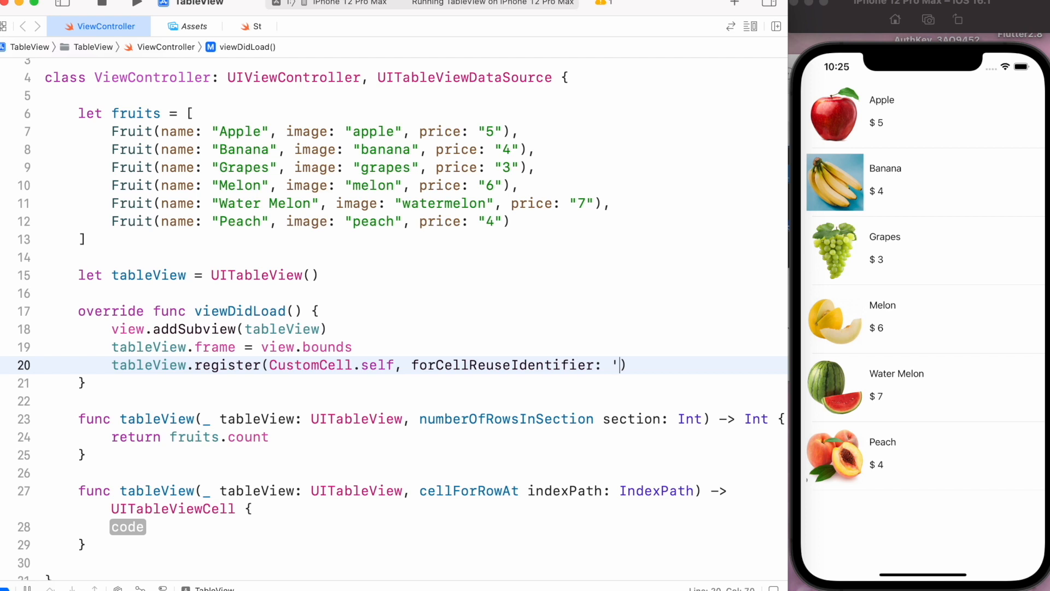
key(Backspace)
text(cell")
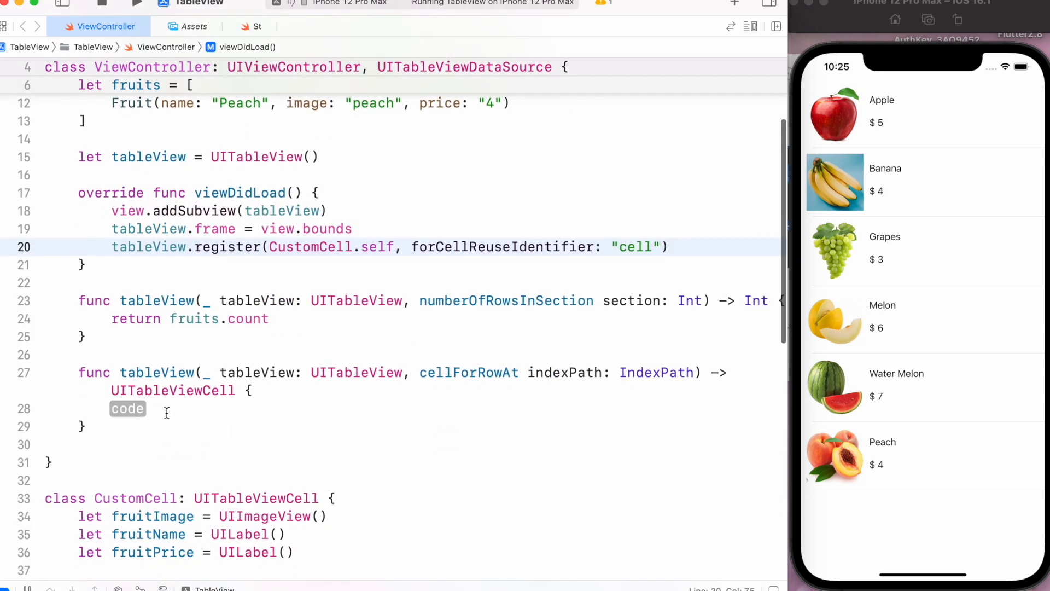
In cellForRowAt, dequeue a reusable cell and cast it as! Custom.
double_click(127, 409)
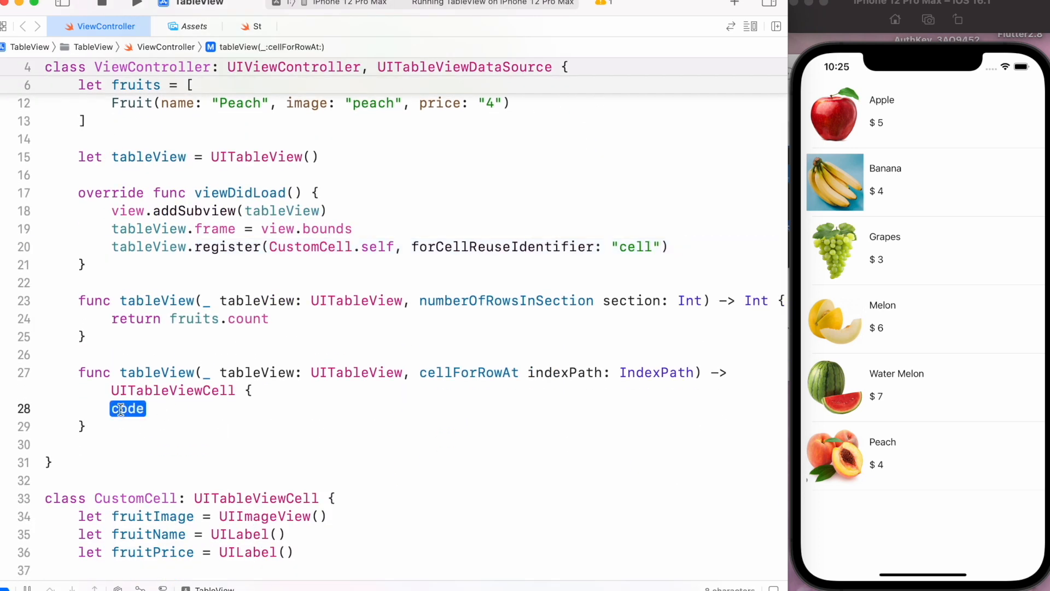
text(let cell =)
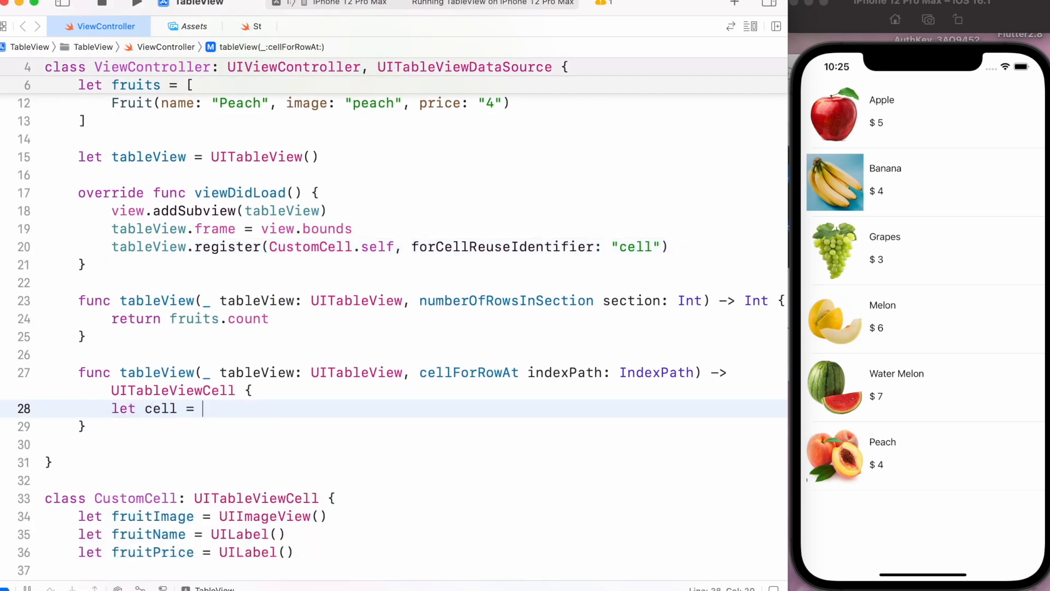
text(tableView.)
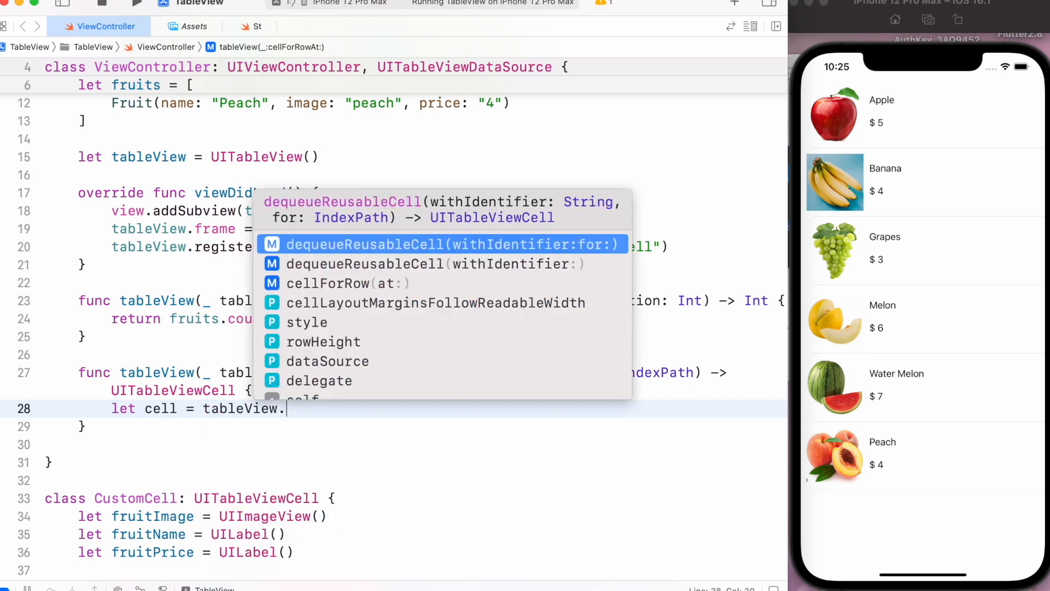
text(de)
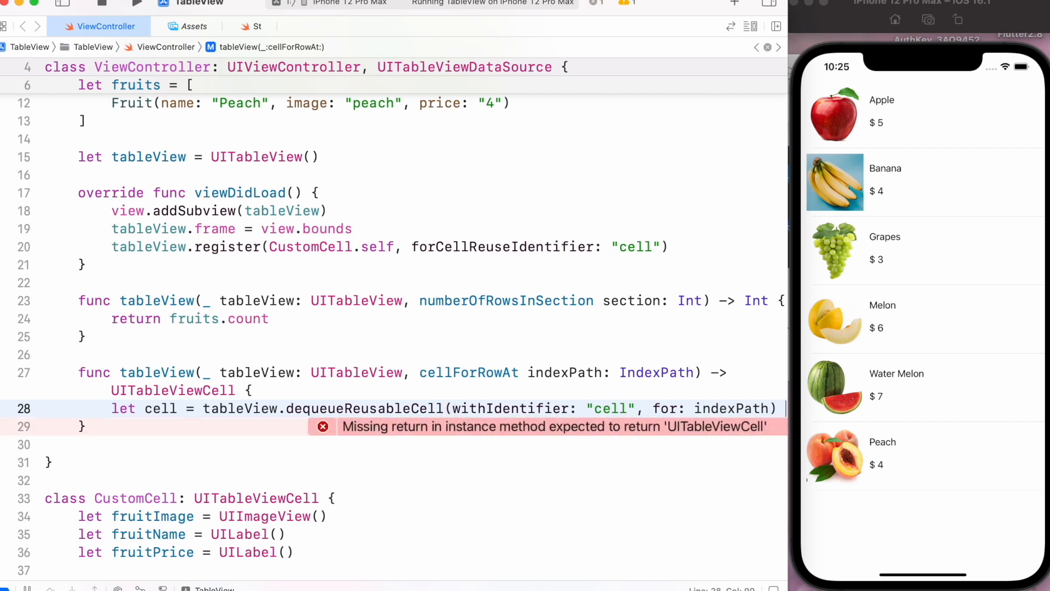
text(as! C)
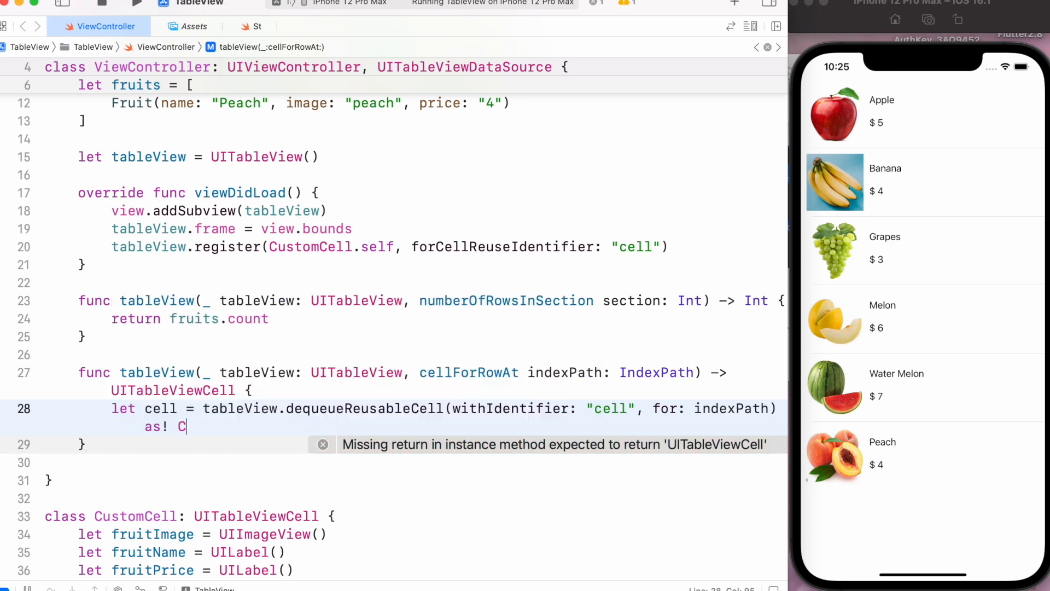
text(ustom)
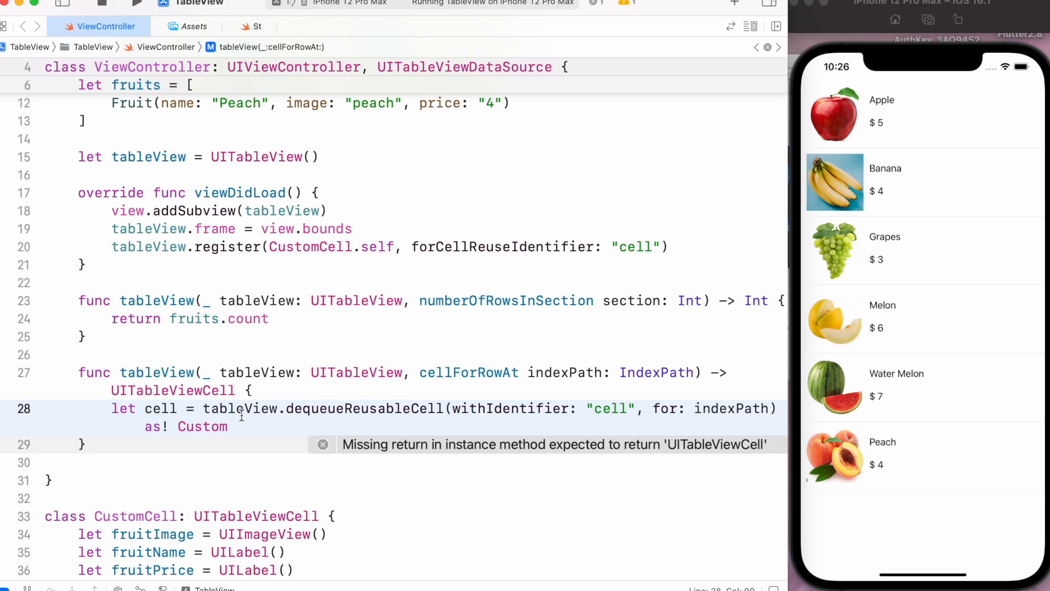
key(enter)
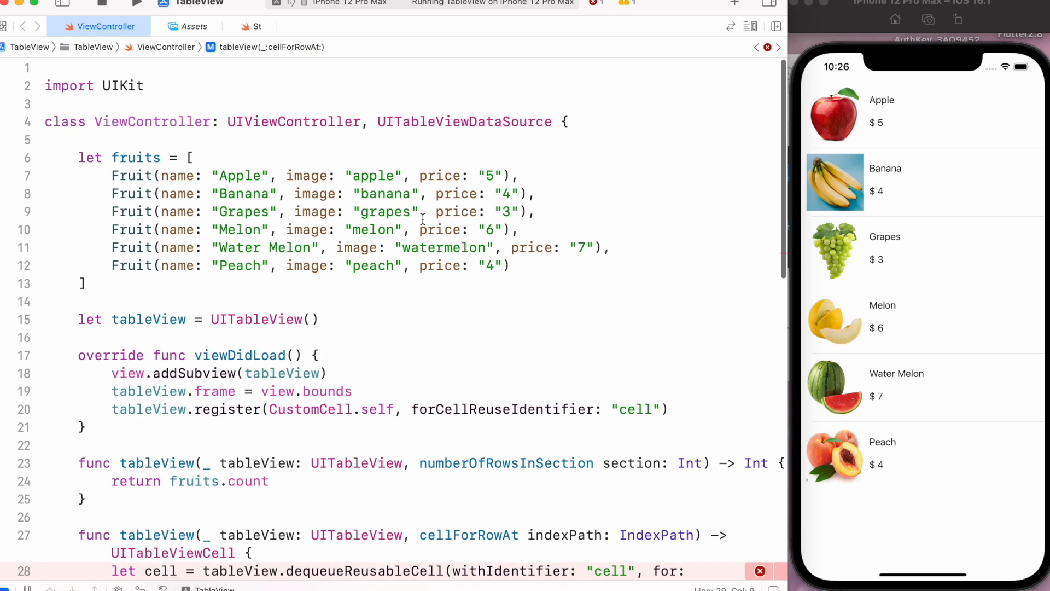
Add let fruit = fruits[indexPath.row] to get the row's fruit.
scroll(down, 3)
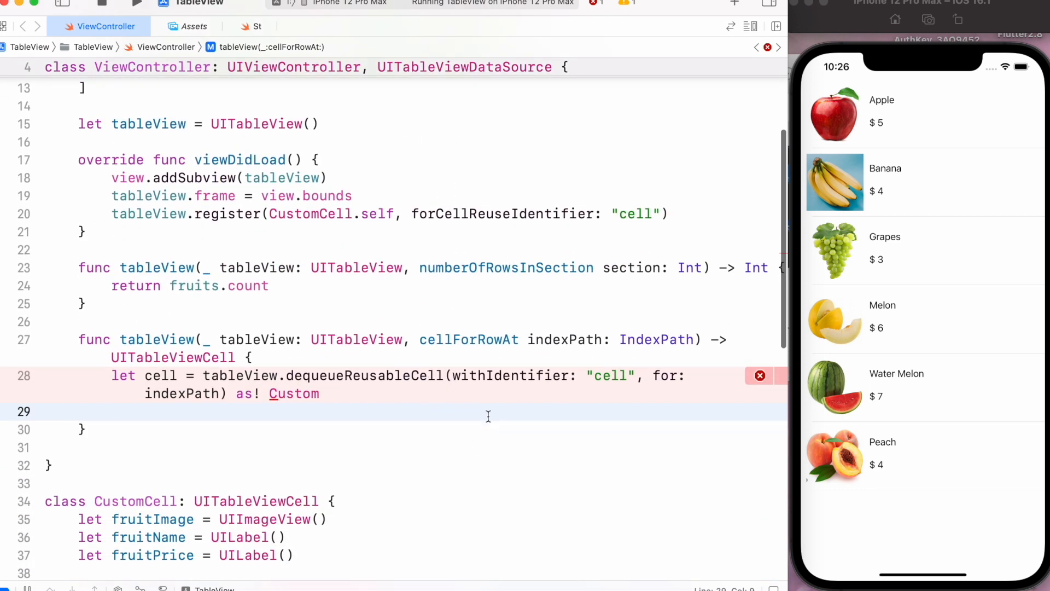
text(let fruit =)
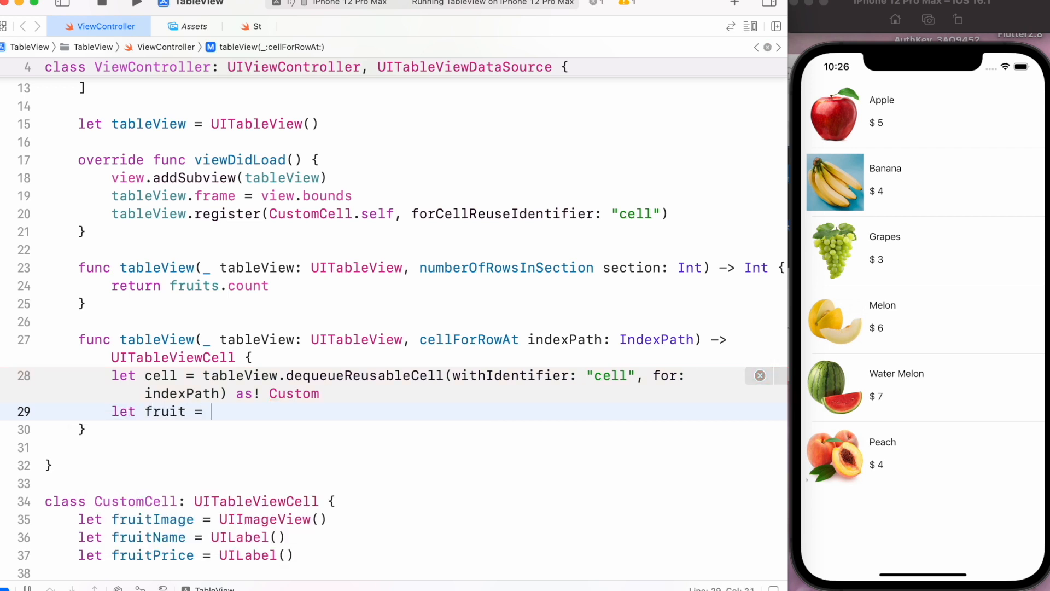
text(fruits[)
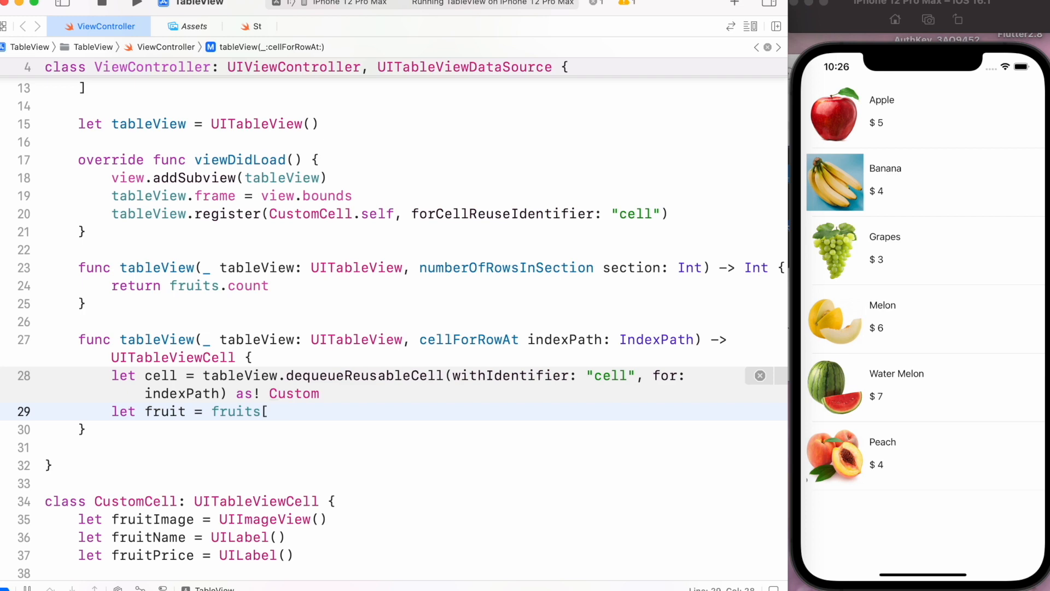
text(indexPath)
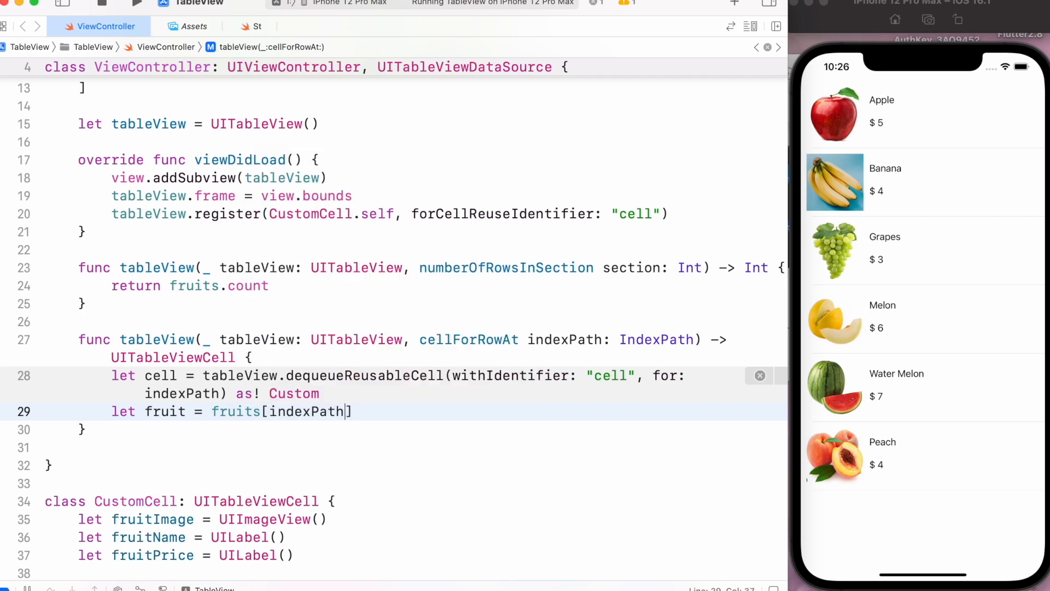
text(.row)
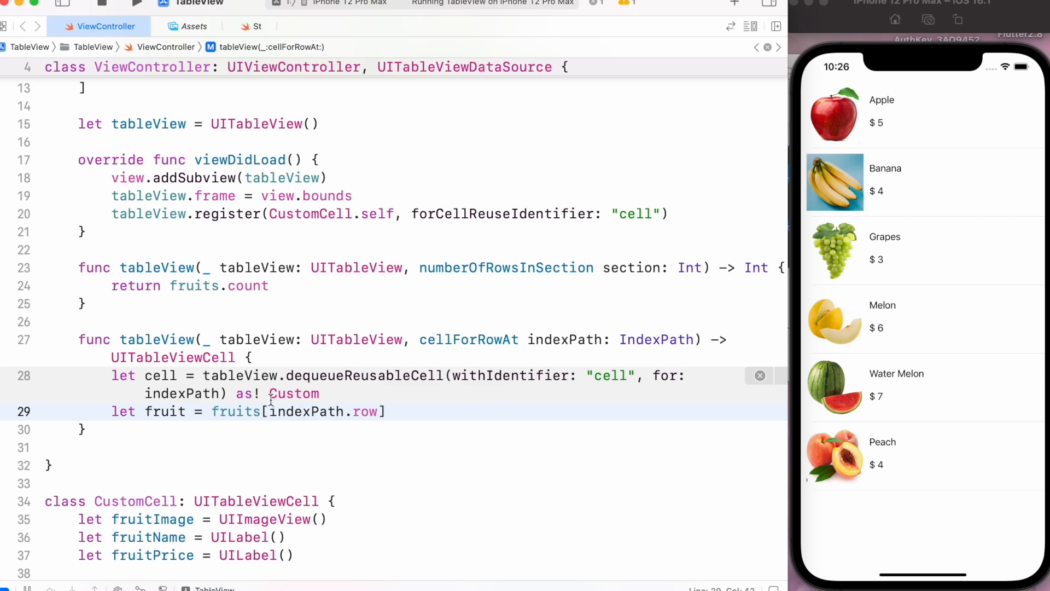
double_click(308, 411)
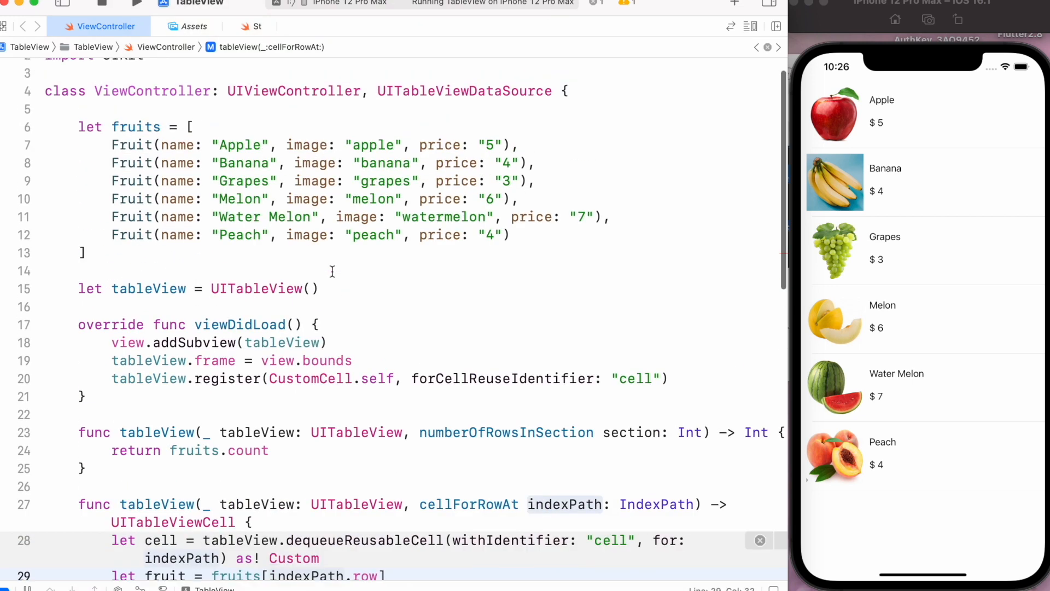
scroll(down, 3)
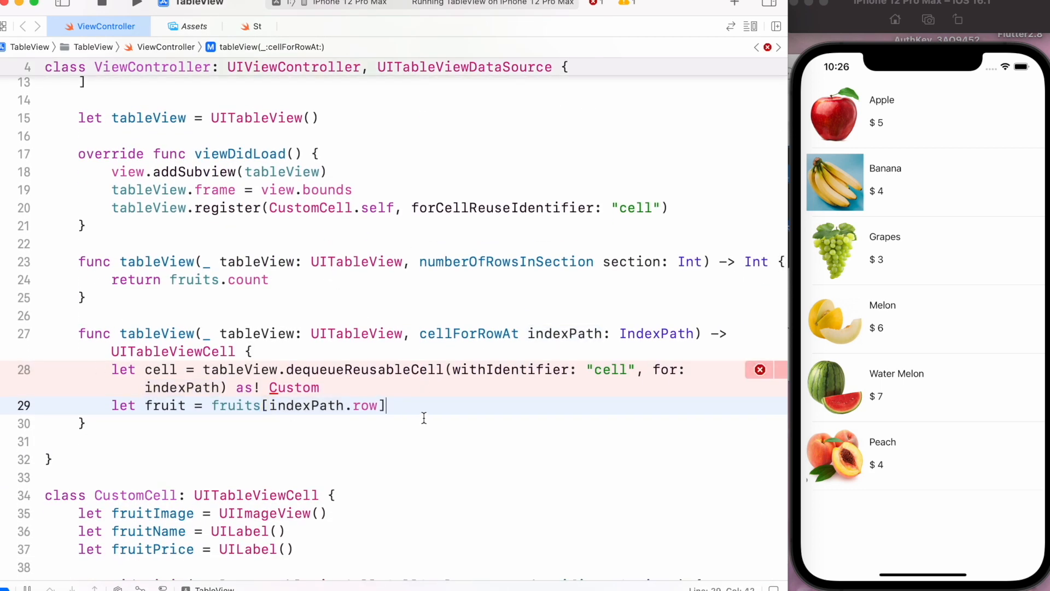
key(enter)
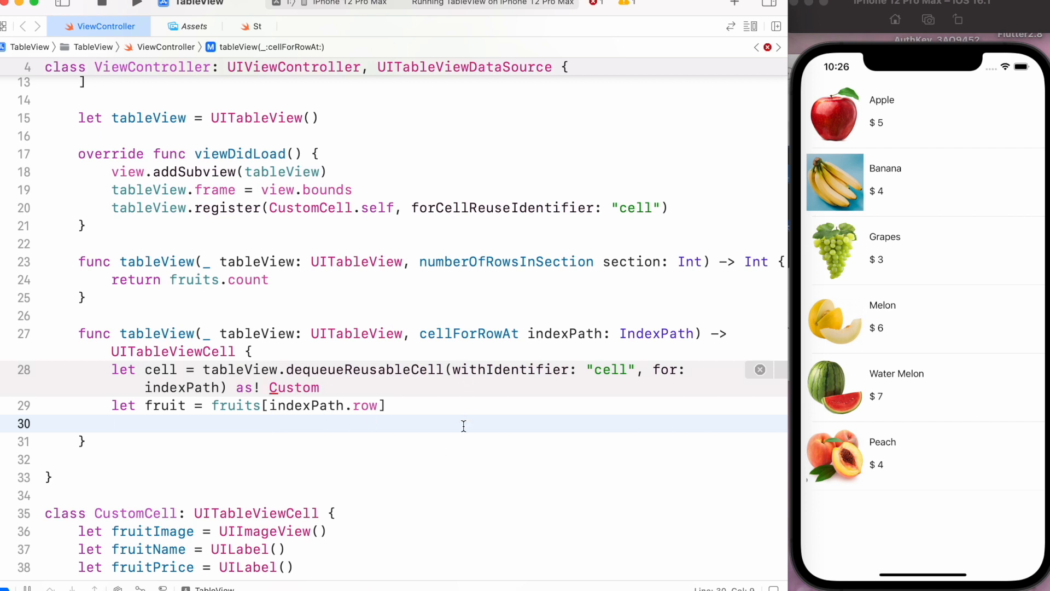
Set cell.fruitImage.image to UIImage(named: fruit.image).
text(cell.)
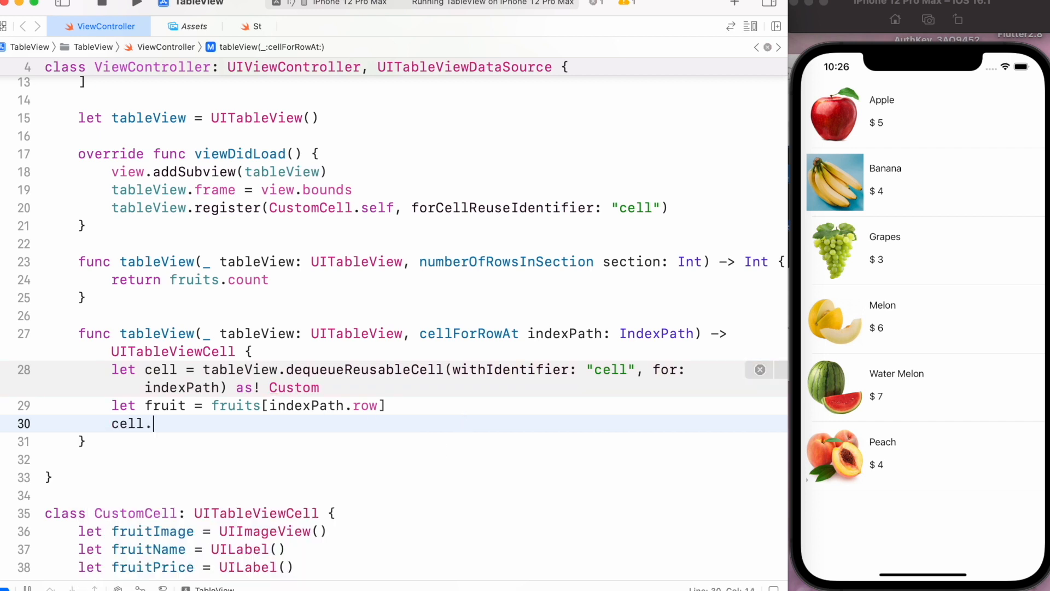
text(frui)
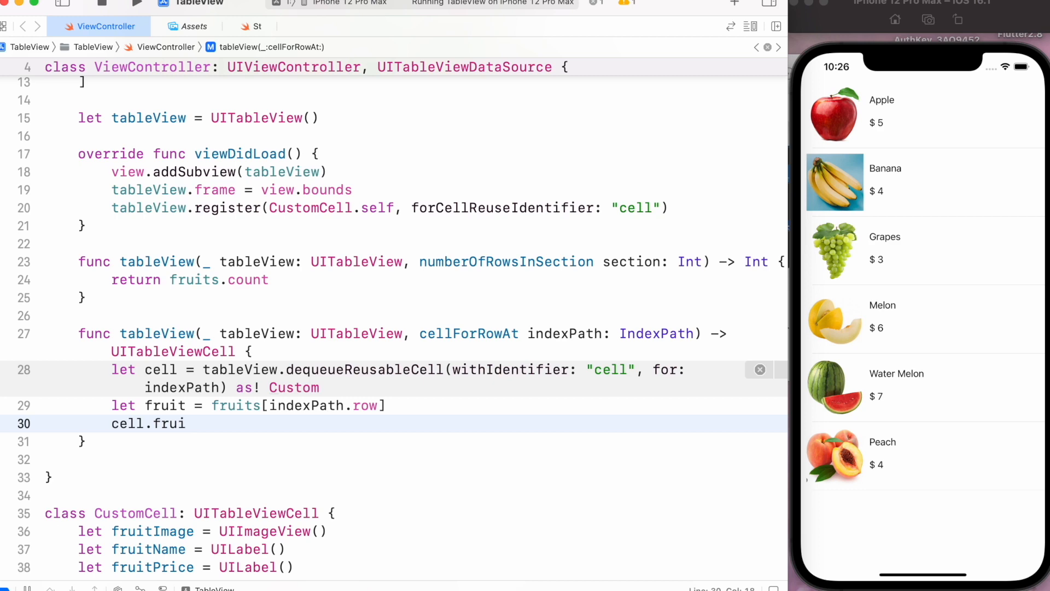
text(tImage.)
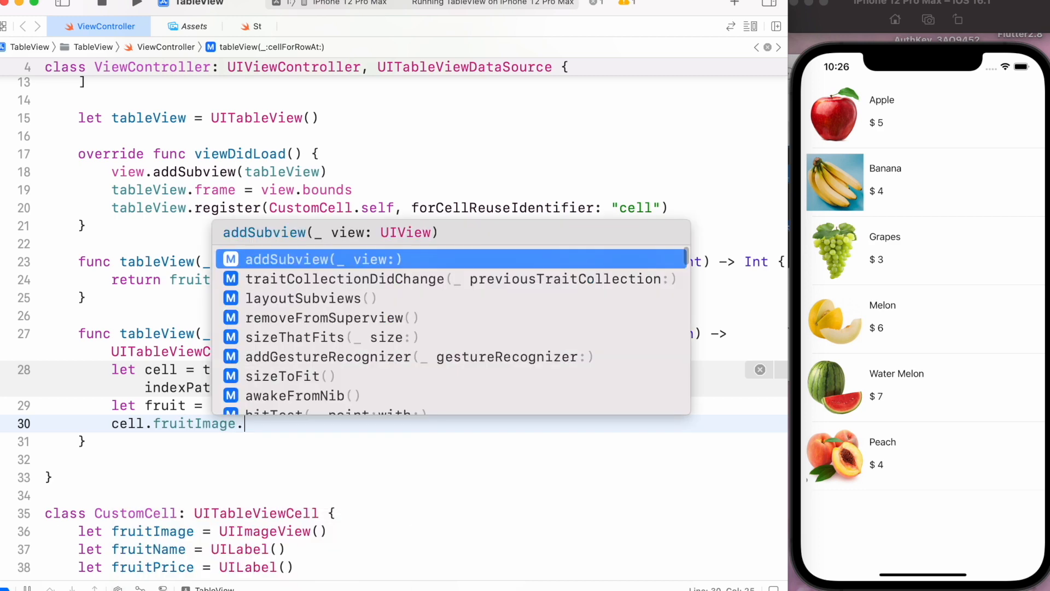
text(image =)
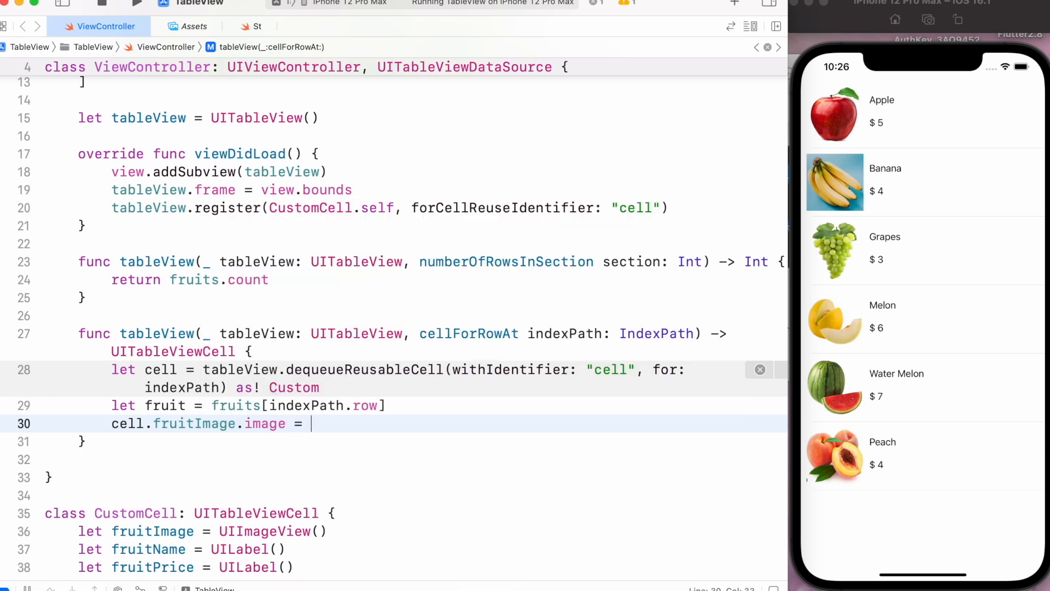
text(UIImage()
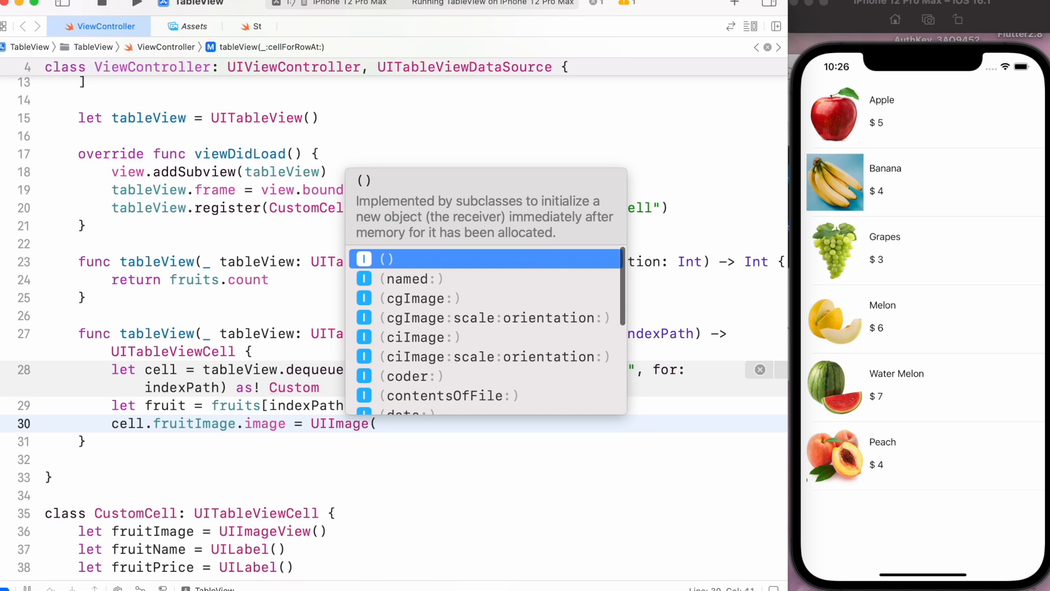
text(named: String))
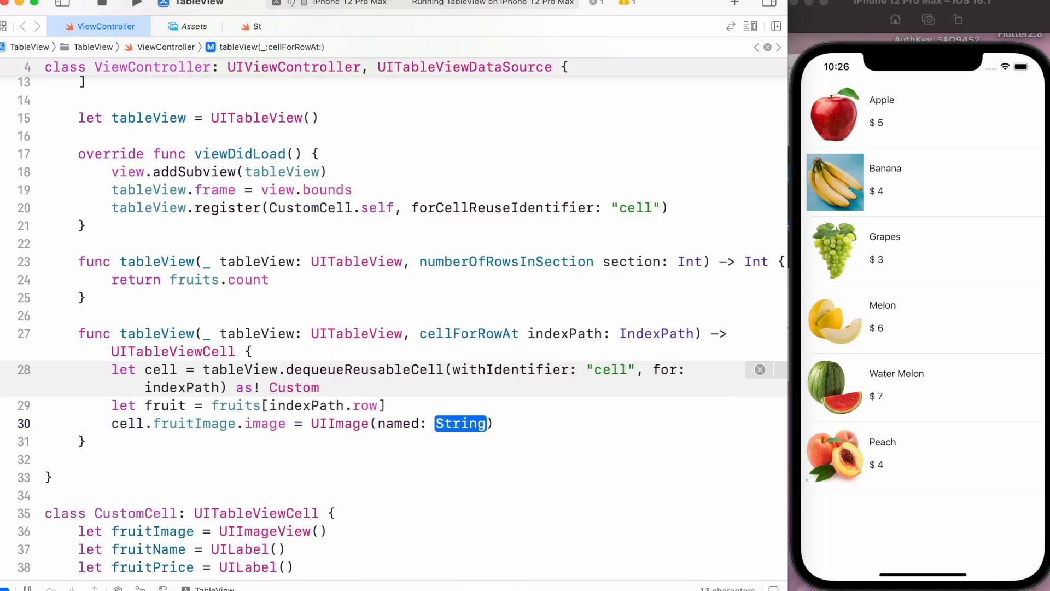
text(fruit.image)
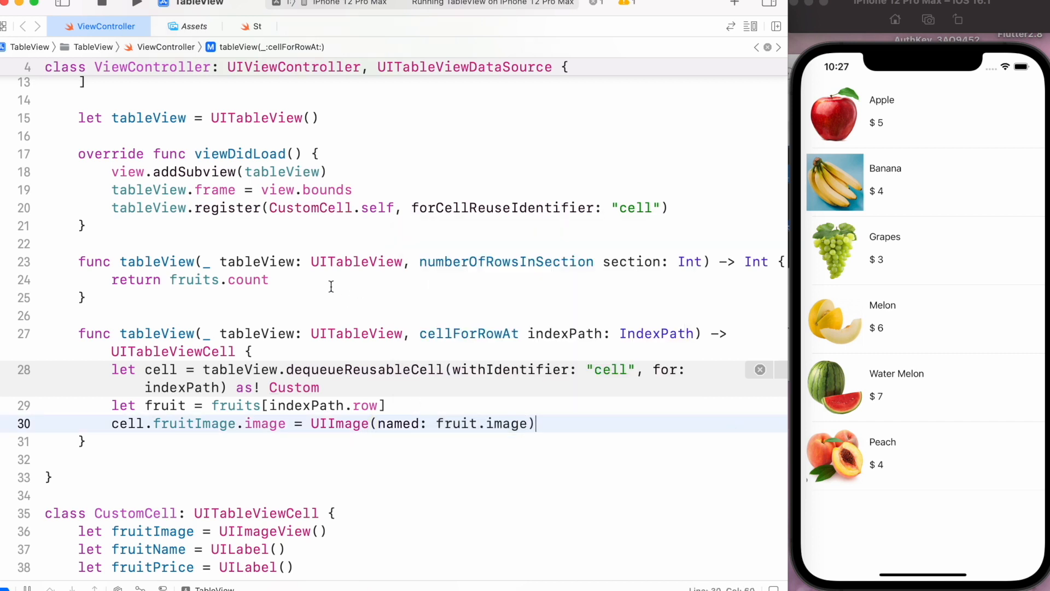
click(5, 25)
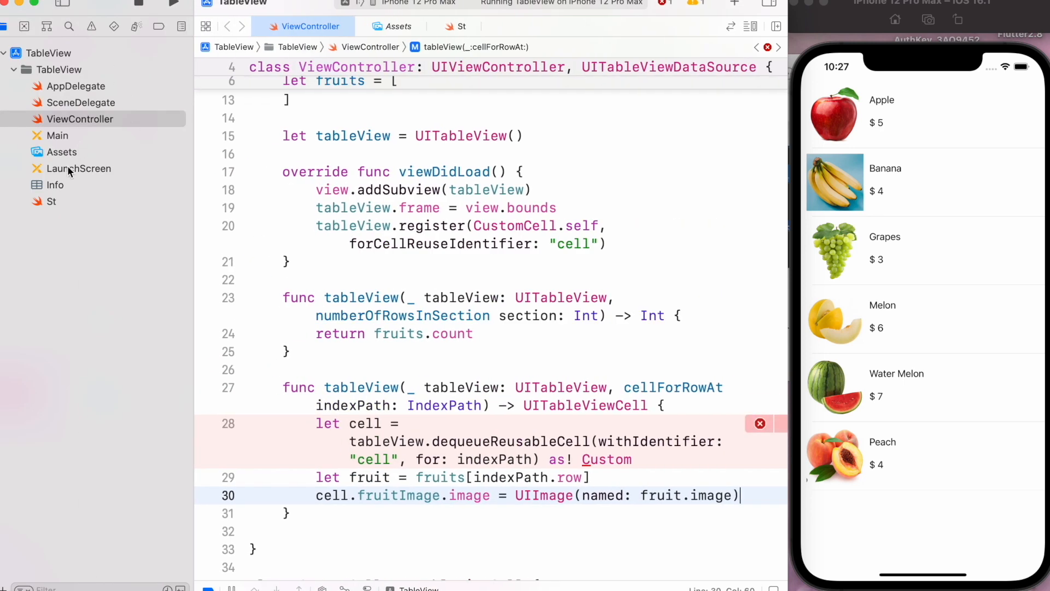
click(60, 152)
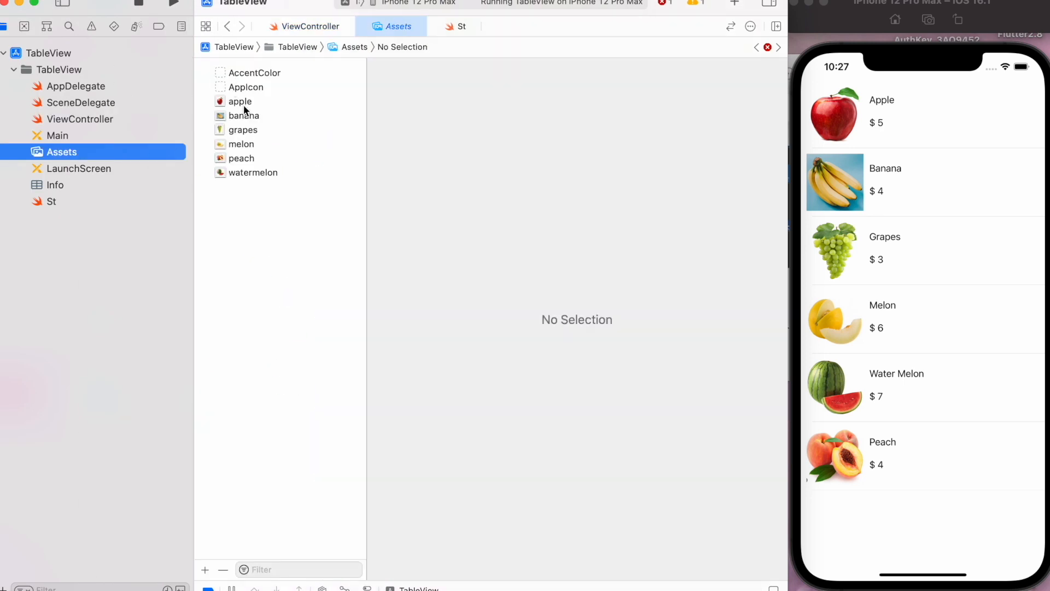
mouse_move(171, 111)
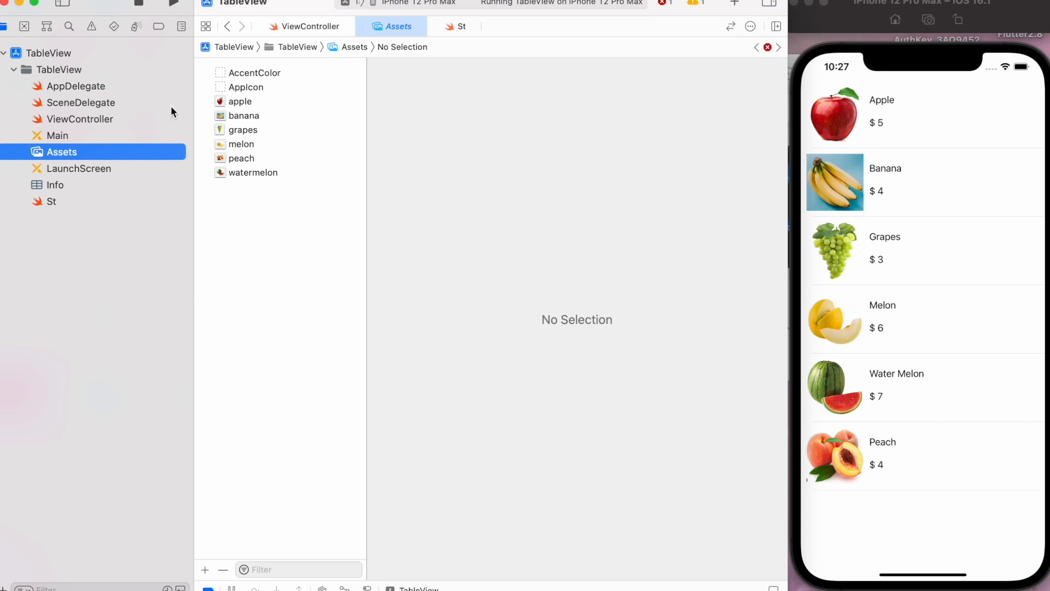
mouse_move(304, 172)
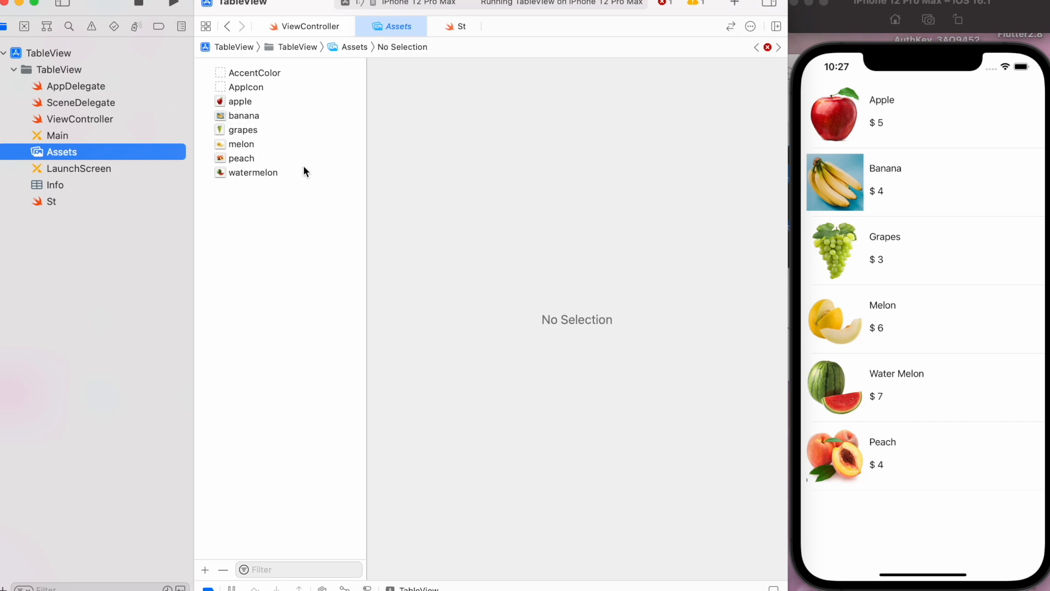
mouse_move(108, 7)
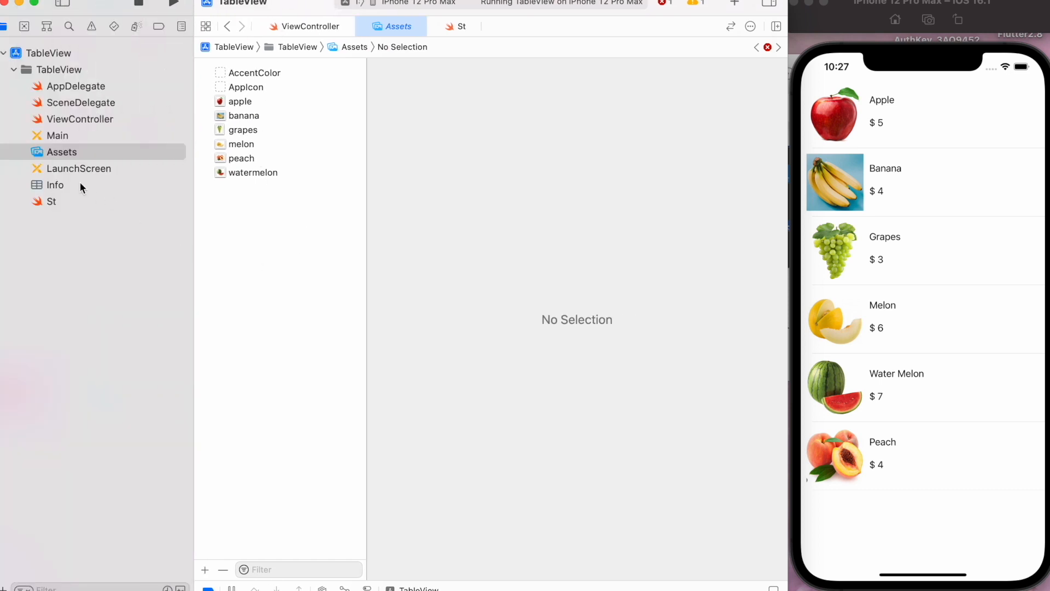
click(80, 118)
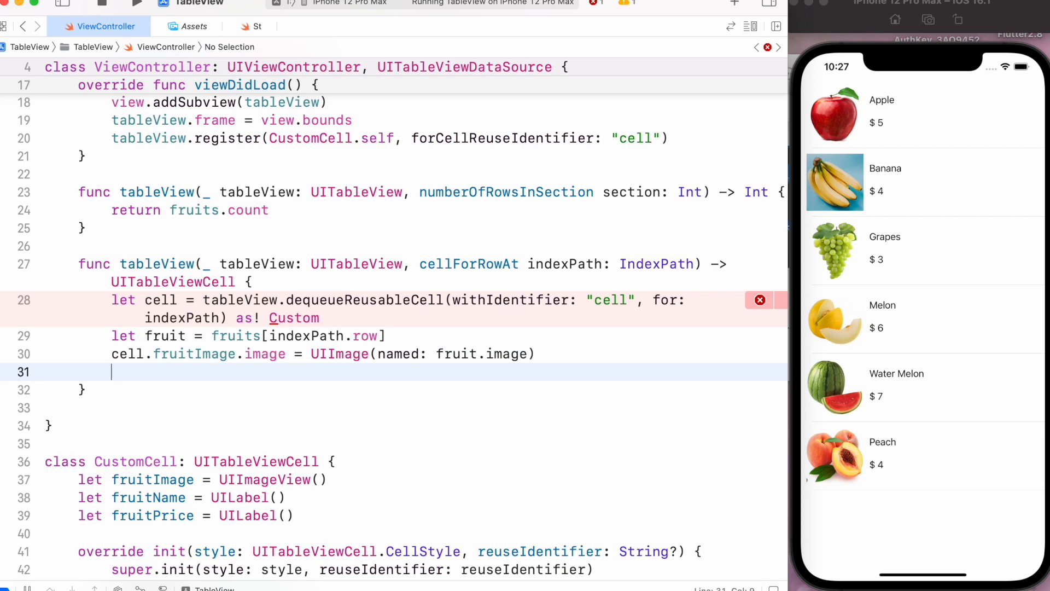
Set cell.fruitName.text to fruit.name.
text(cell)
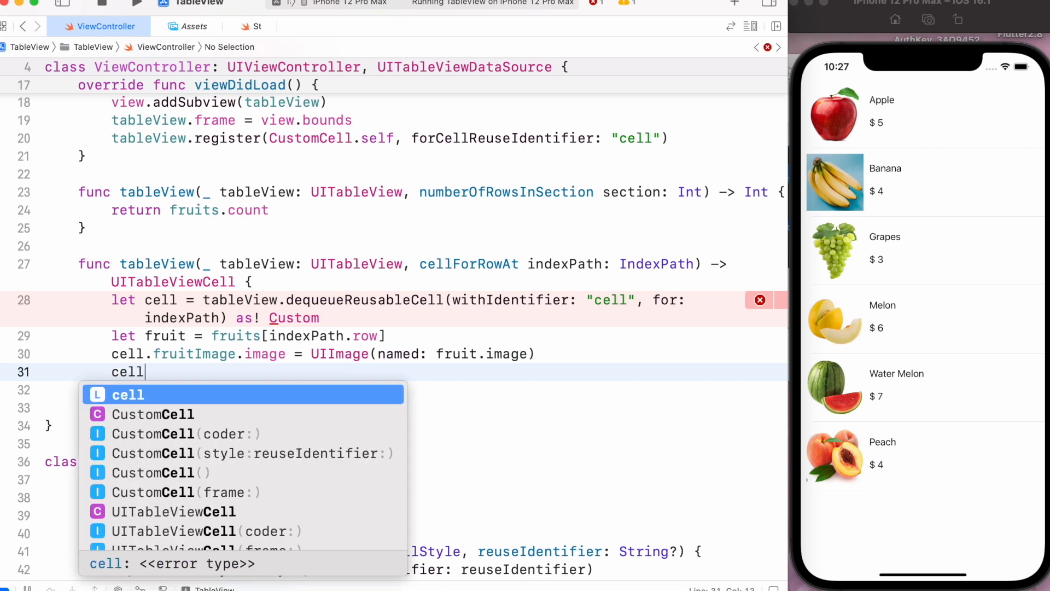
text(.fruitName.t)
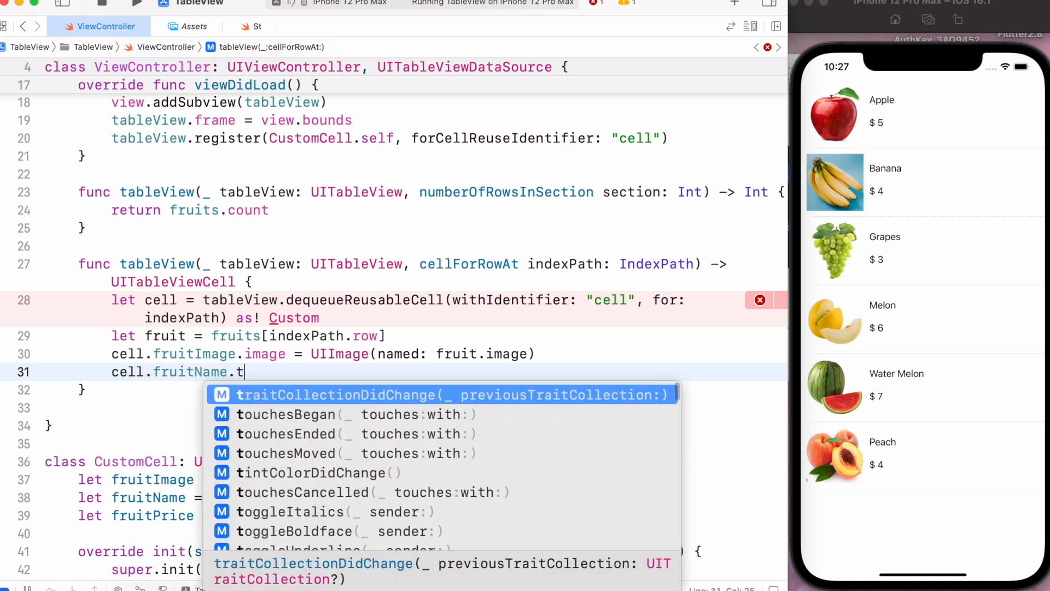
text(e)
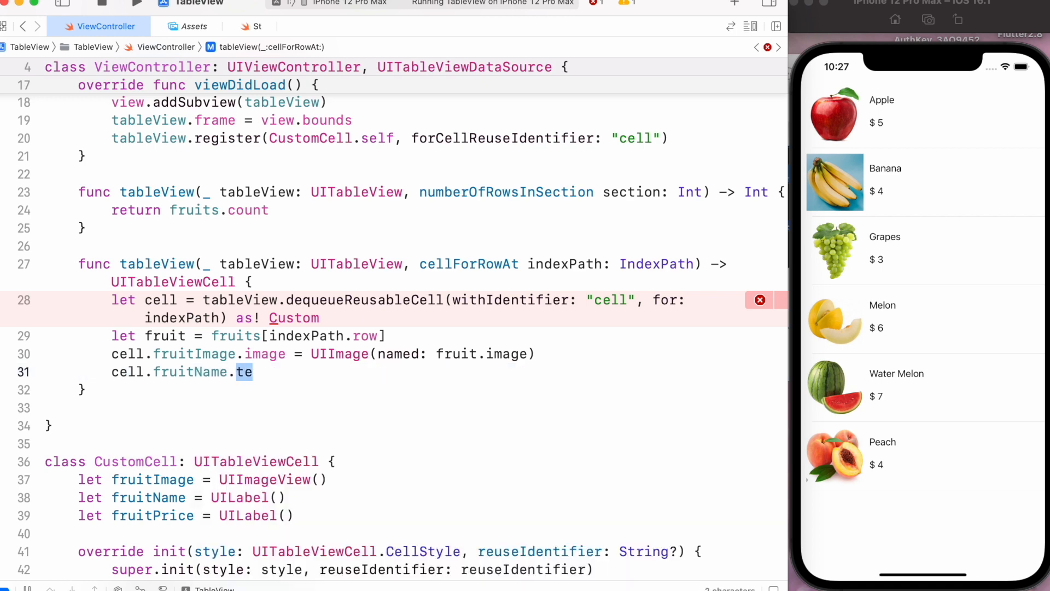
text(xt)
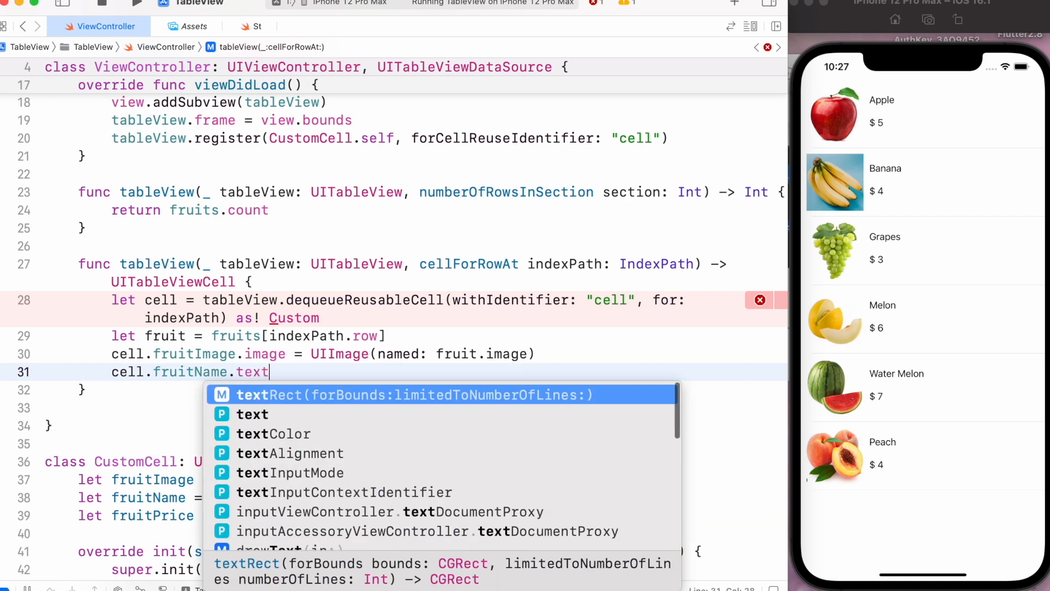
text(= fuir)
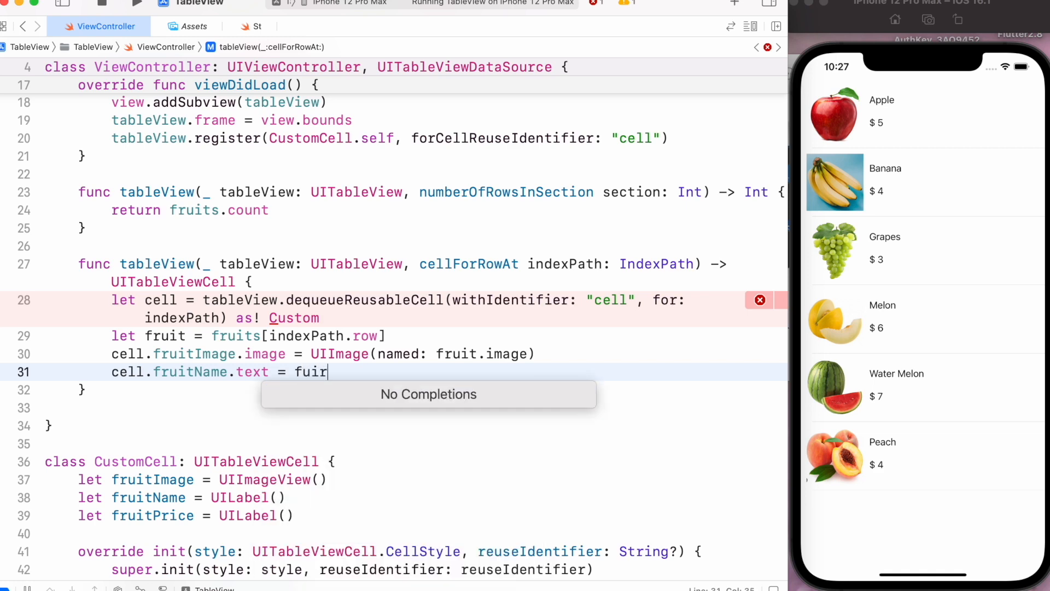
text(fruit)
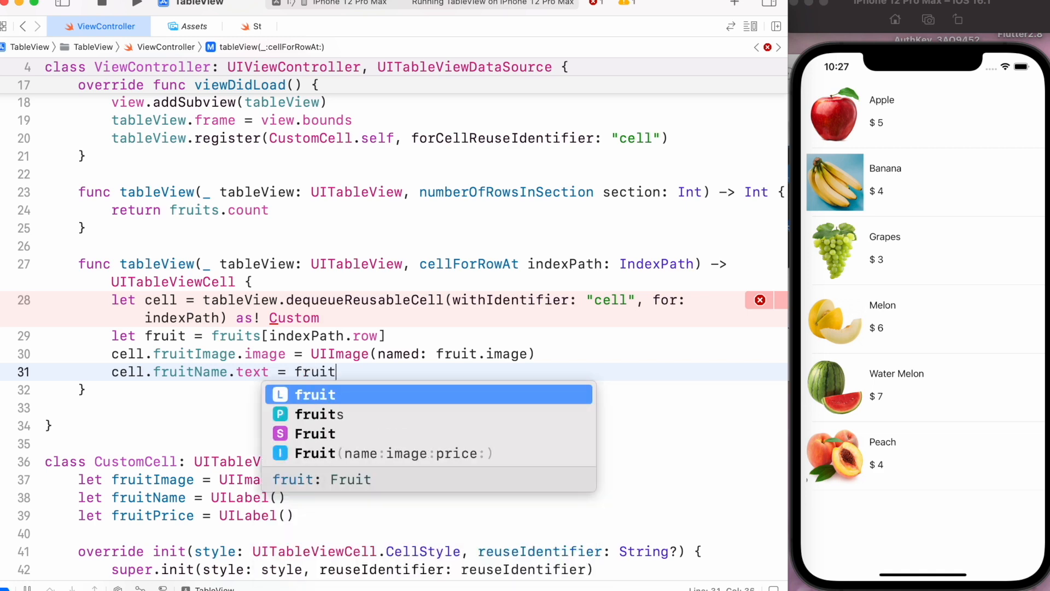
text(.name)
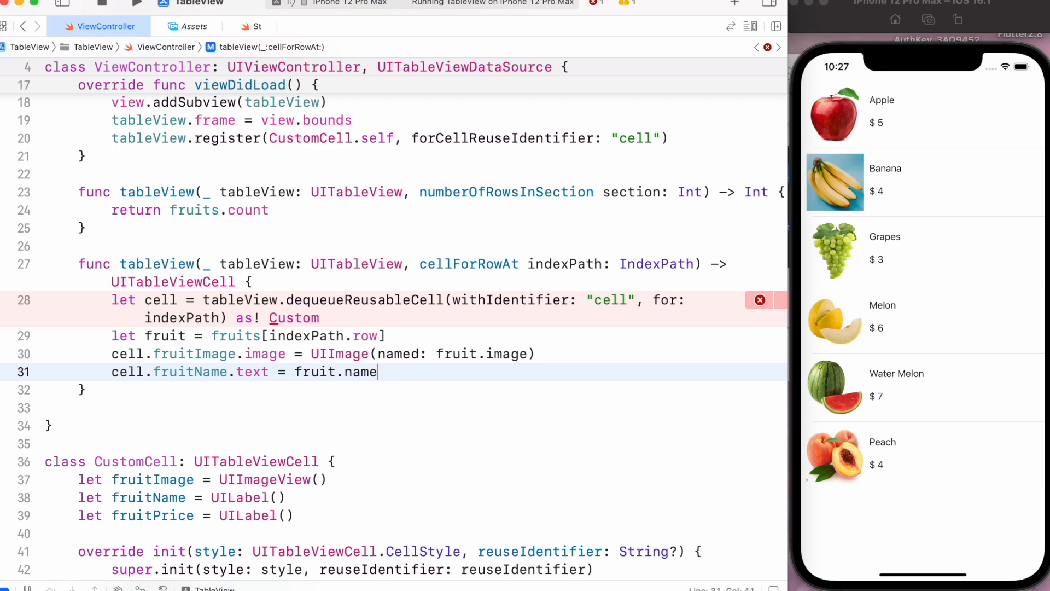
Set cell.fruitPrice.text to "$ \(fruit.price)" and begin the next cell line.
text(cell)
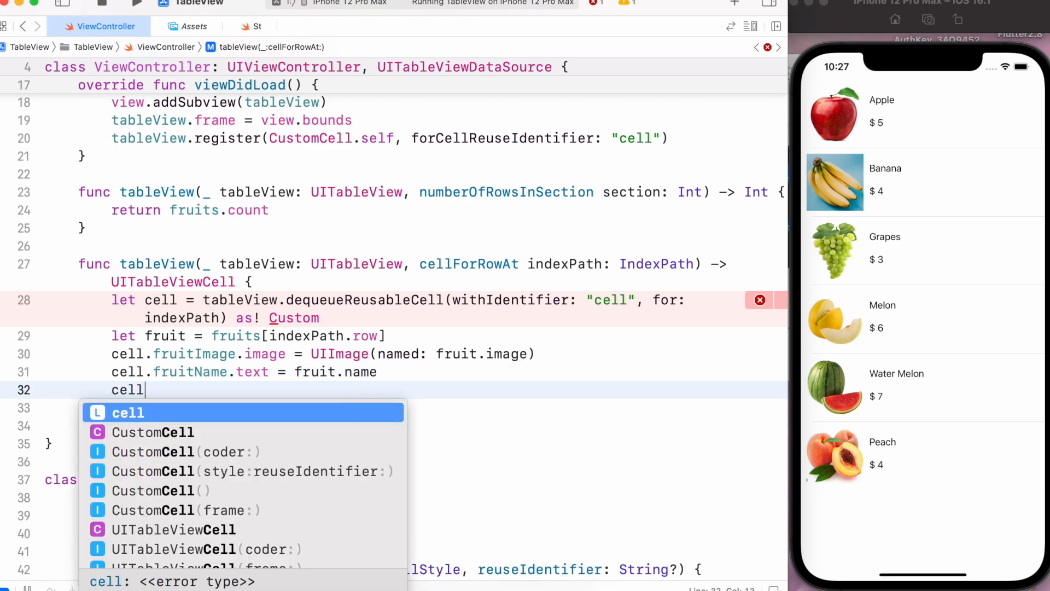
text(.frui)
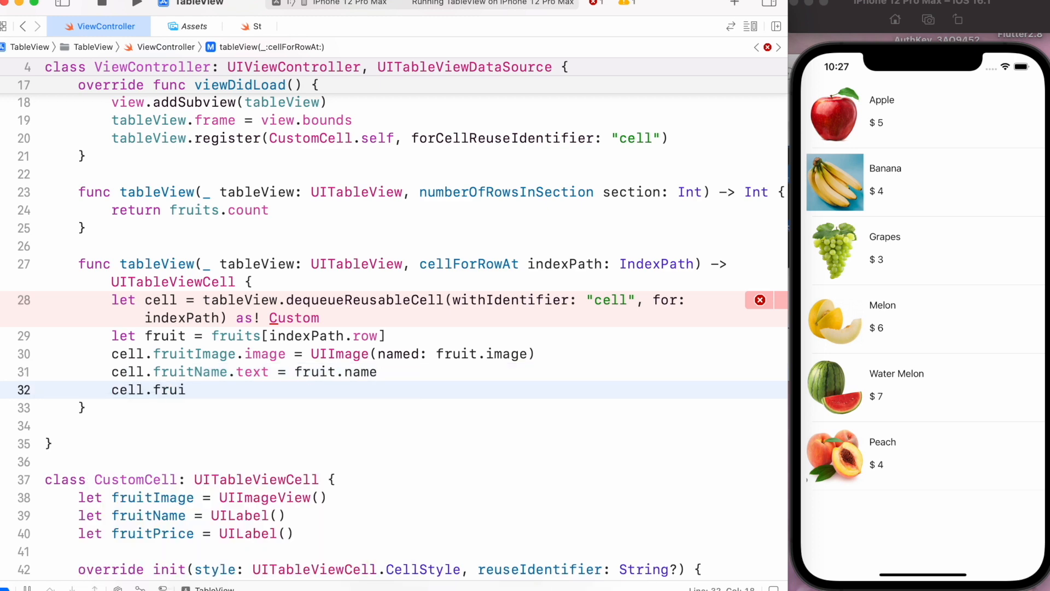
text(tPrice)
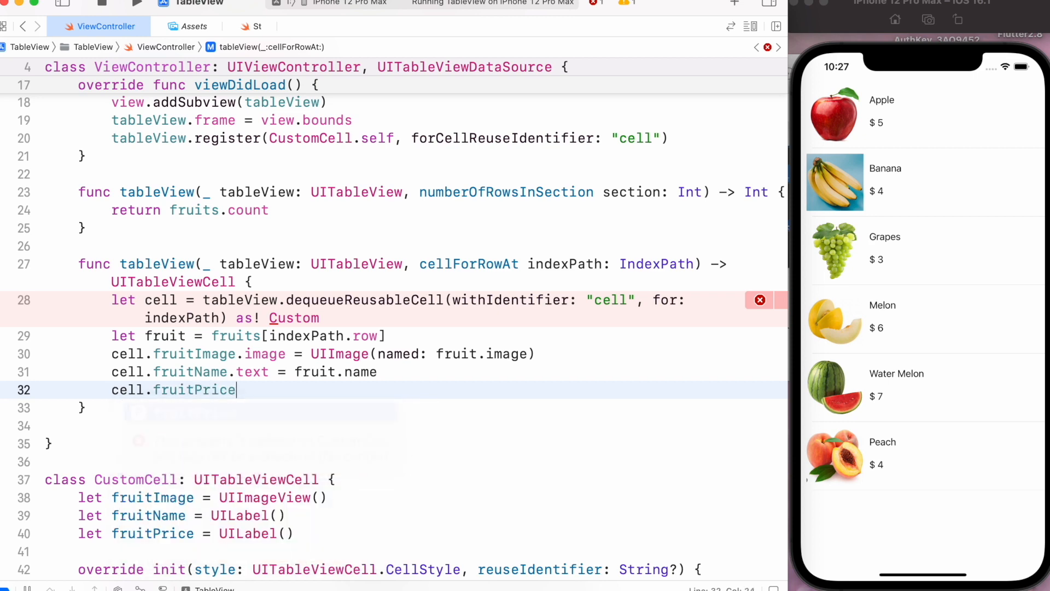
text(.text =)
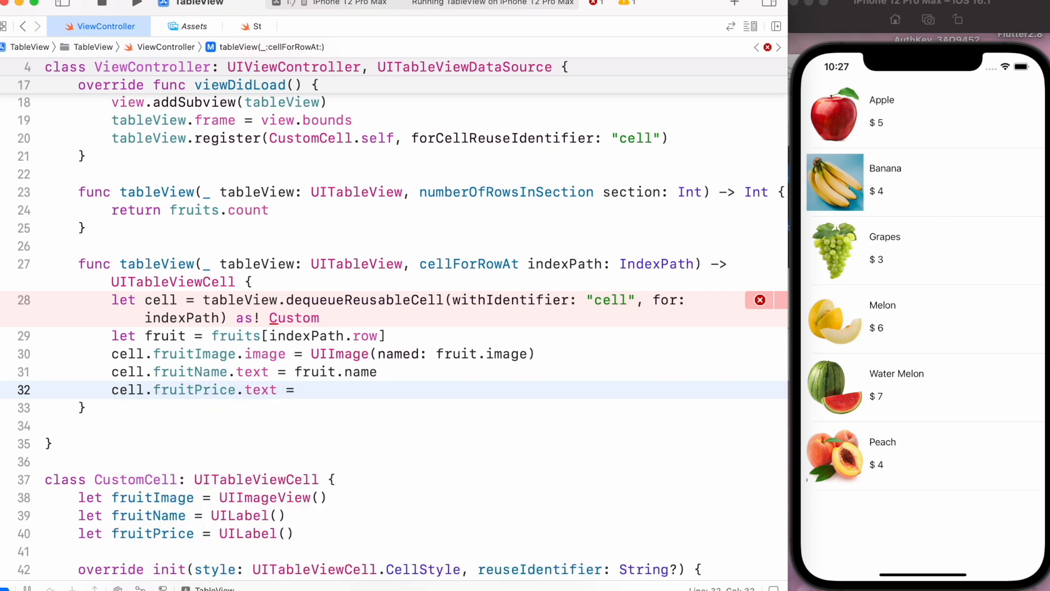
text("")
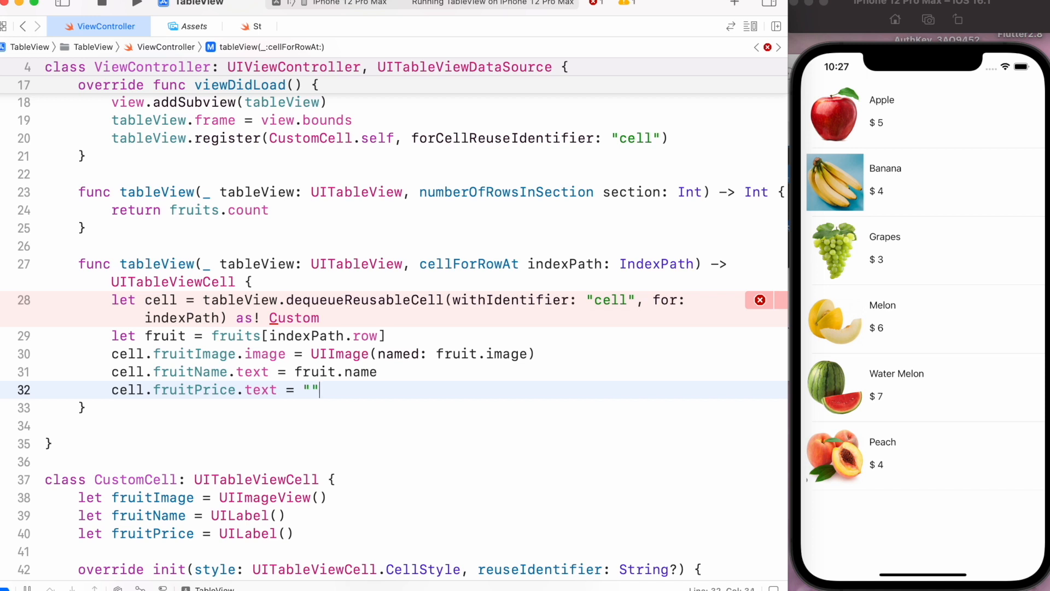
text($)
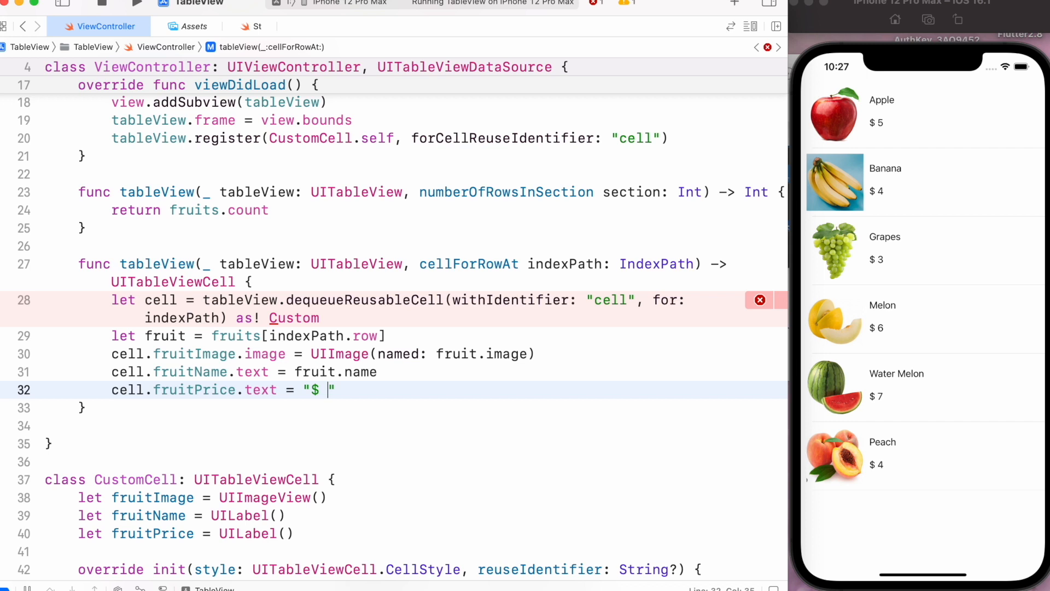
text(\())
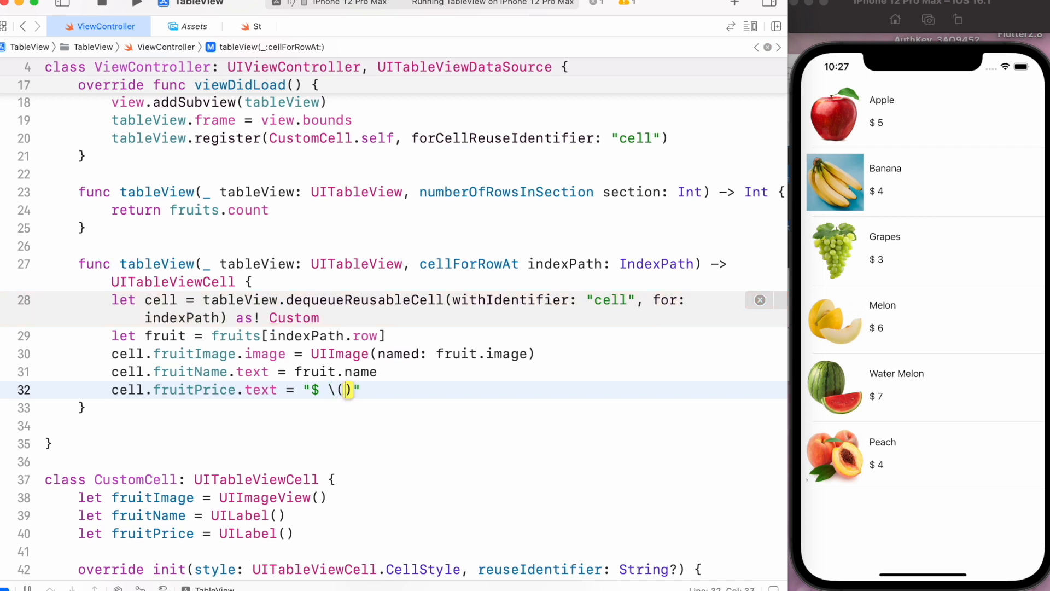
text(fruit)
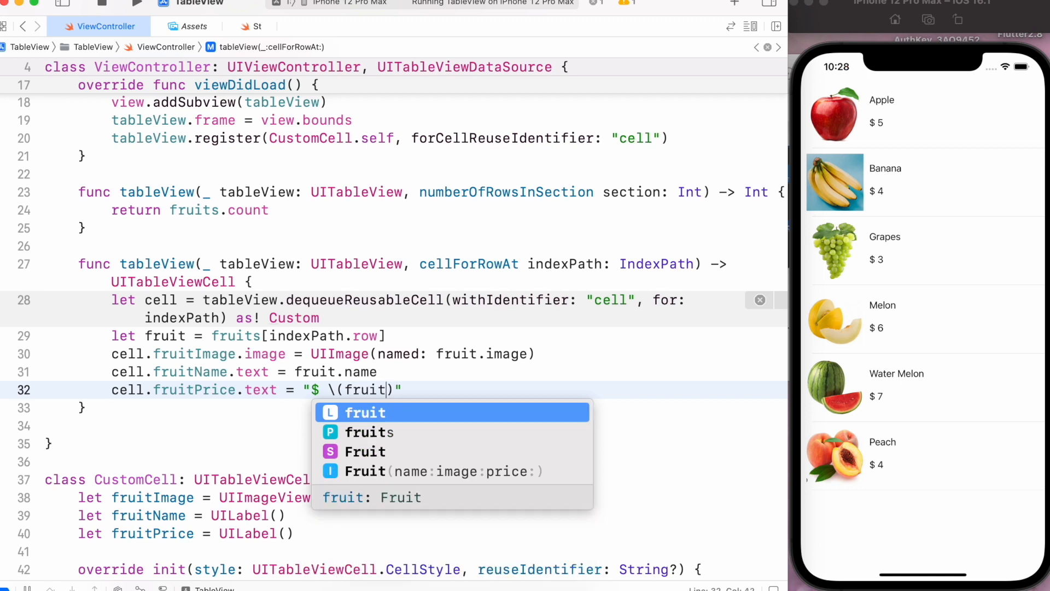
text(.p)
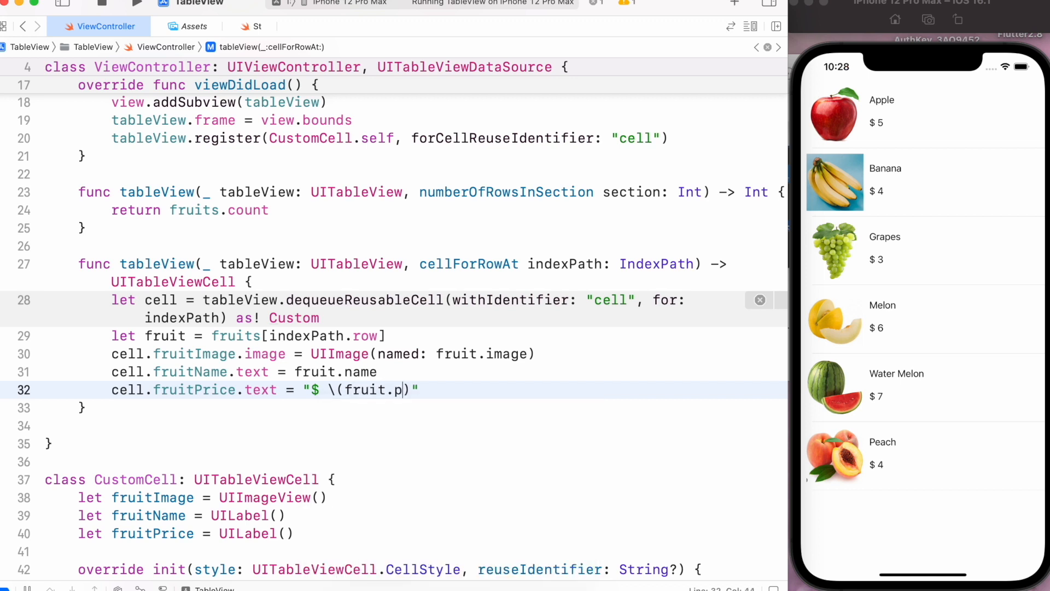
text(rice)
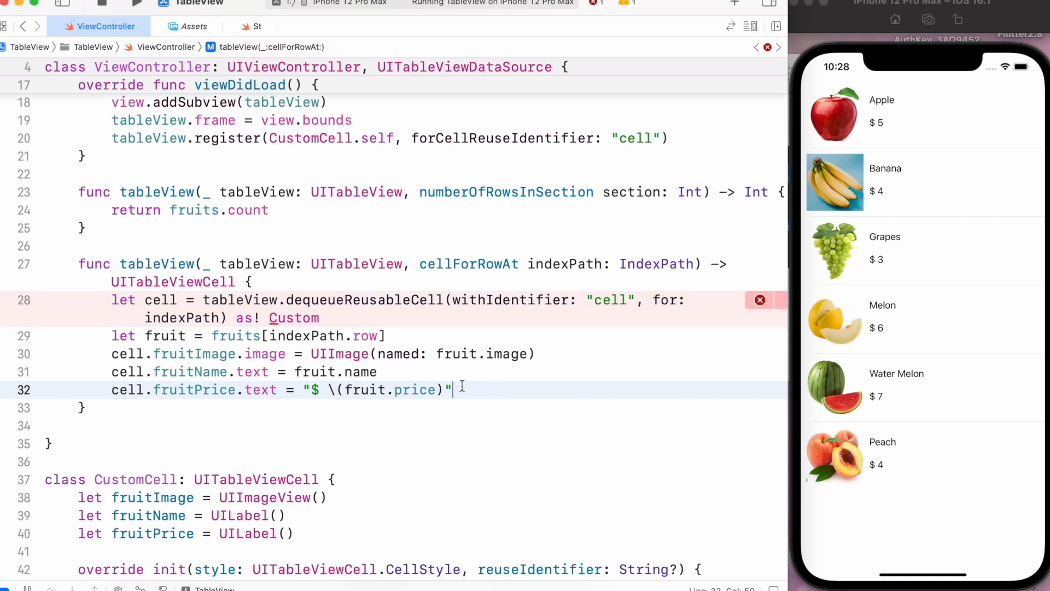
text(cell)
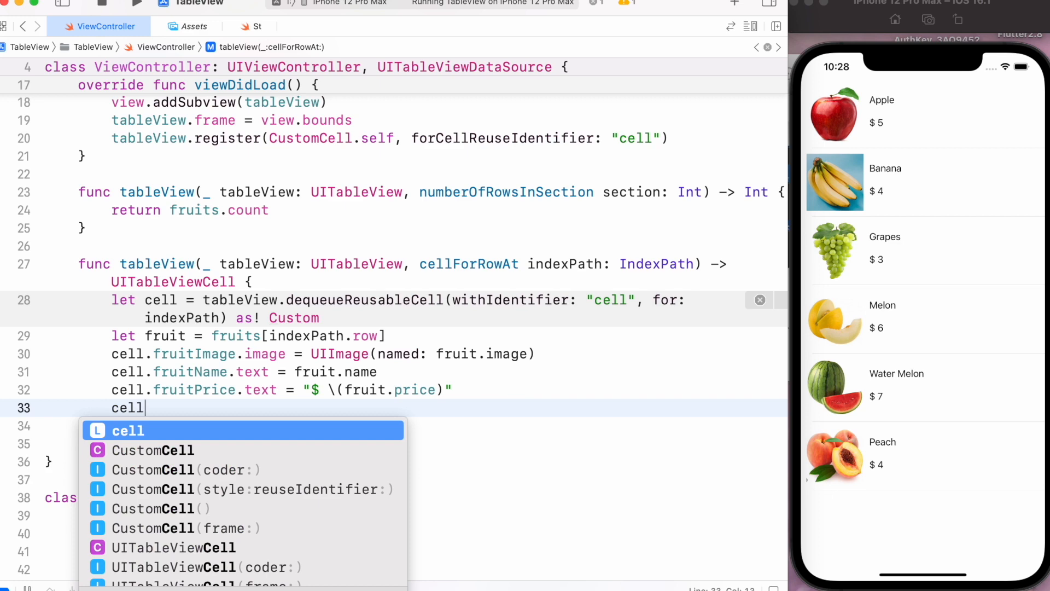
text(re)
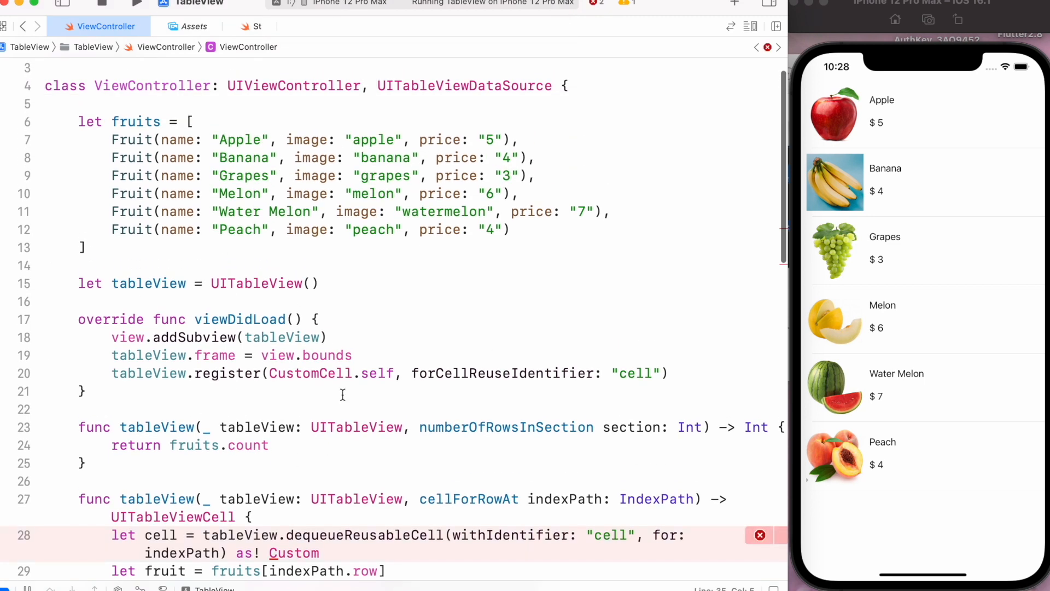
Add tableView.dataSource = self in viewDidLoad and end cellForRowAt with return cell.
scroll(down, 3)
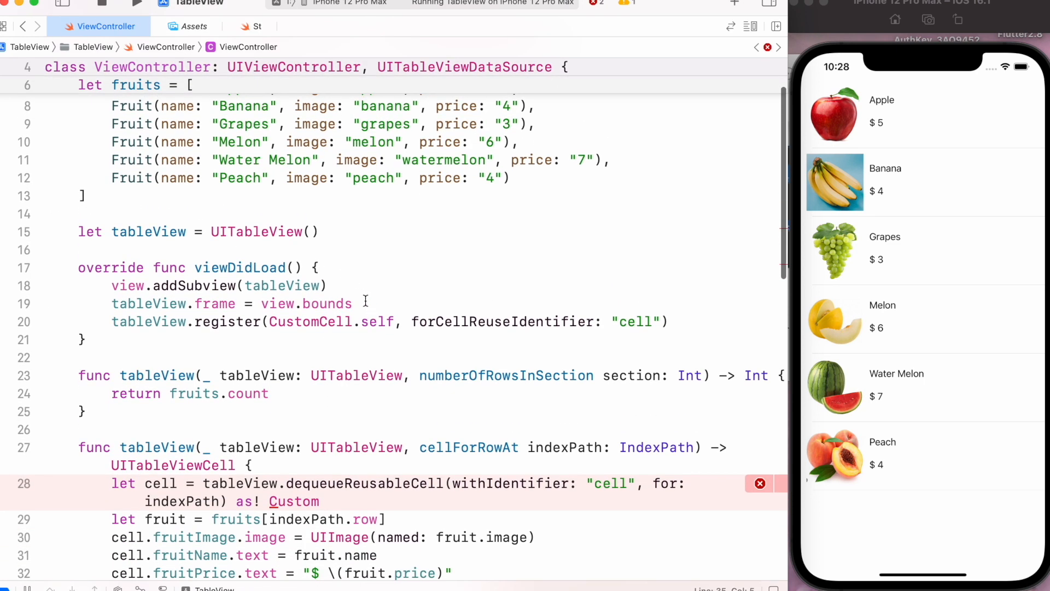
text(tableView.dataSource =)
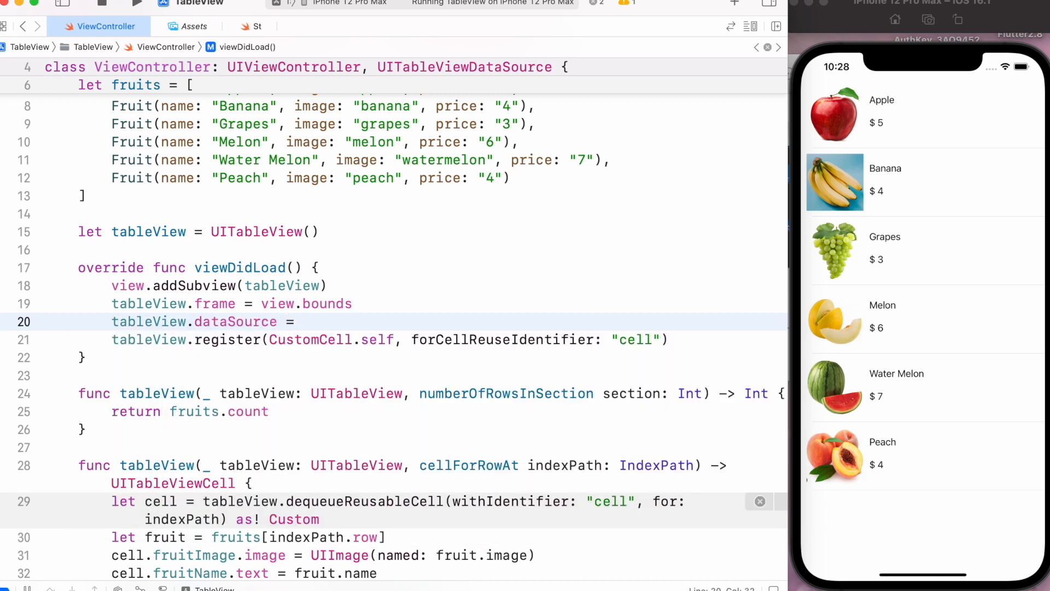
text(self)
text(return)
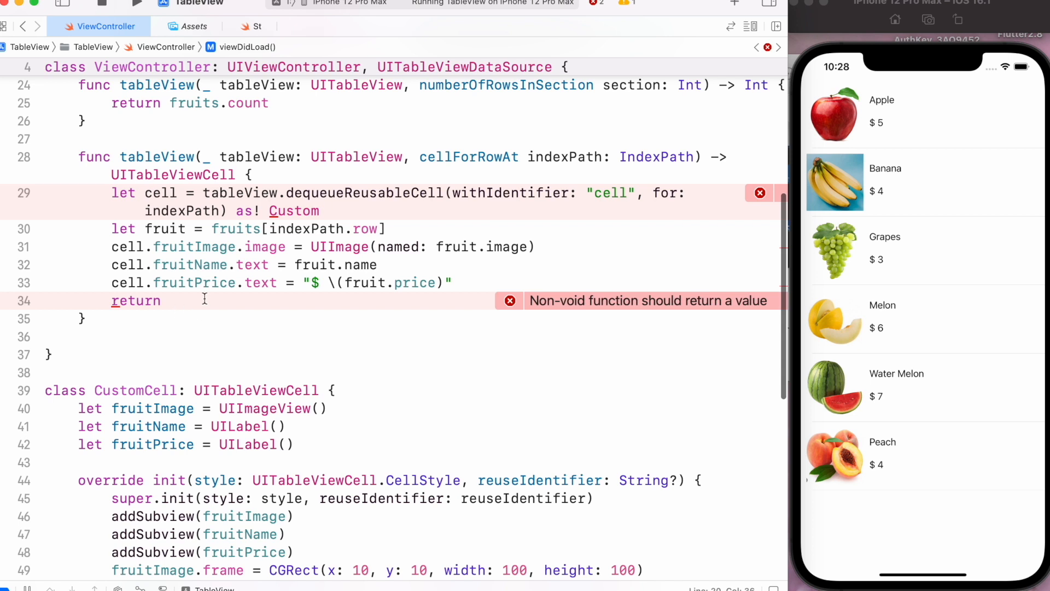
text(cell)
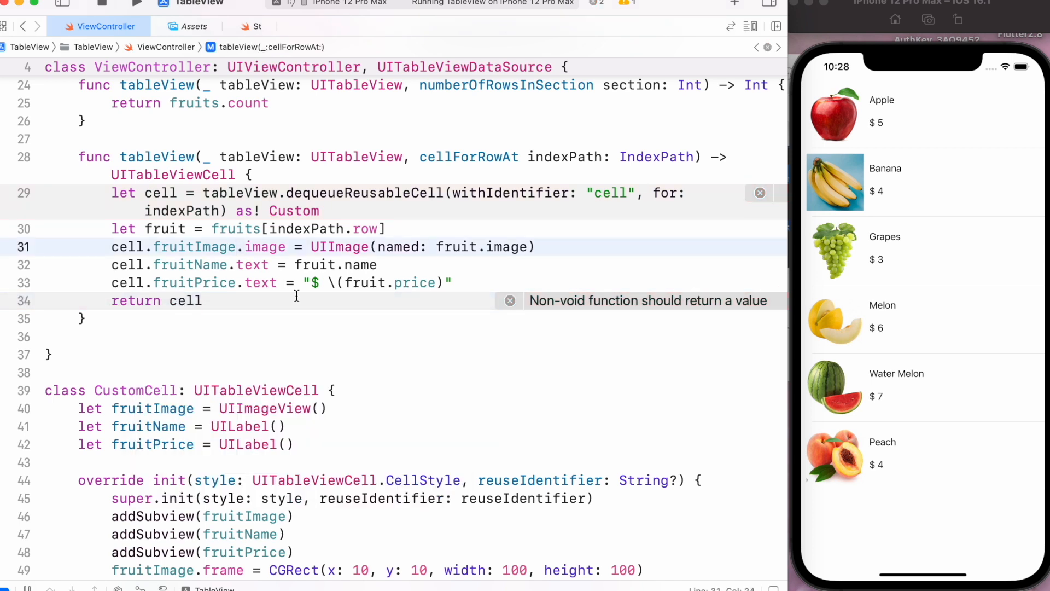
scroll(down, 3)
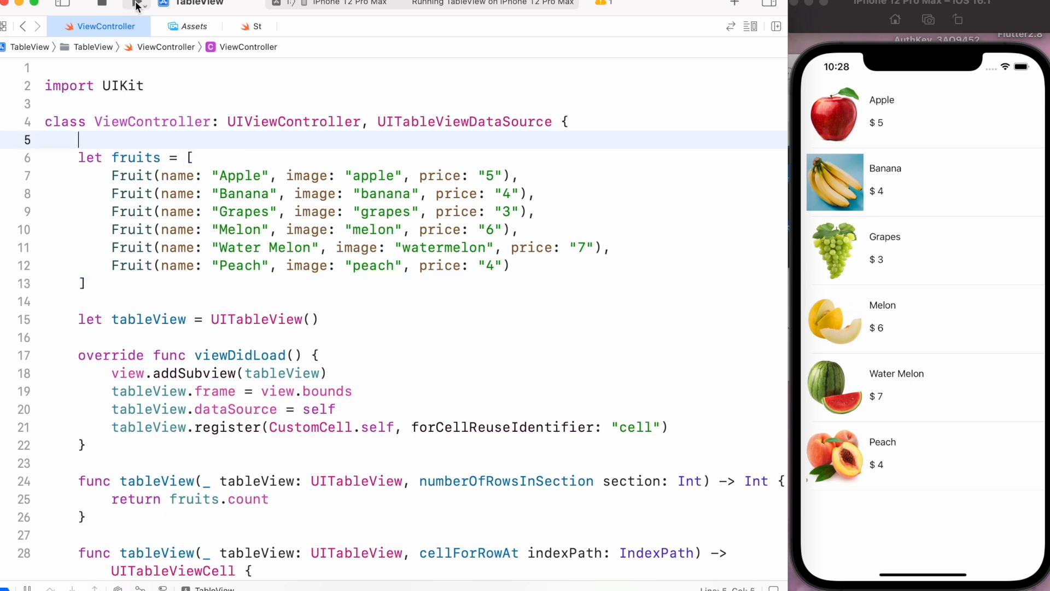
Build and launch the app to see six fruit rows overlapping in short cells.
click(137, 3)
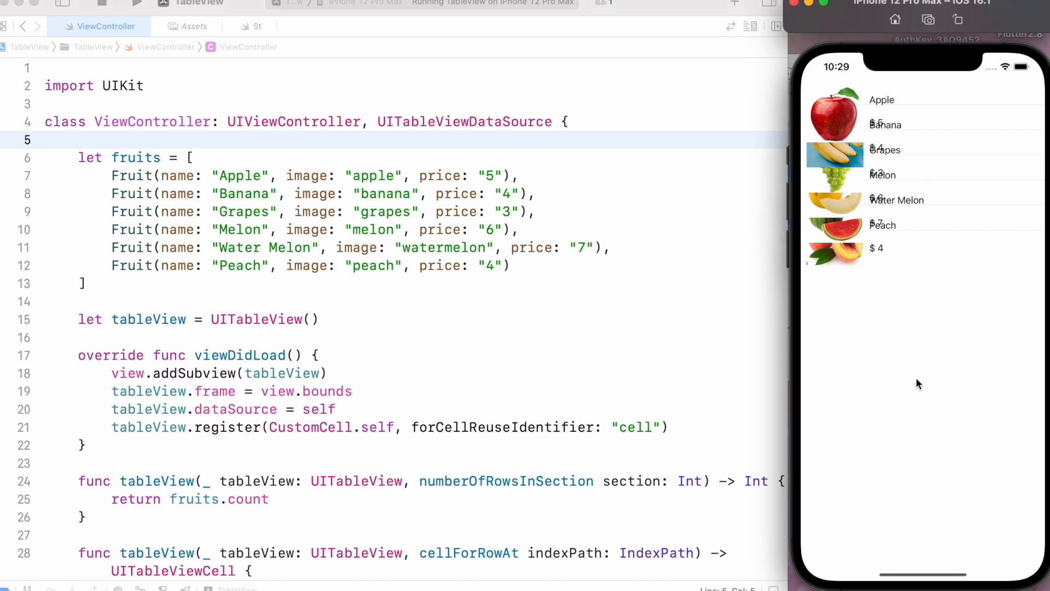
scroll(down, 3)
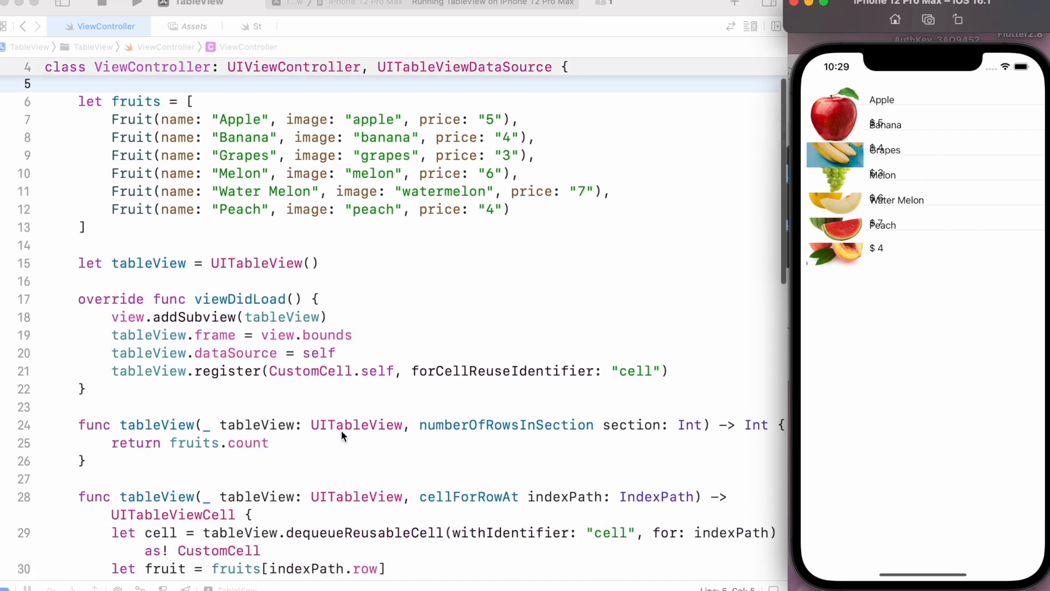
Set tableView.rowHeight = 120 in viewDidLoad and relaunch to get cleanly spaced rows.
scroll(down, 3)
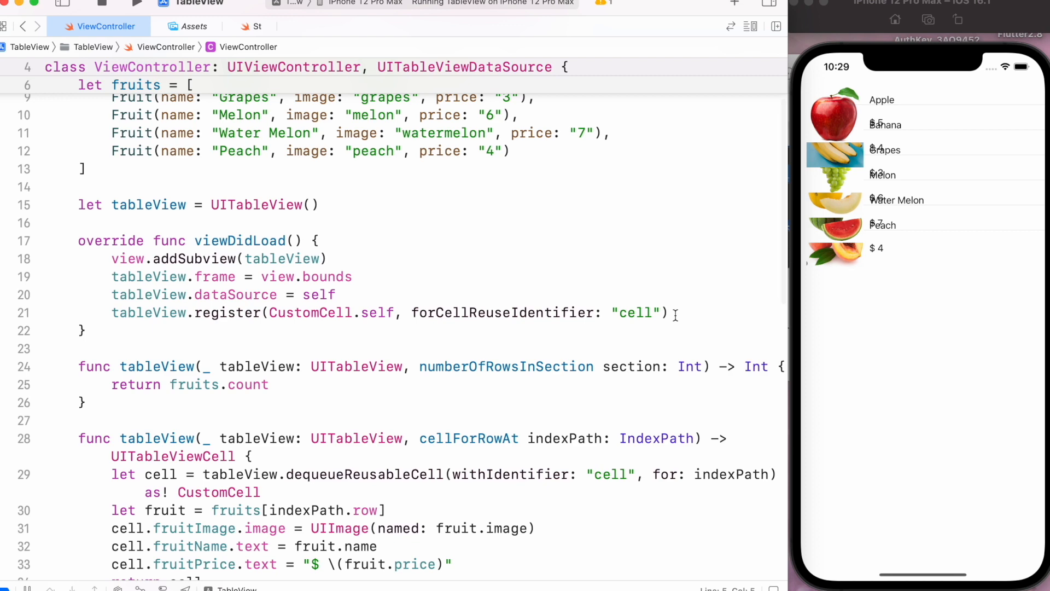
text(tableView.rowHeight)
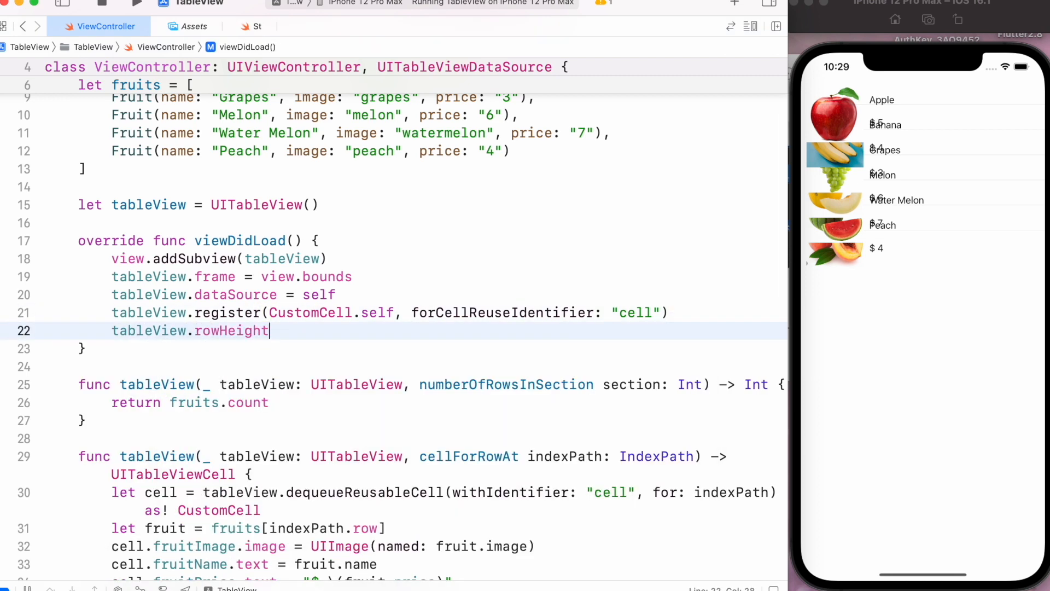
text(= 12)
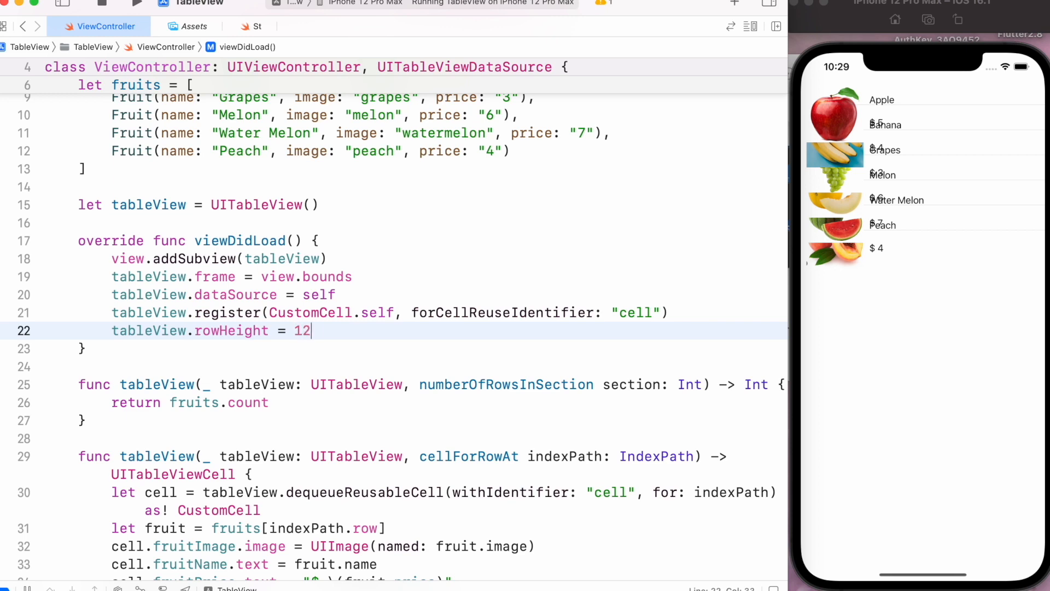
text(0)
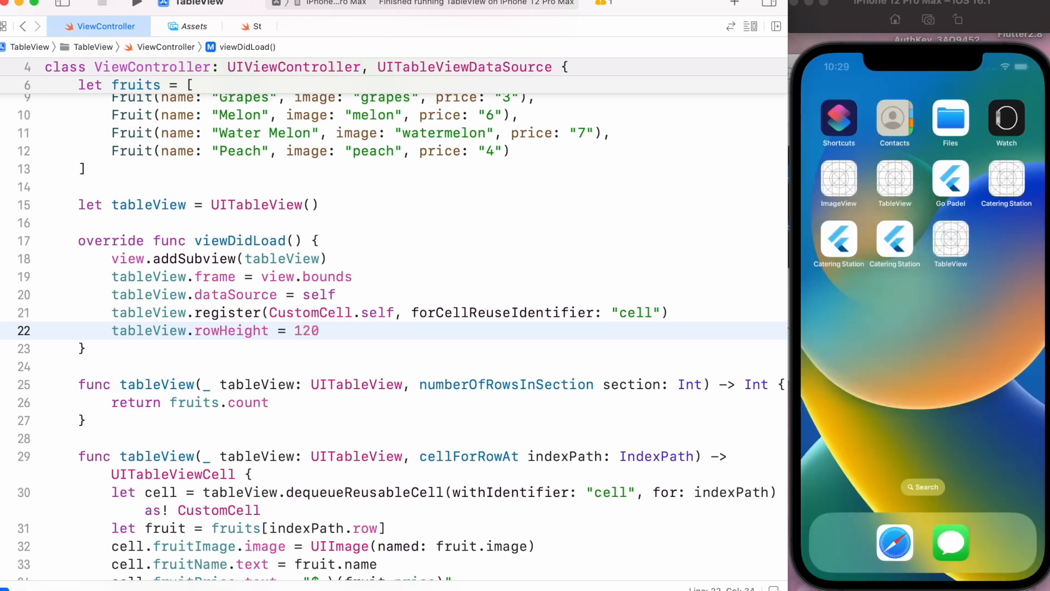
click(136, 3)
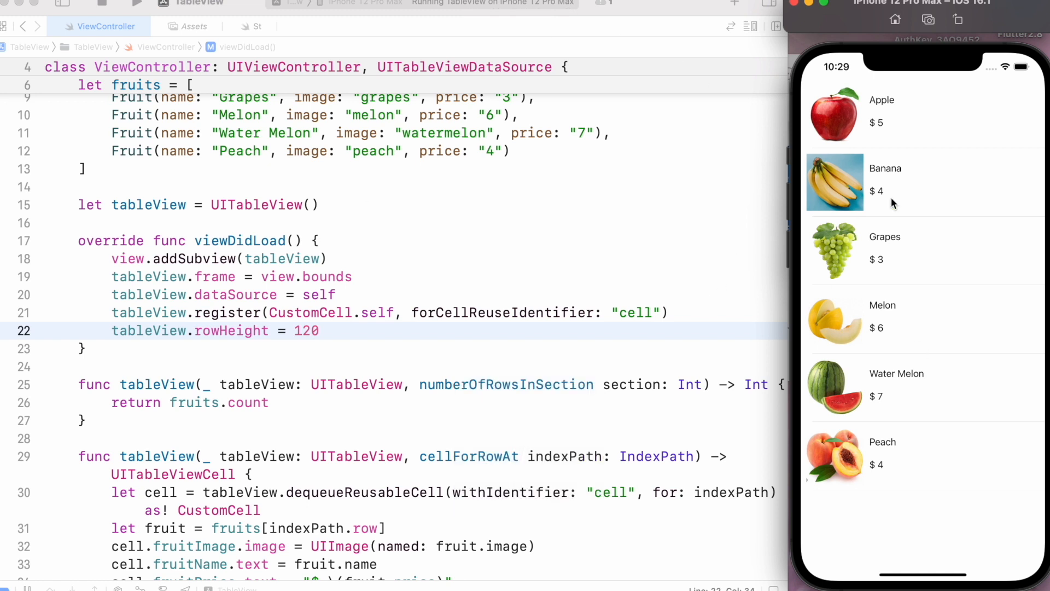
mouse_move(904, 350)
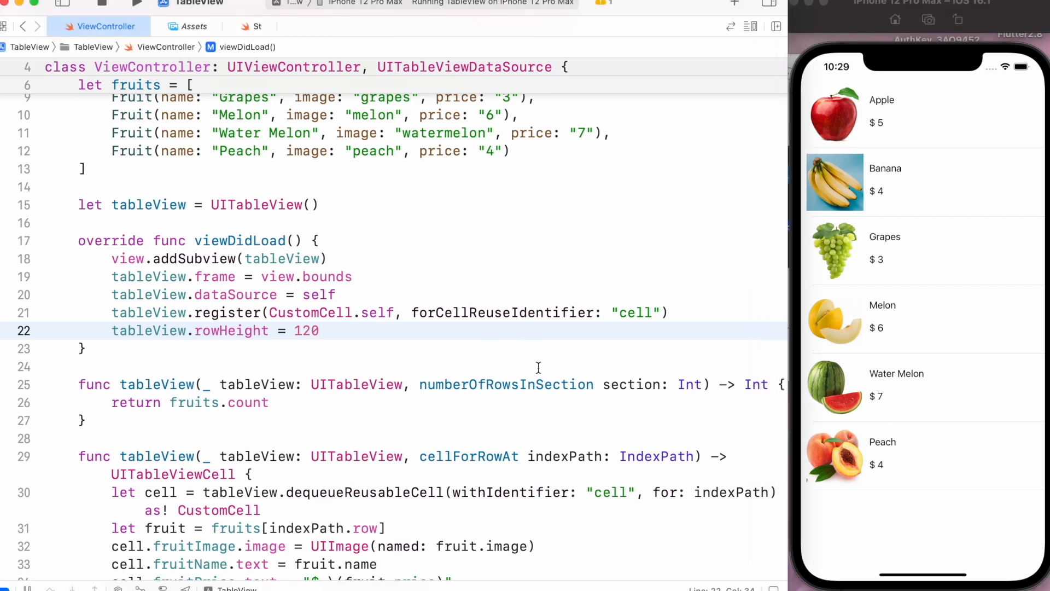
mouse_move(568, 325)
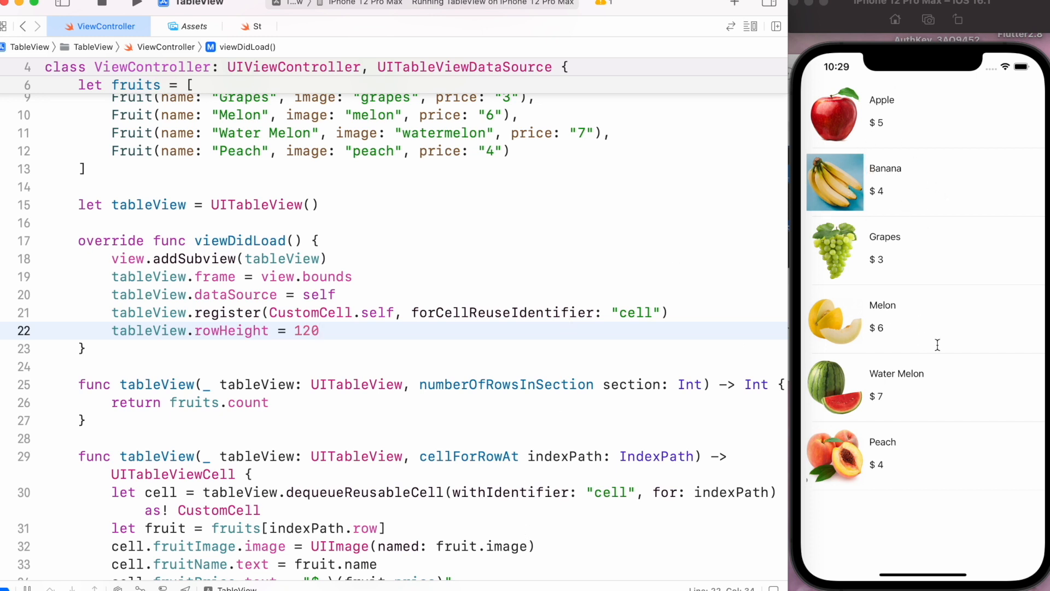
mouse_move(630, 417)
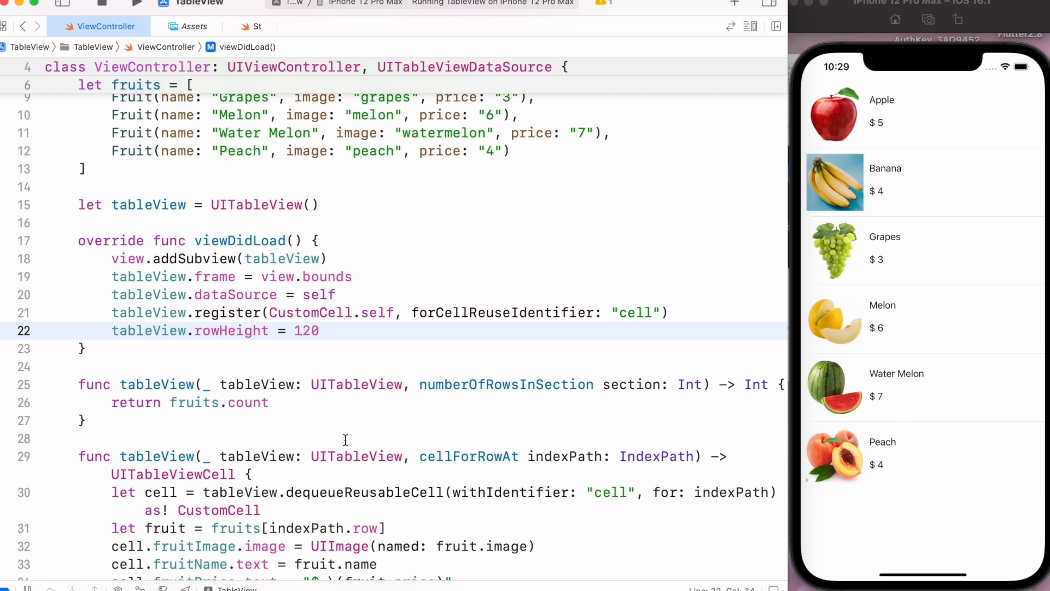
click(344, 439)
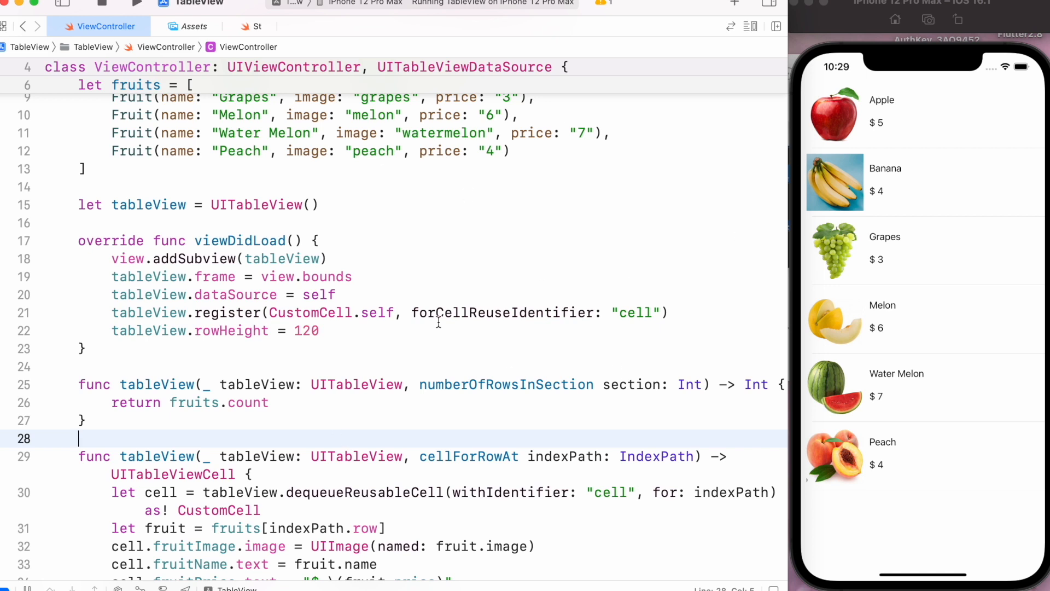
mouse_move(874, 280)
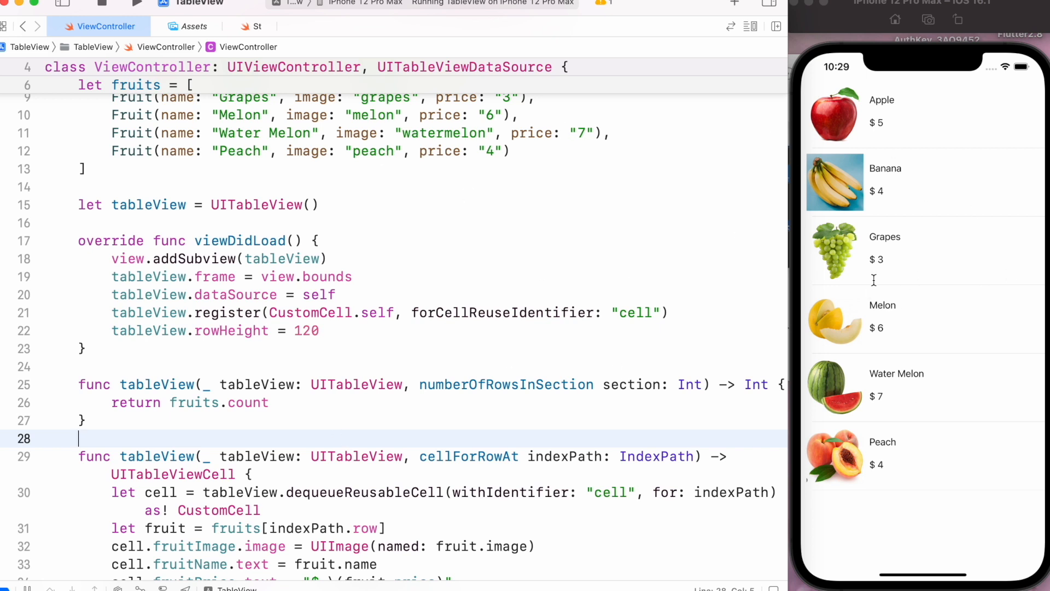
mouse_move(535, 406)
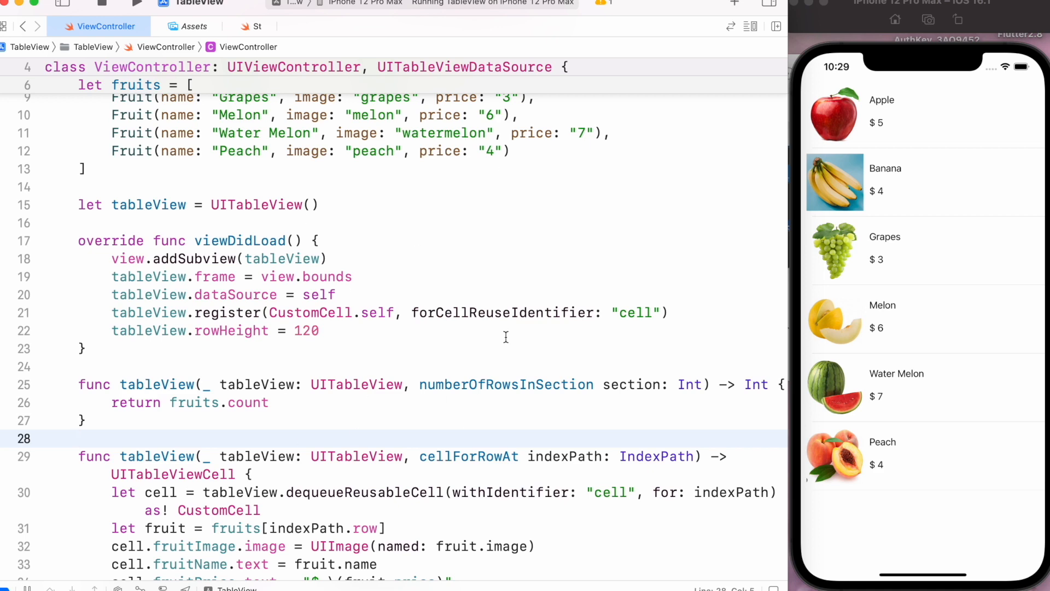
Make ViewController adopt UITableViewDelegate and add a didSelectRowAt method.
scroll(down, 3)
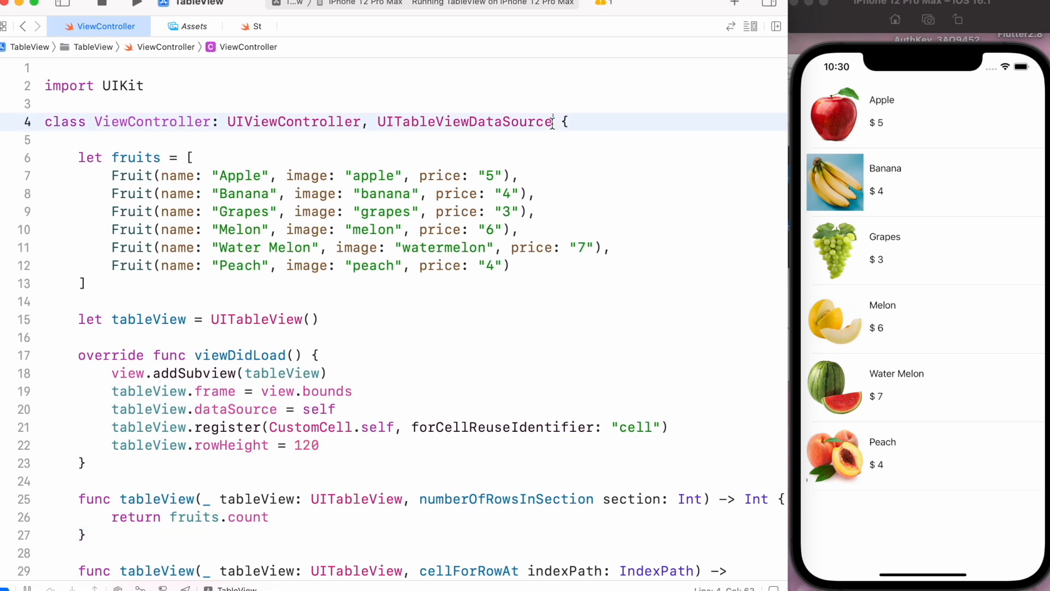
text(, UItableViewDelegate)
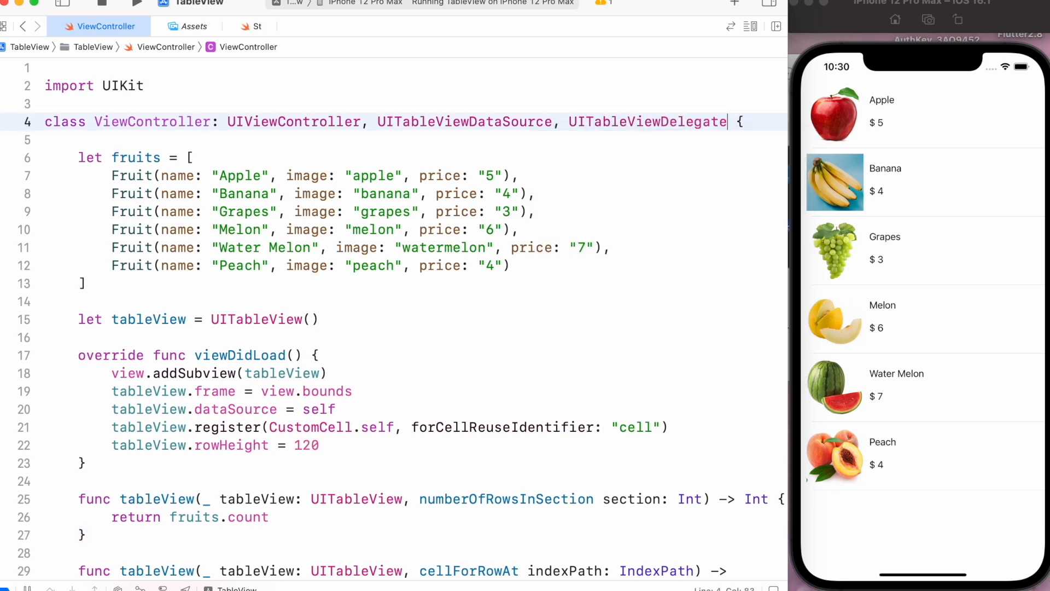
scroll(down, 3)
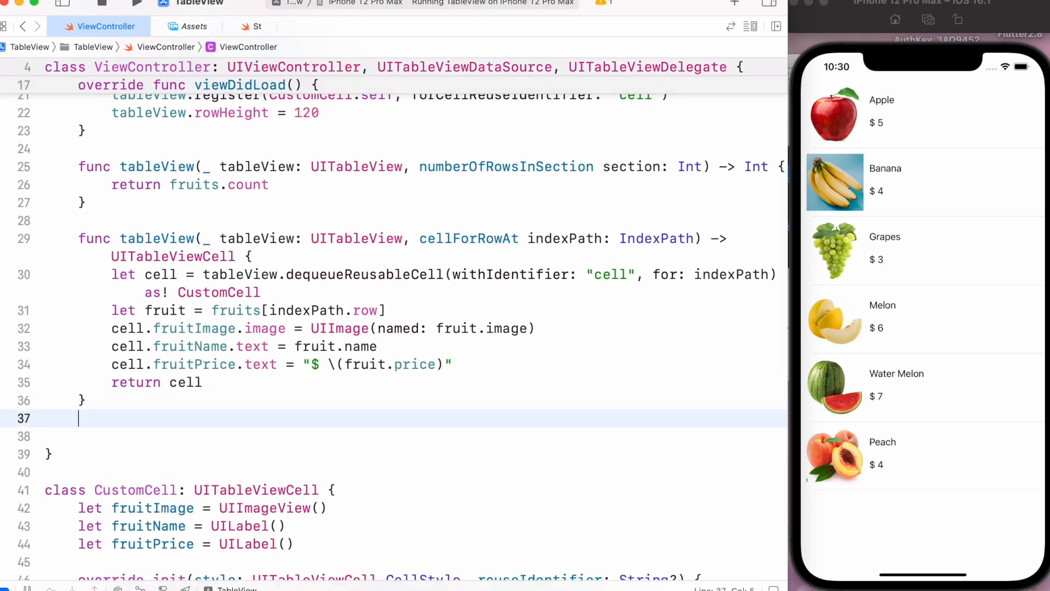
text(did)
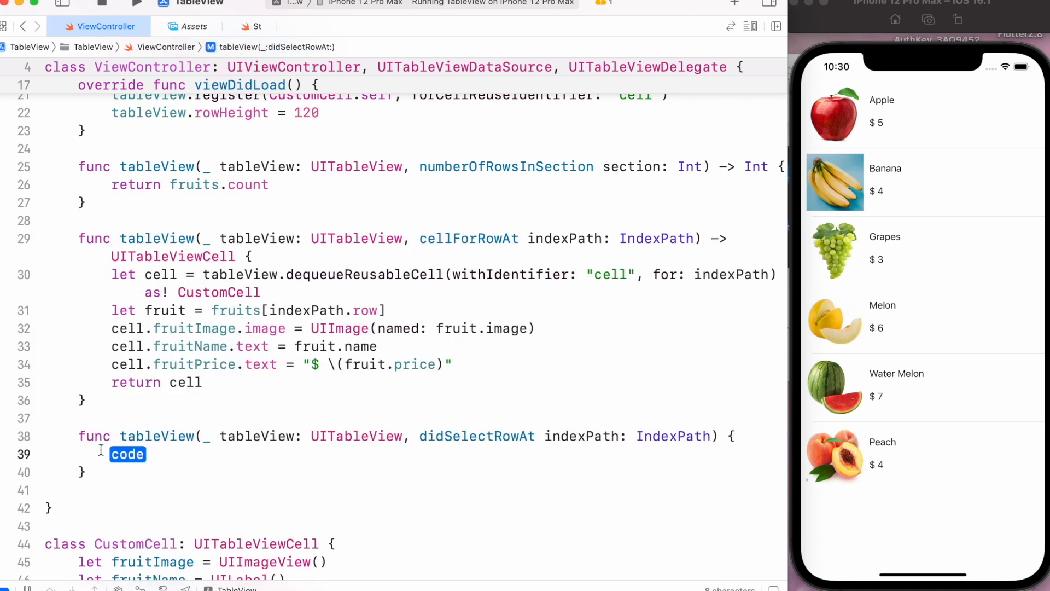
In didSelectRowAt, print "cell of \(fruits[indexPath.row].name) is clicked".
text(print()
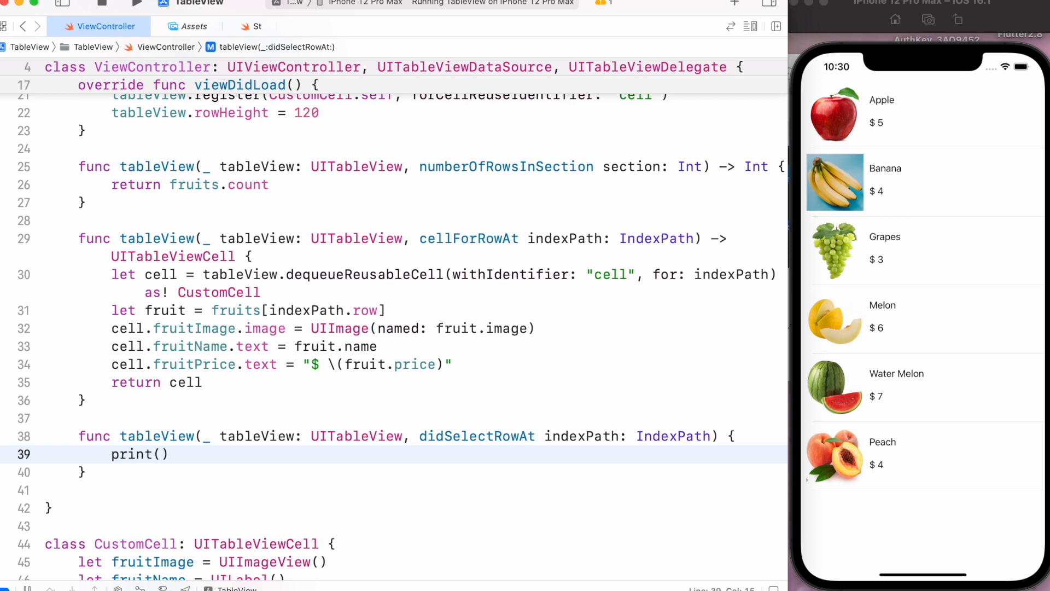
text("cell")
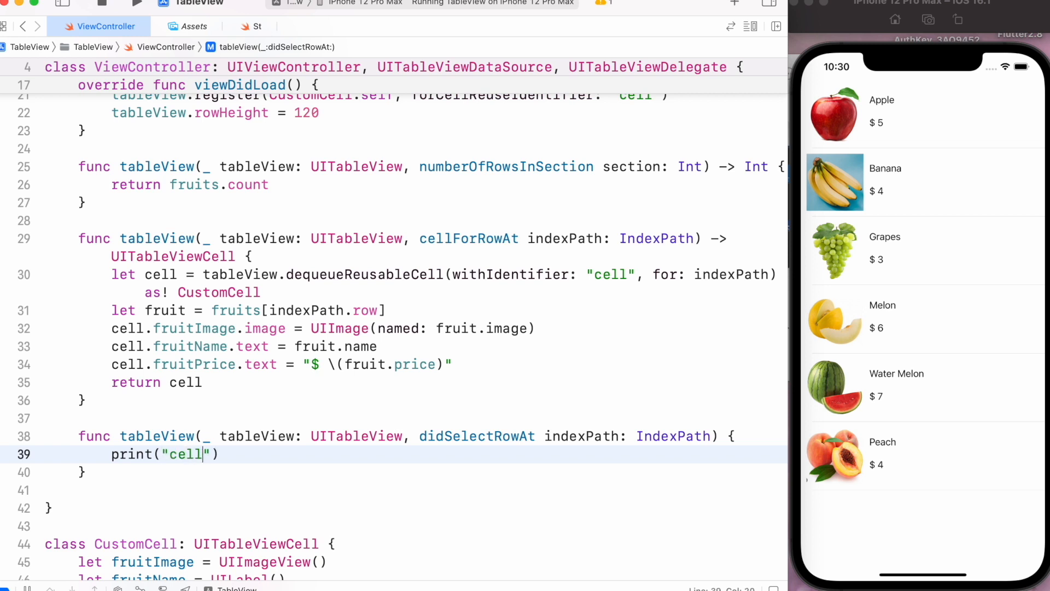
text(of)
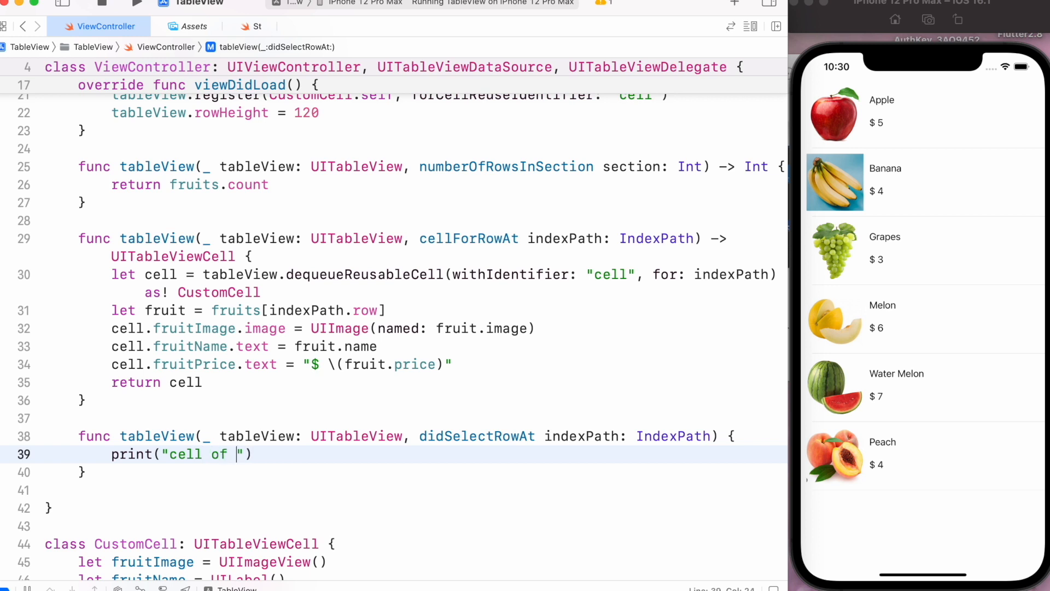
text(\()
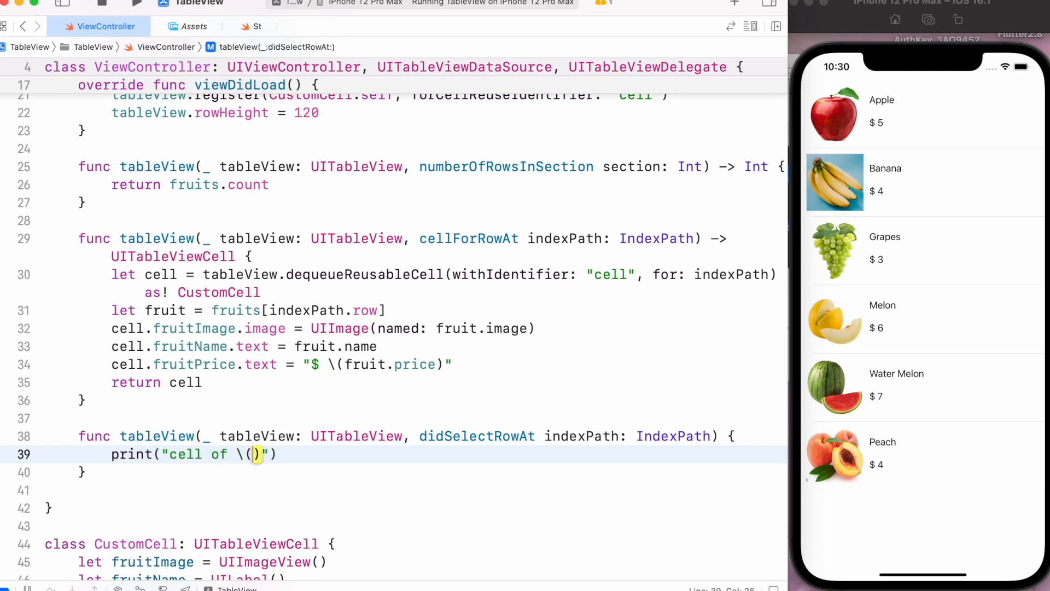
text(fruits)
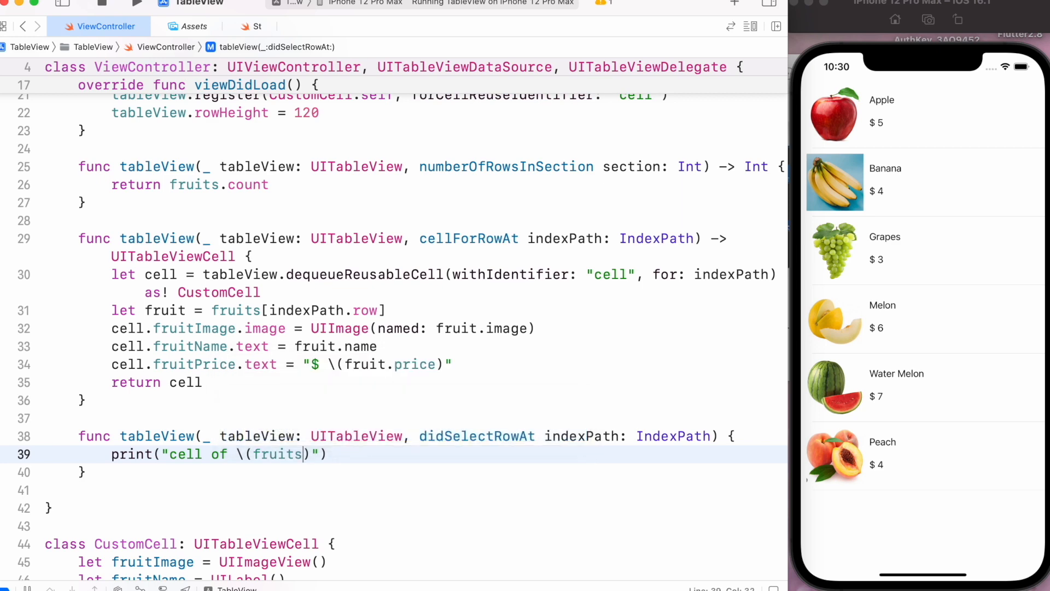
text([inde)
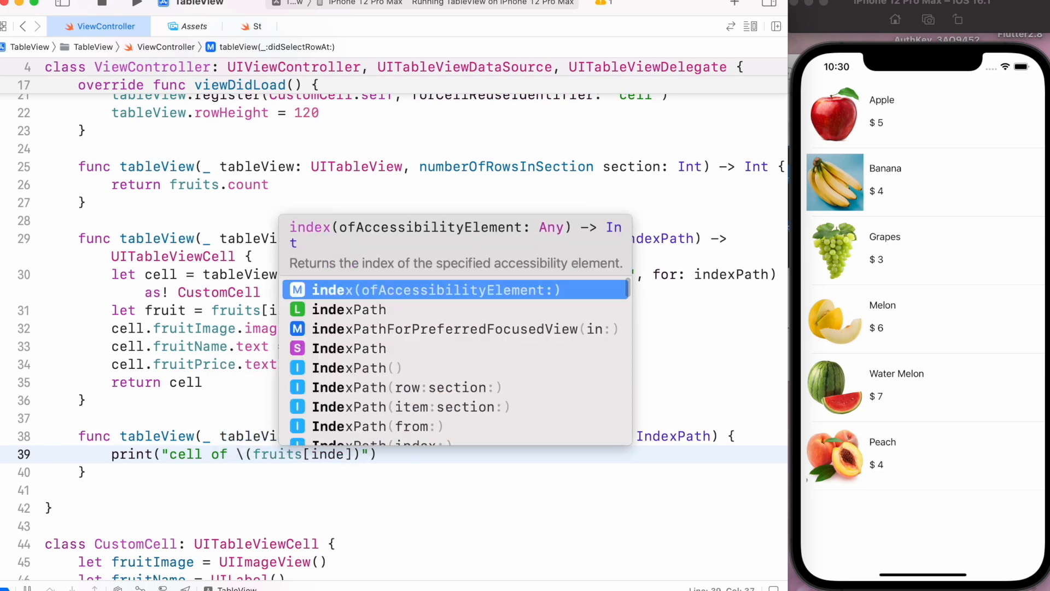
text(xPath.row)
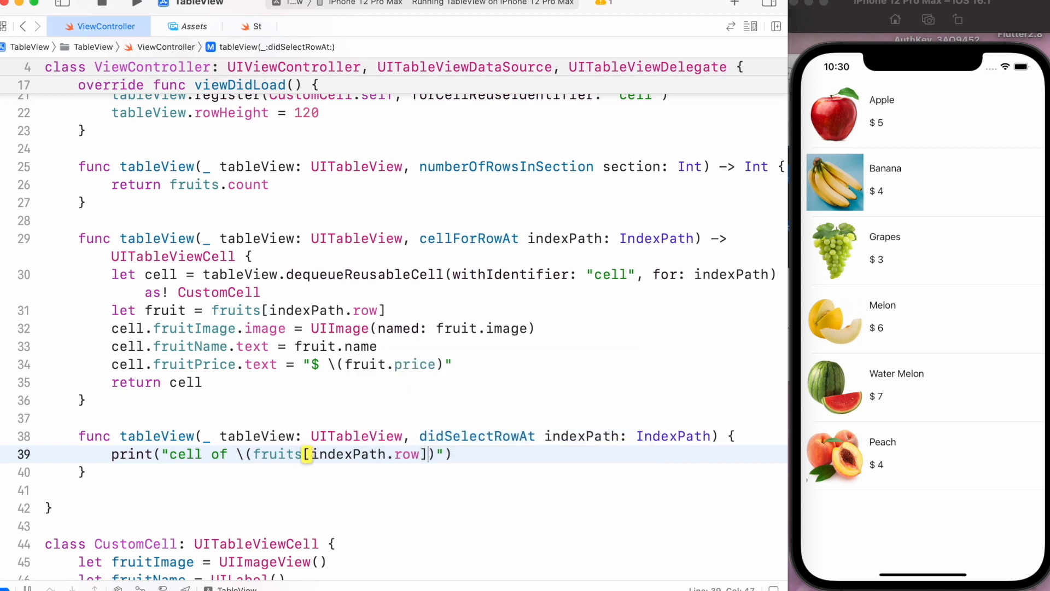
text(.name)
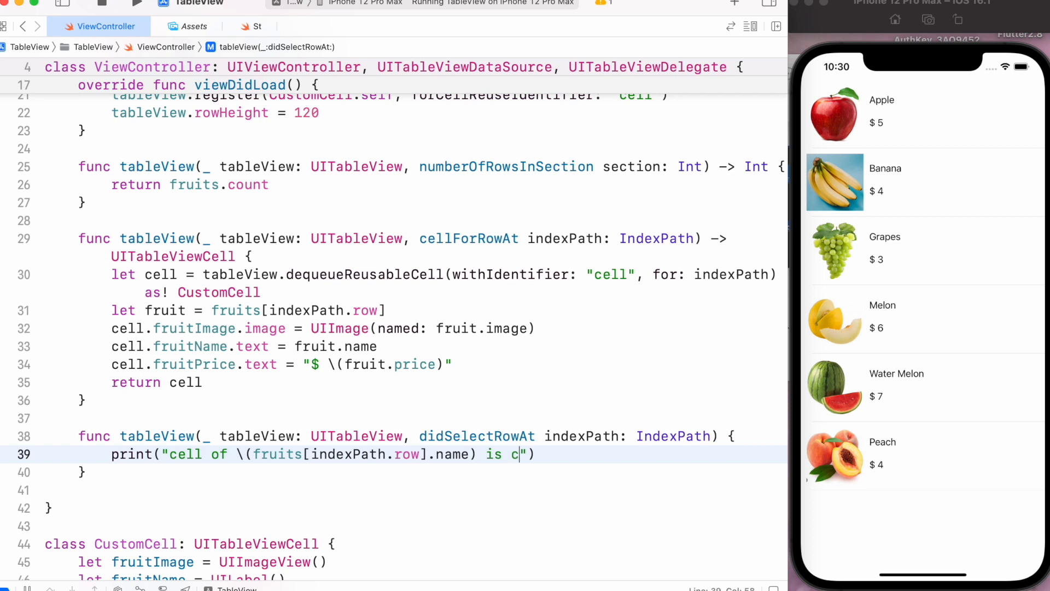
text(licke)
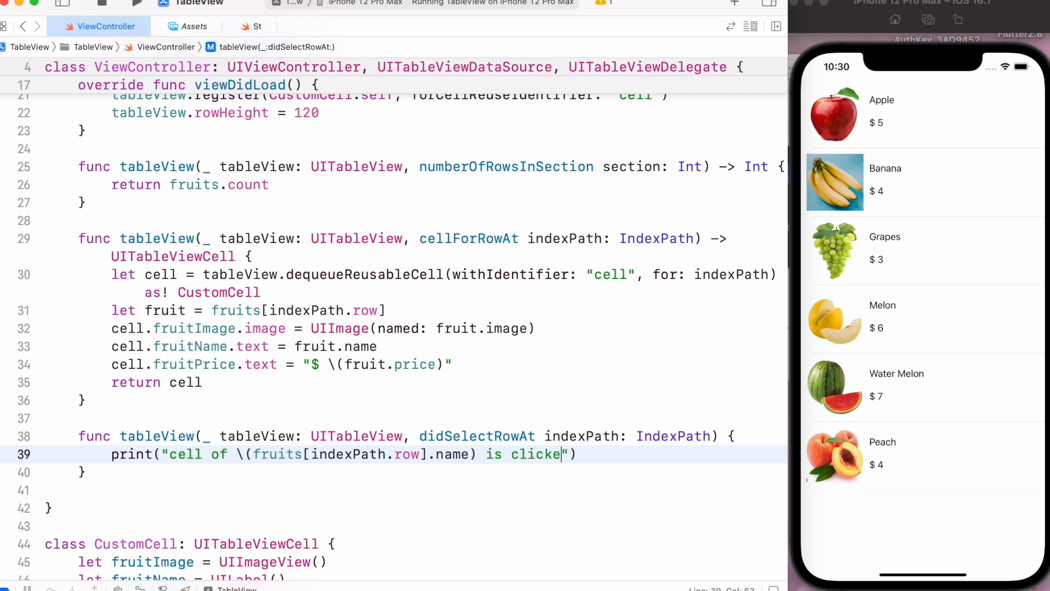
text(d)
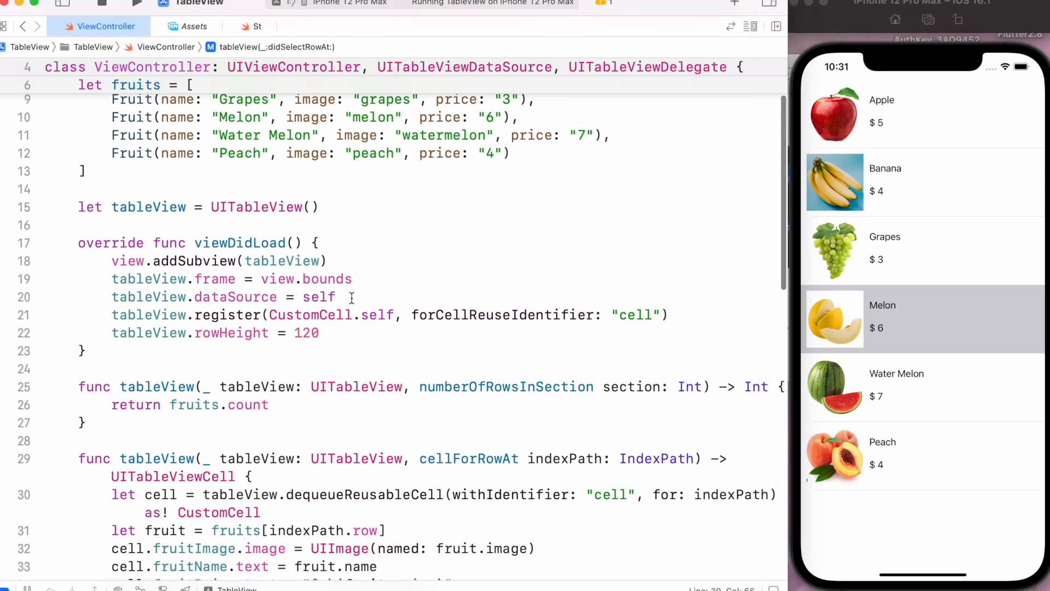
Set tableView.delegate = self, run, and tap Peach, Banana, Apple and Water Melon rows.
text(')
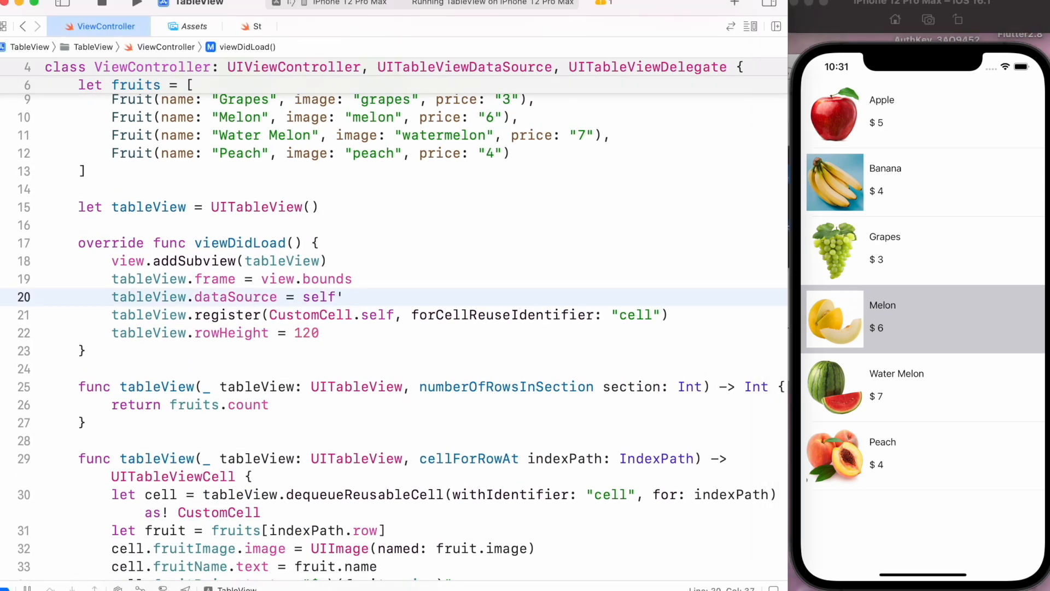
text(tableView.delegate = self)
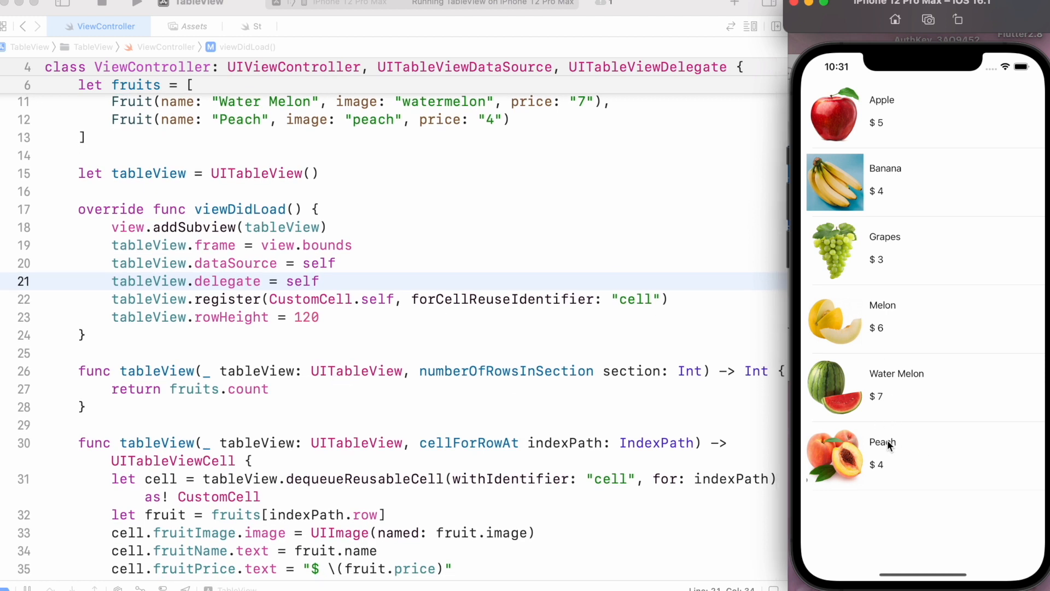
click(884, 455)
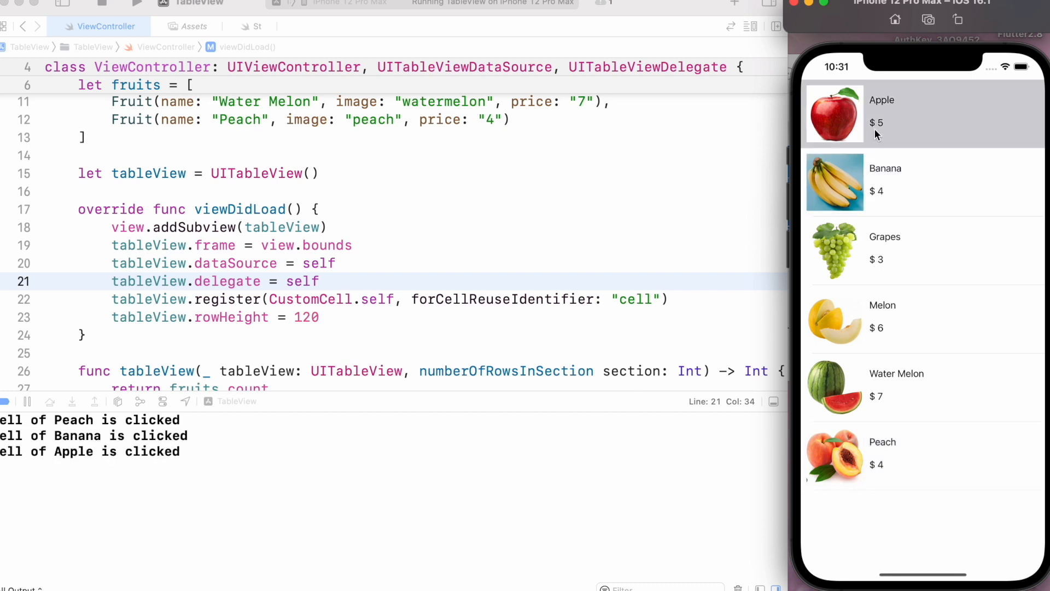
click(904, 387)
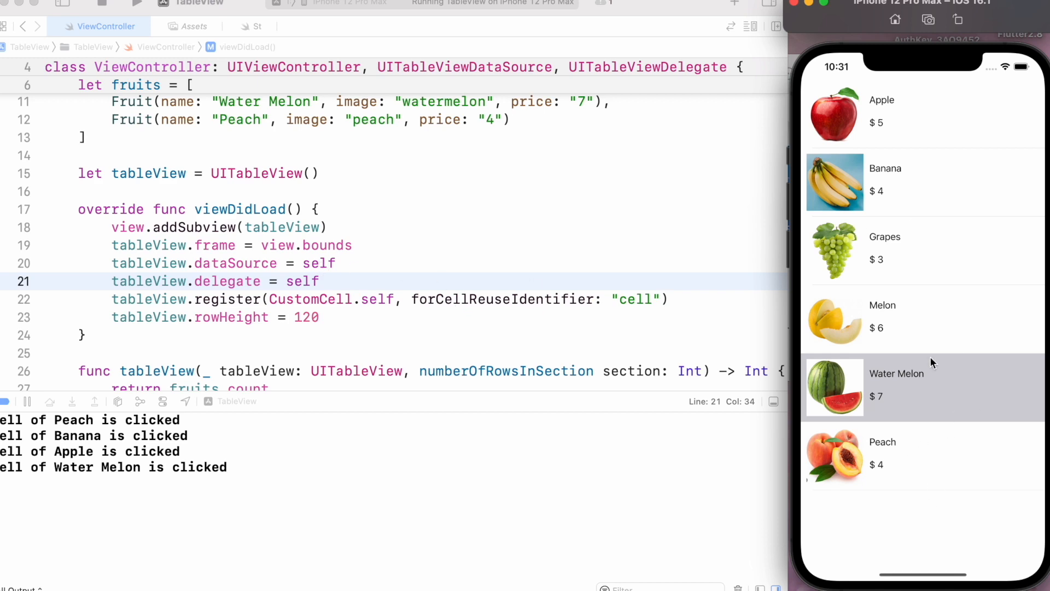
scroll(down, 3)
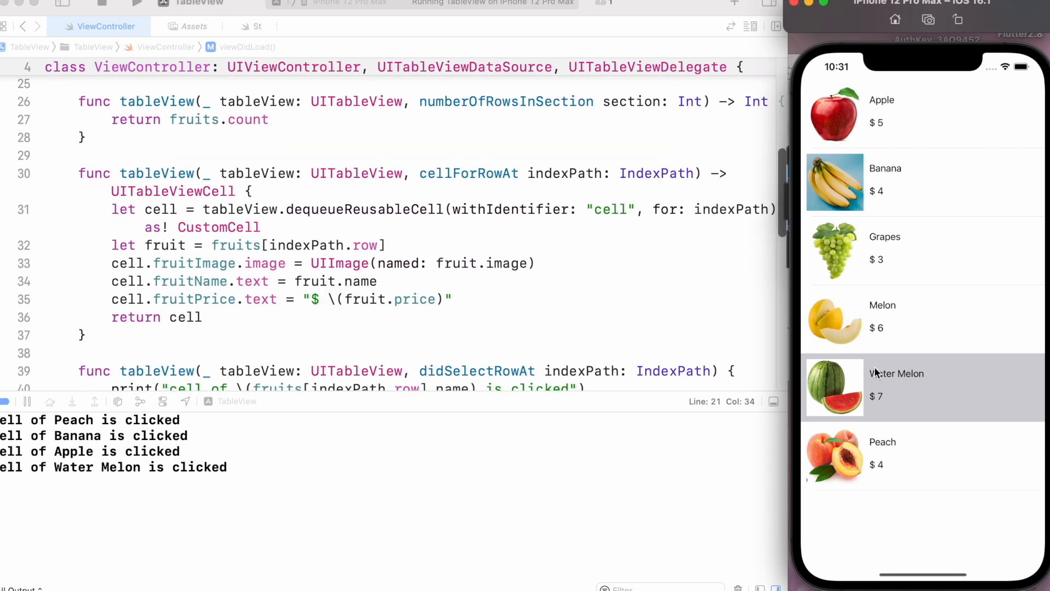
scroll(down, 3)
text(tableView)
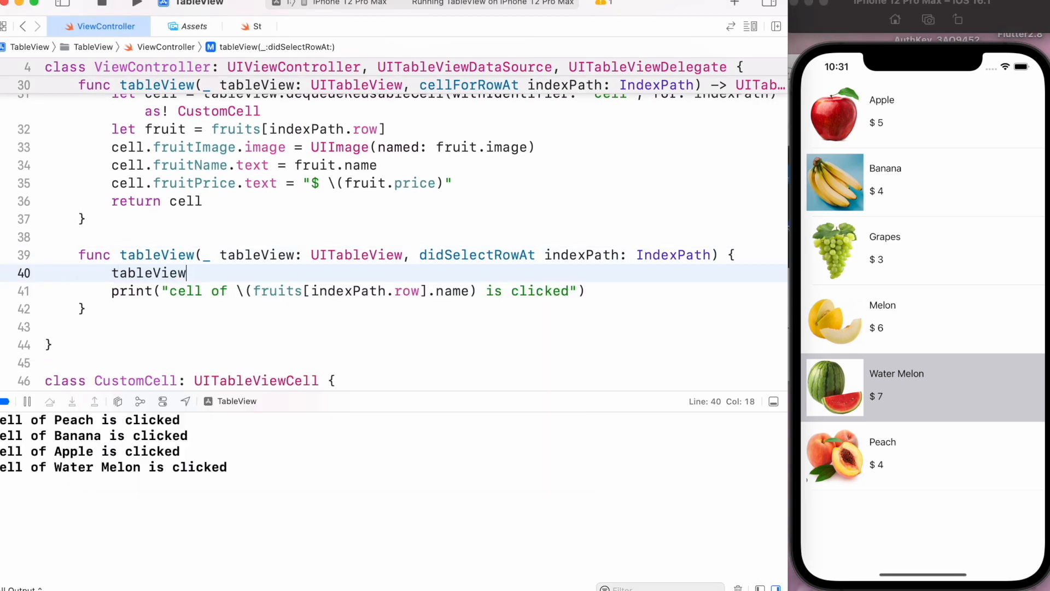
Add tableView.deselectRow(at: indexPath, animated: true), relaunch, and tap Banana and another row.
text(.deselectRow(at: indexPath, animated: Bool)
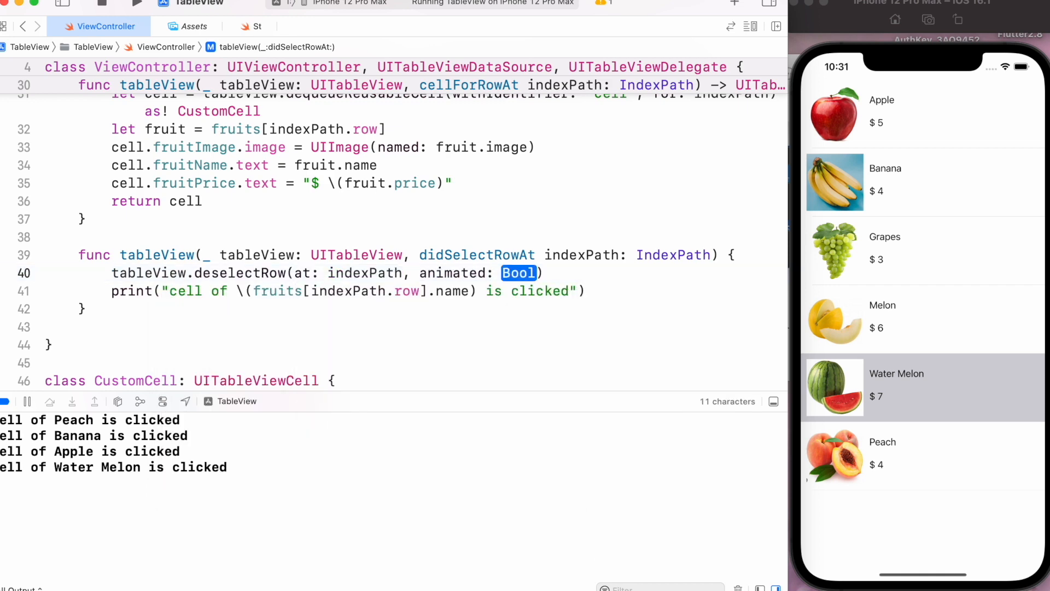
text(true)
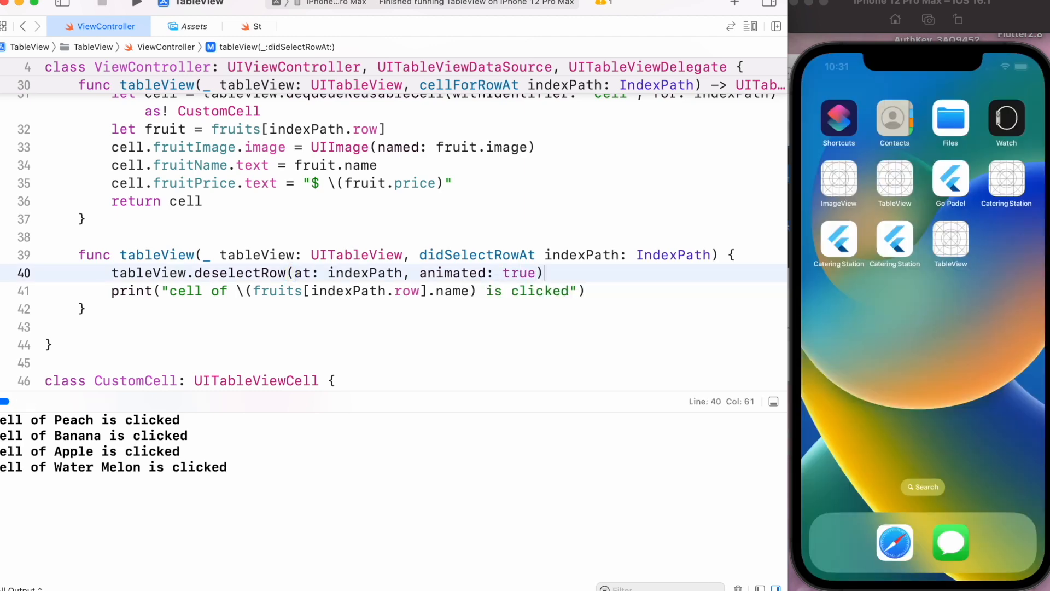
click(138, 3)
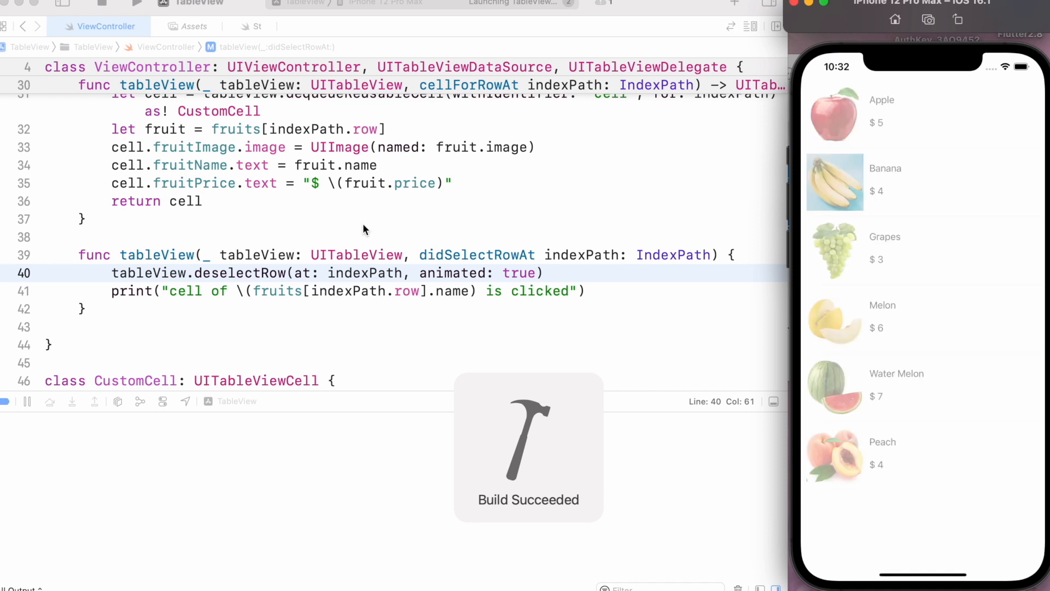
click(904, 182)
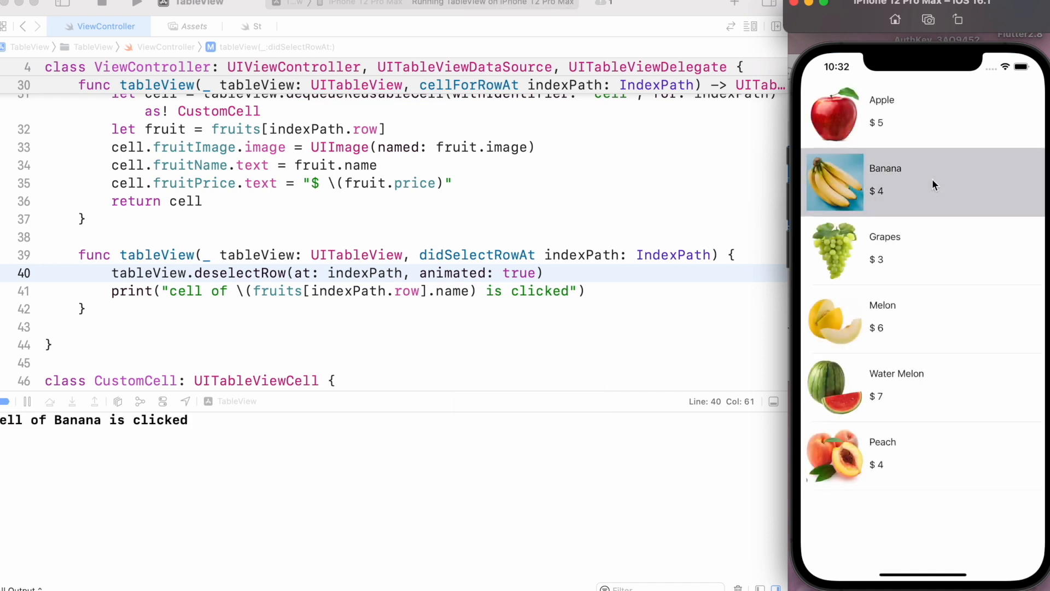
click(924, 385)
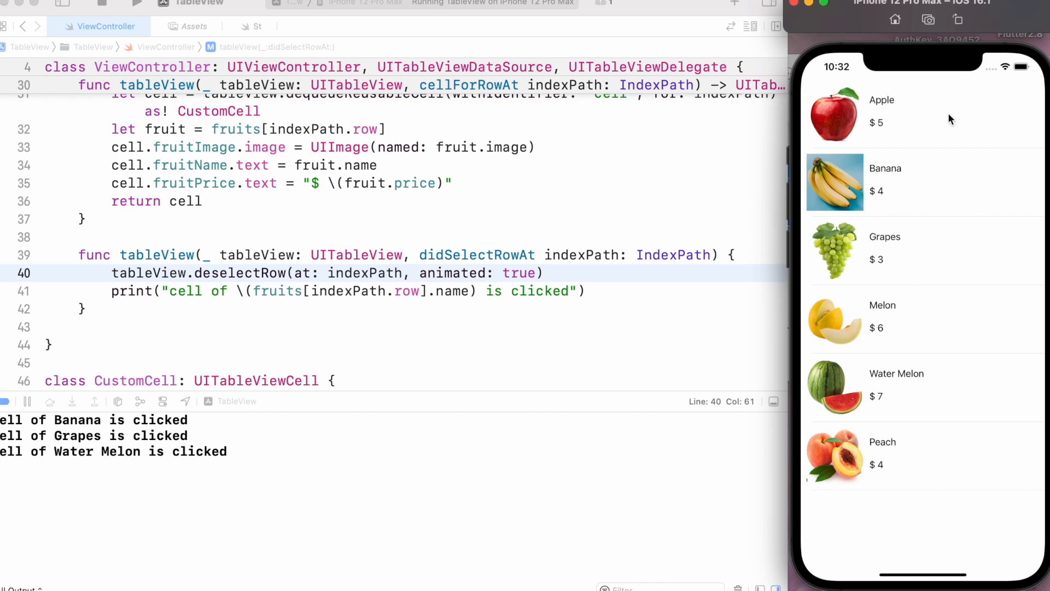
mouse_move(949, 398)
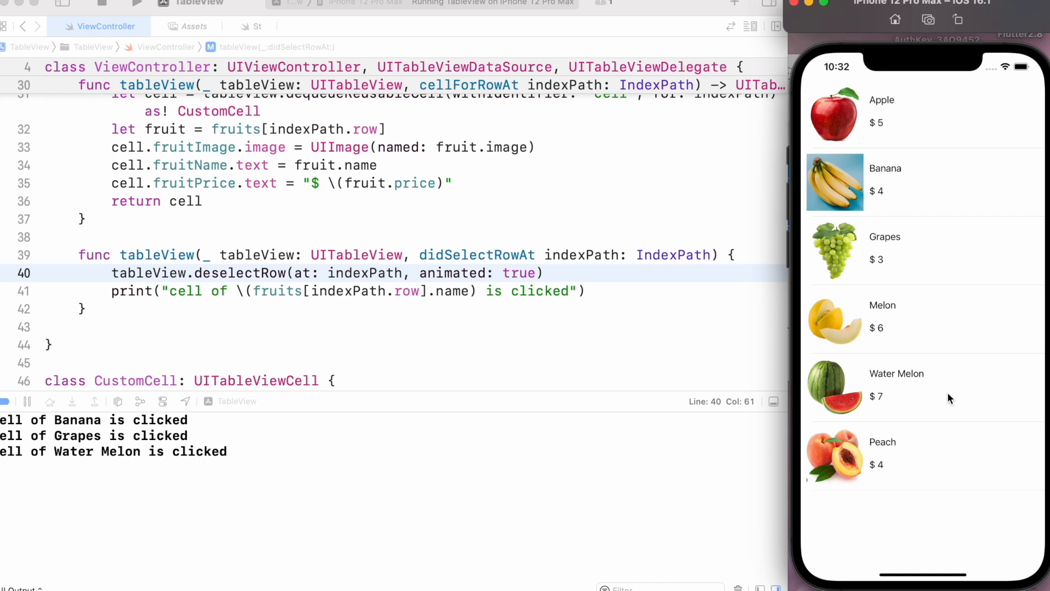
mouse_move(710, 144)
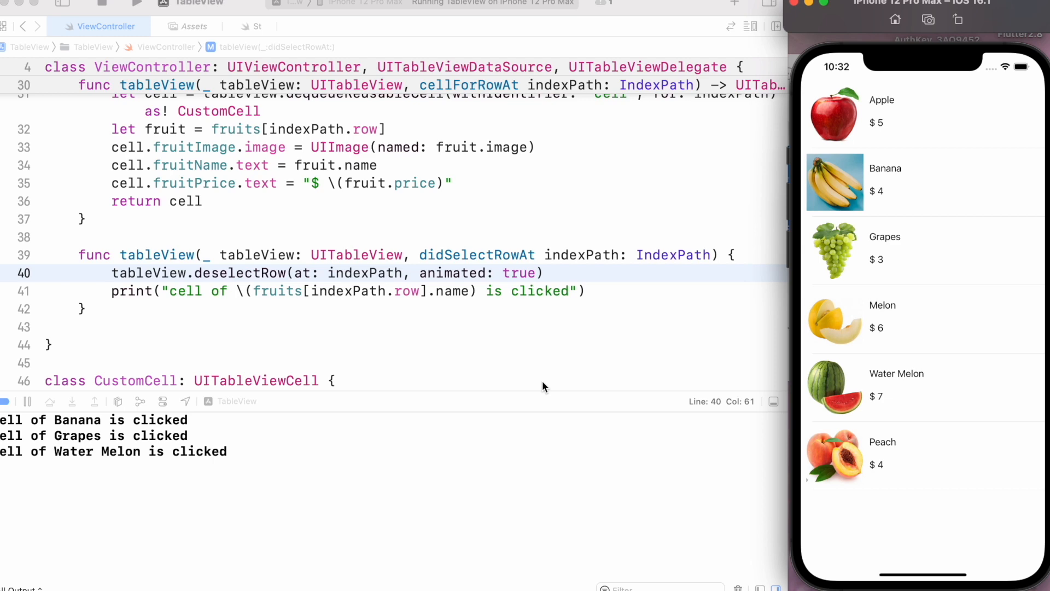
mouse_move(642, 310)
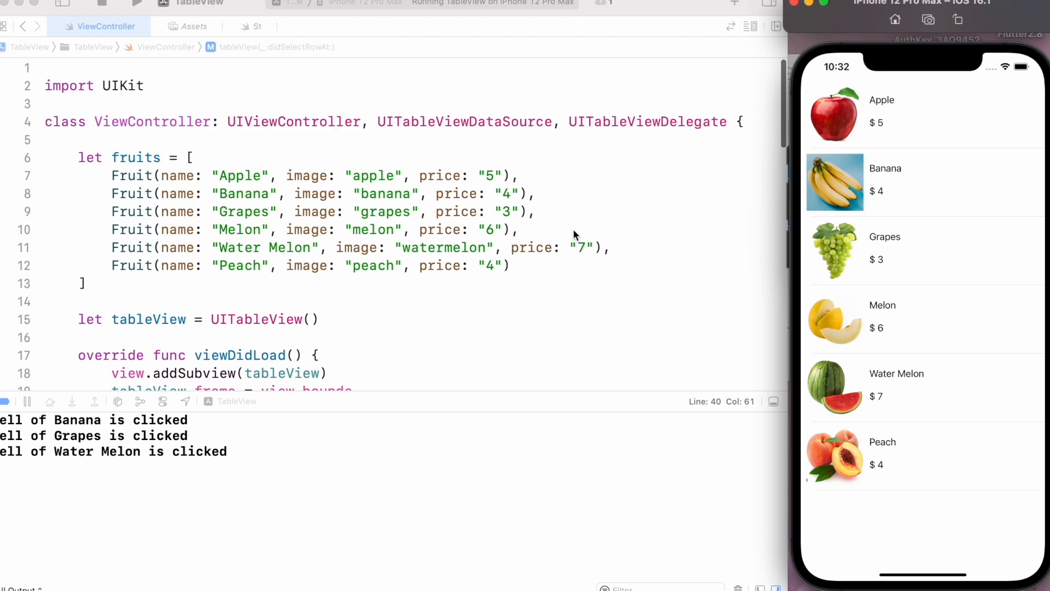
mouse_move(431, 335)
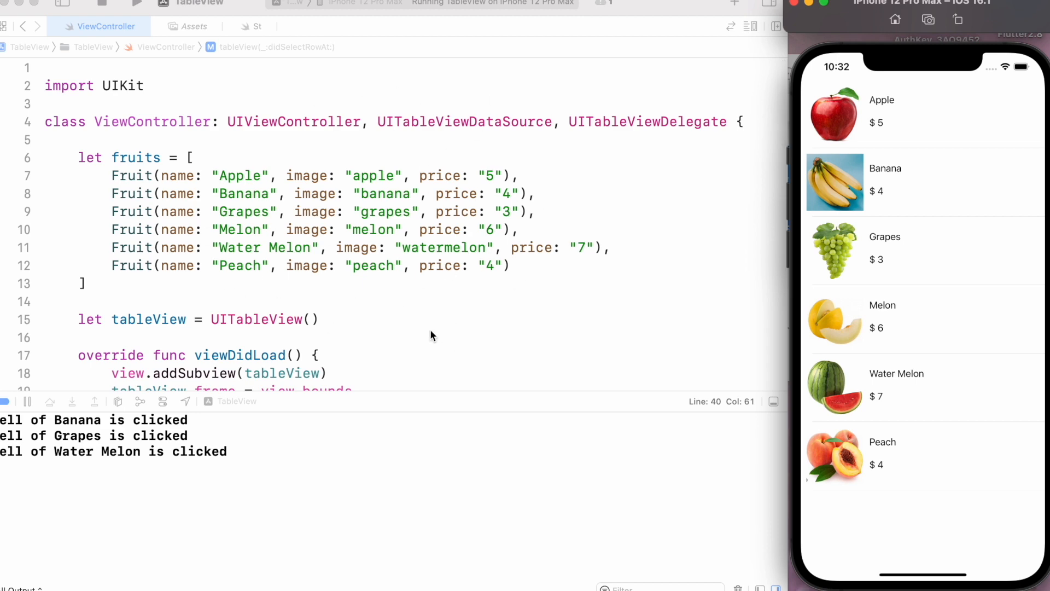
scroll(down, 3)
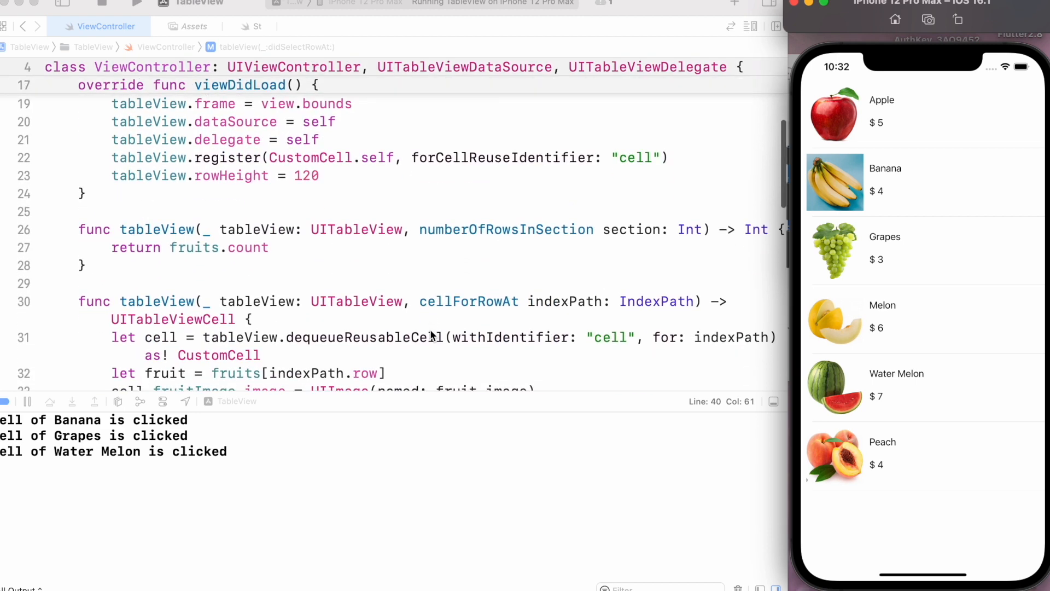